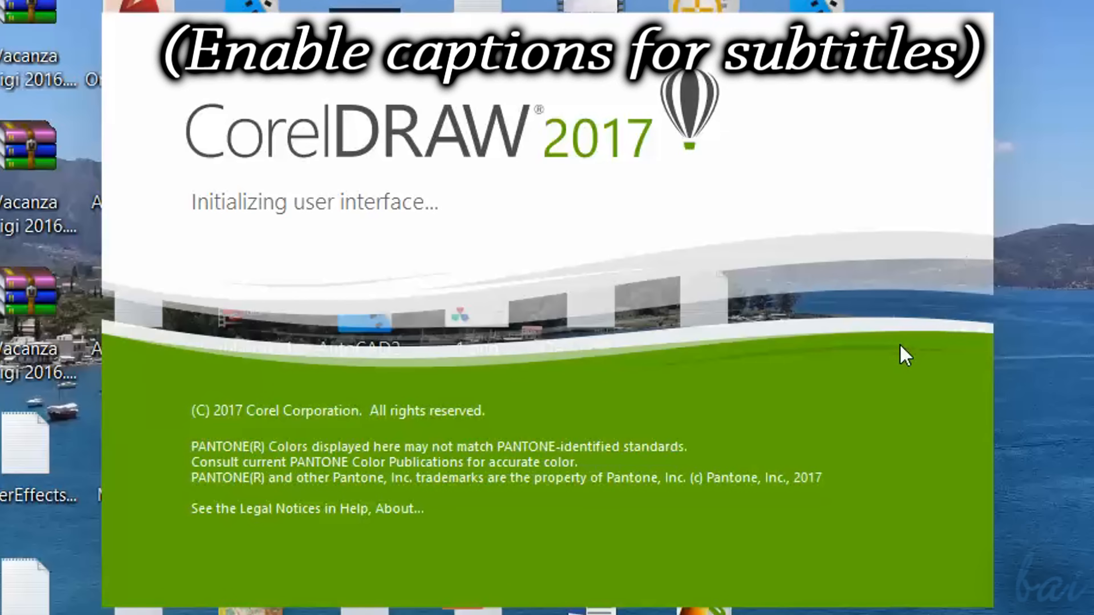
mouse_move(883, 372)
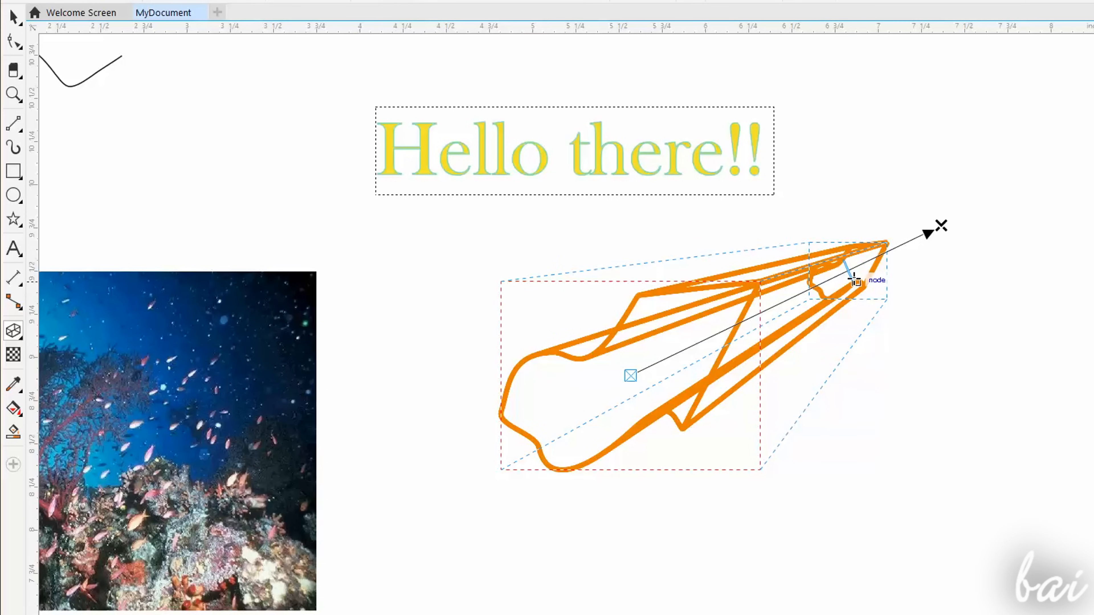
- Wait through the splash screen while nudging the extrusion and tint previews until Get Started appears
drag(851, 279, 718, 335)
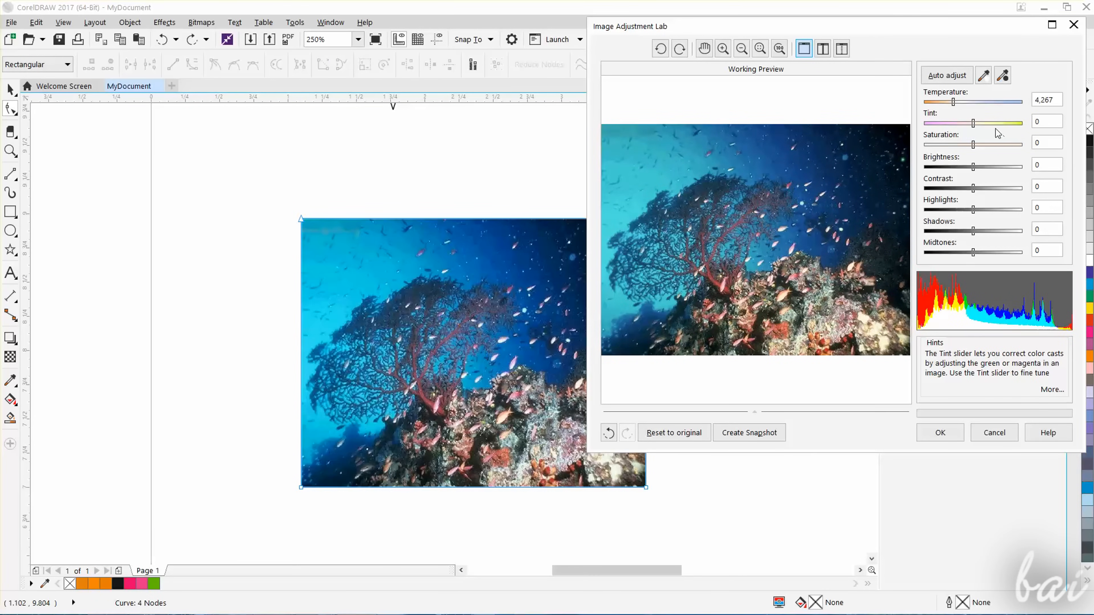
drag(969, 123, 1005, 123)
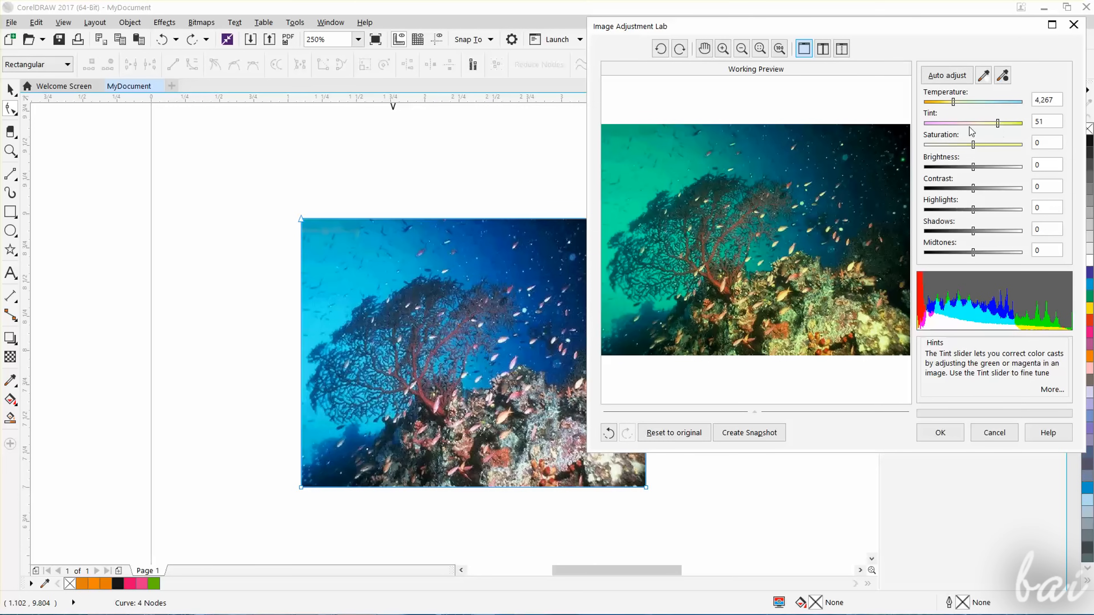
drag(1016, 123, 969, 123)
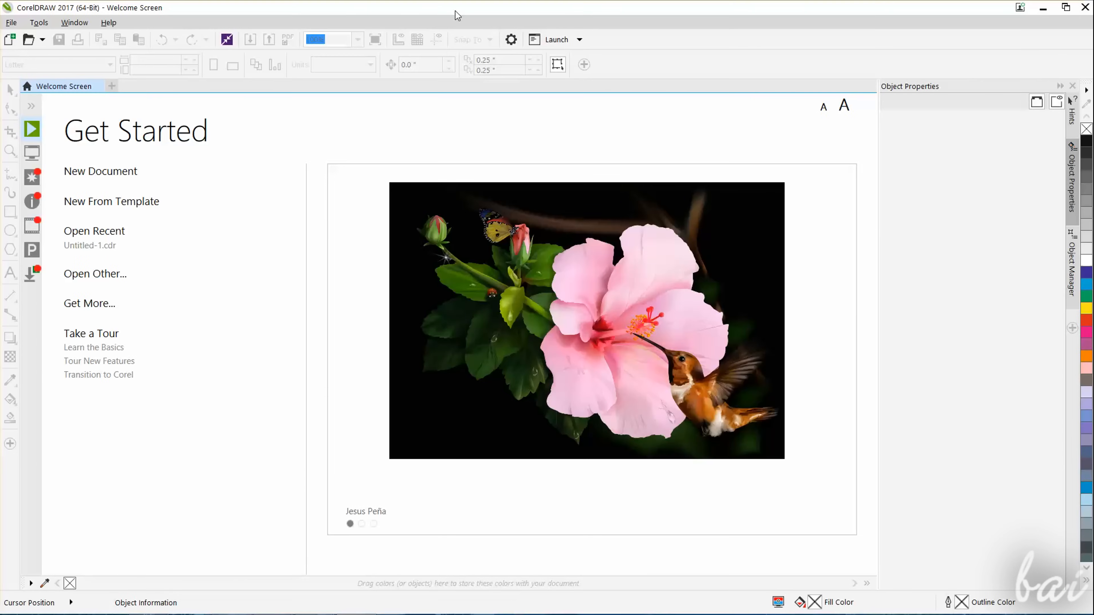
mouse_move(466, 175)
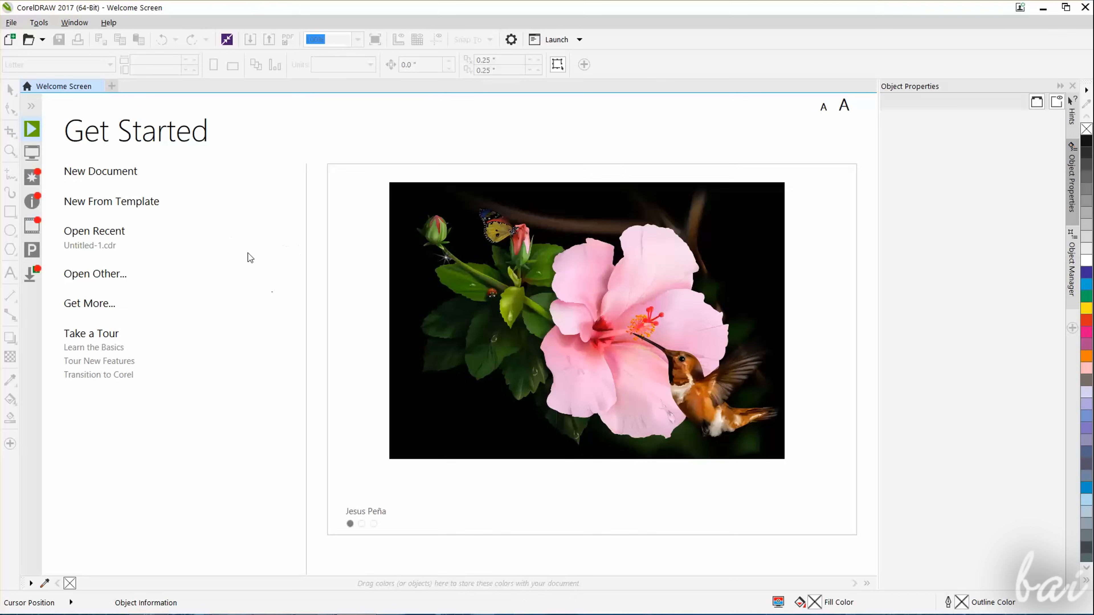
click(374, 525)
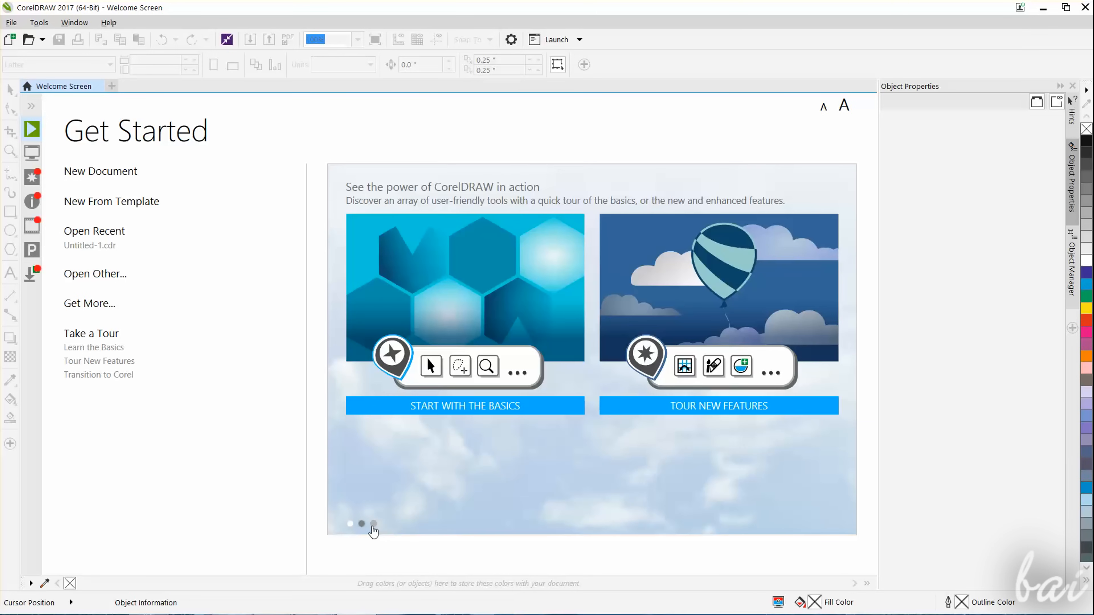
click(373, 524)
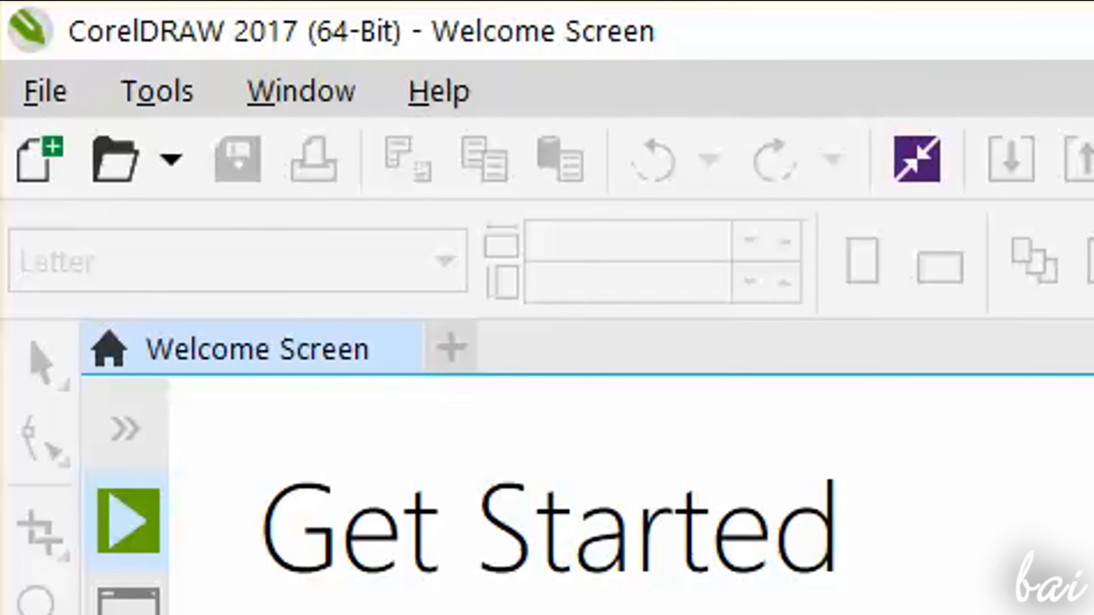
mouse_move(157, 90)
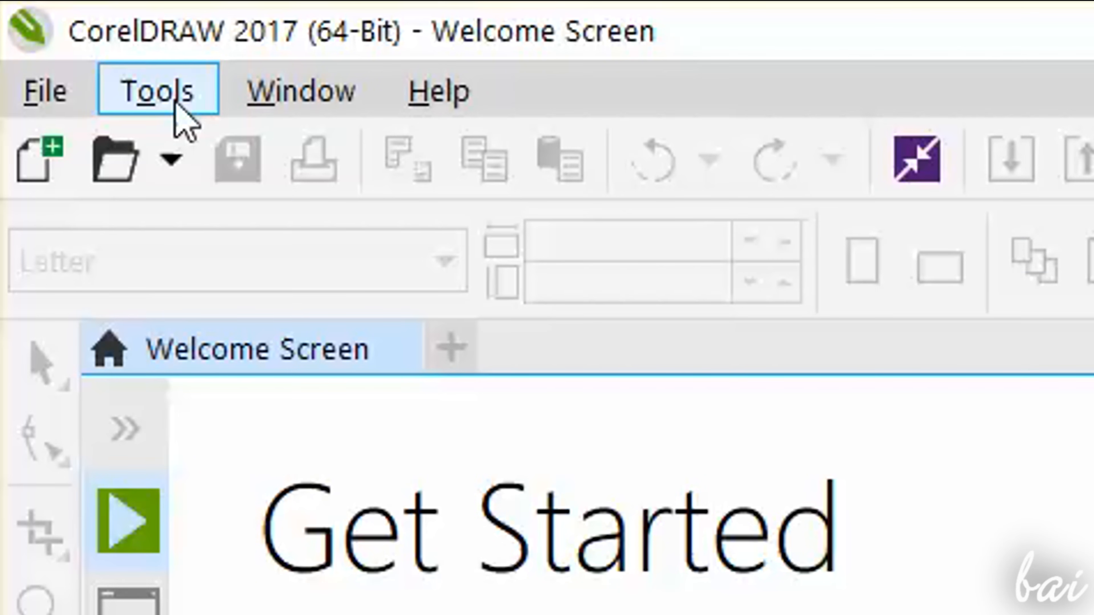
mouse_move(38, 157)
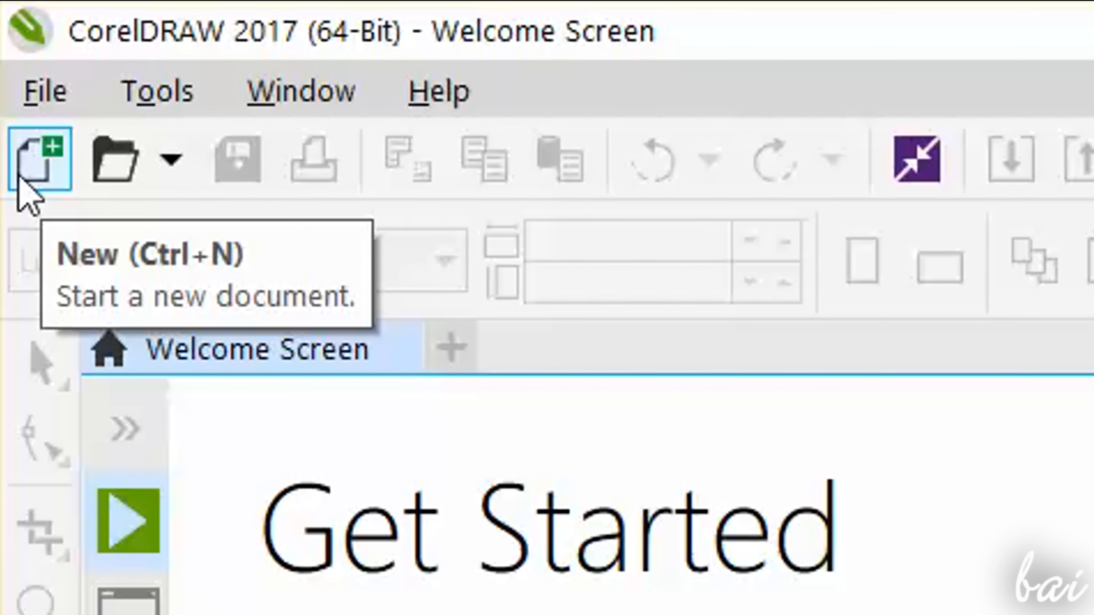
- Start a new document named MyDocument, trying Double page size then returning to Letter
click(31, 157)
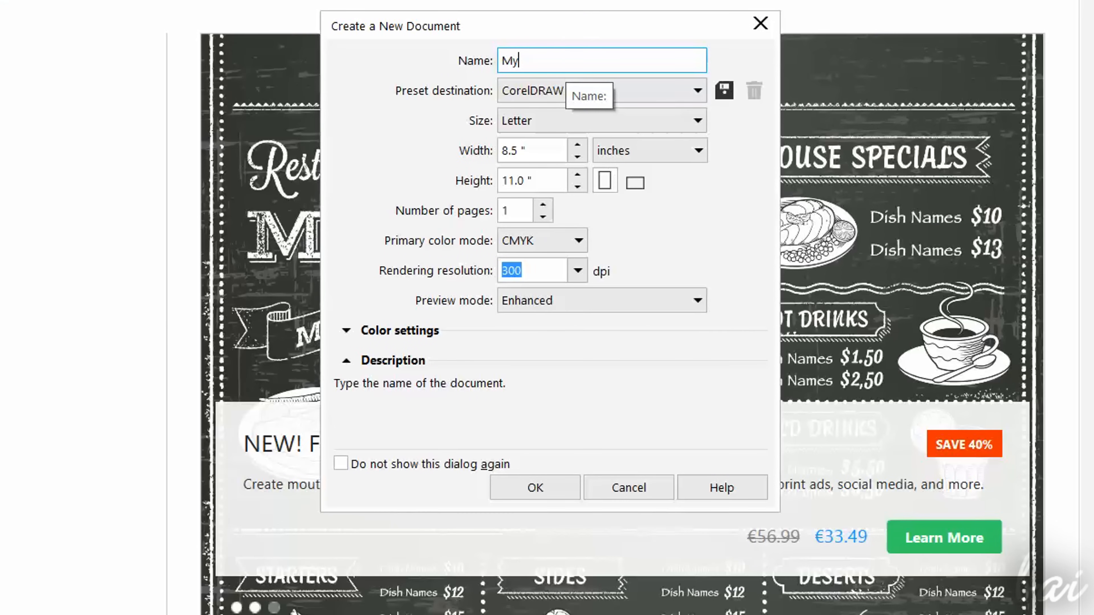
text(Document)
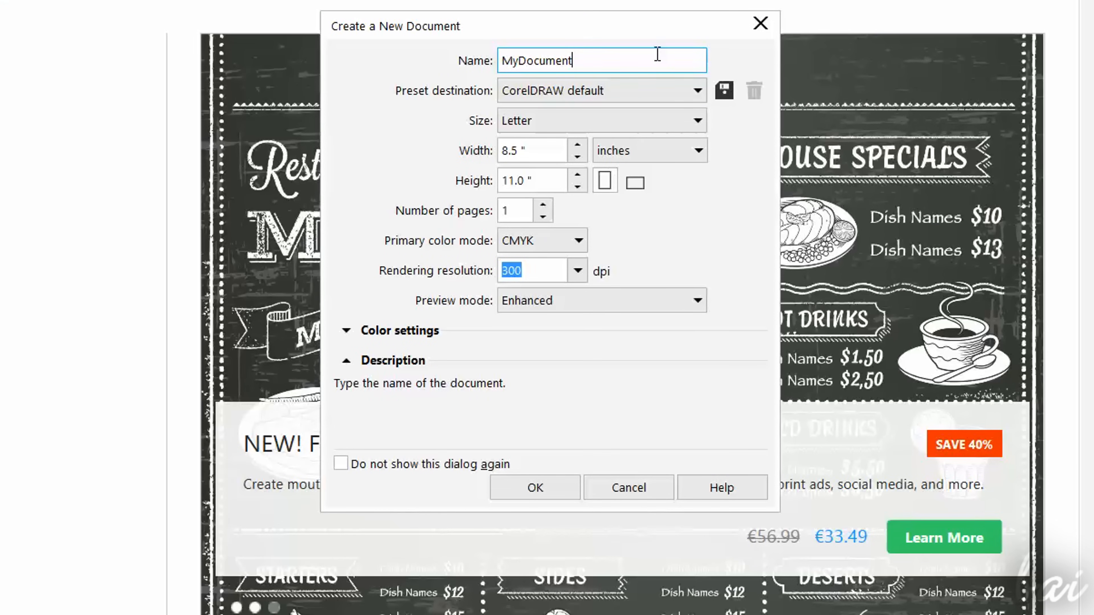
click(694, 120)
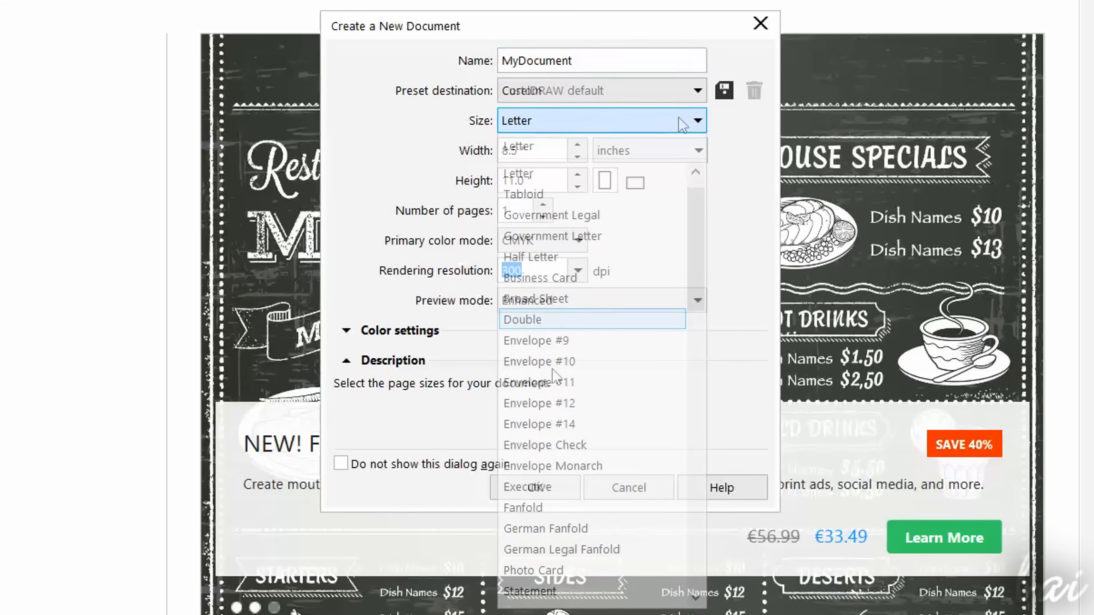
click(522, 320)
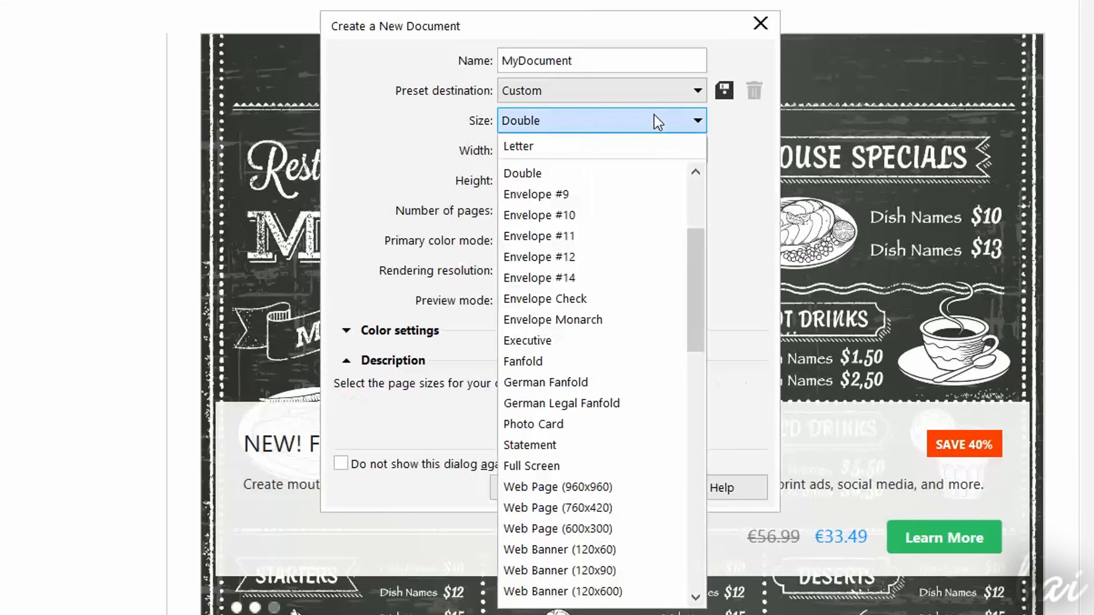
click(518, 146)
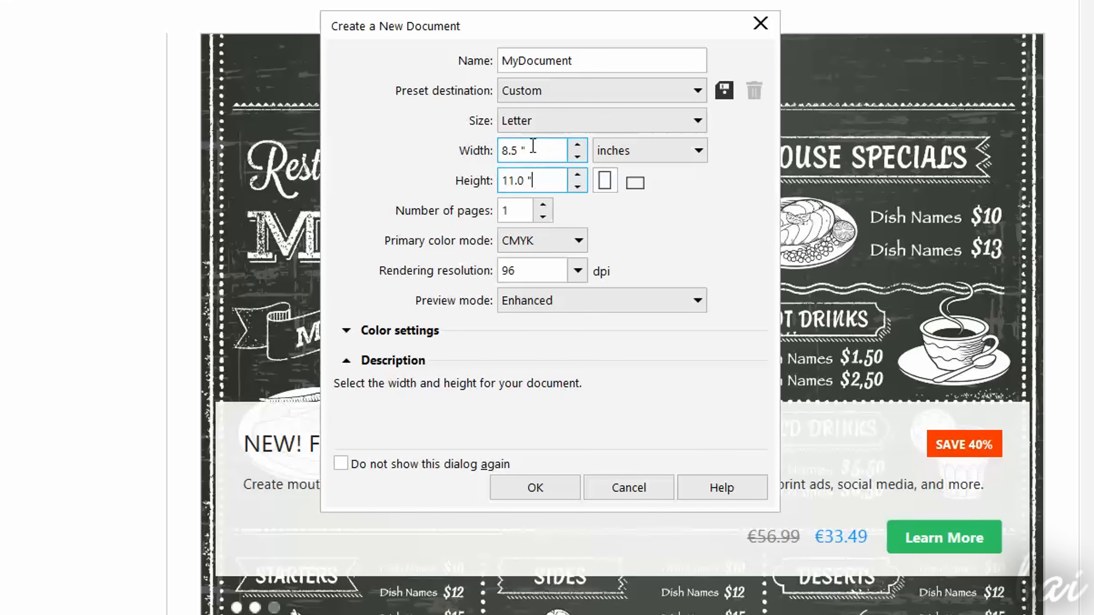
- Review colour mode, preview mode and page count, then create the one-page document
click(537, 240)
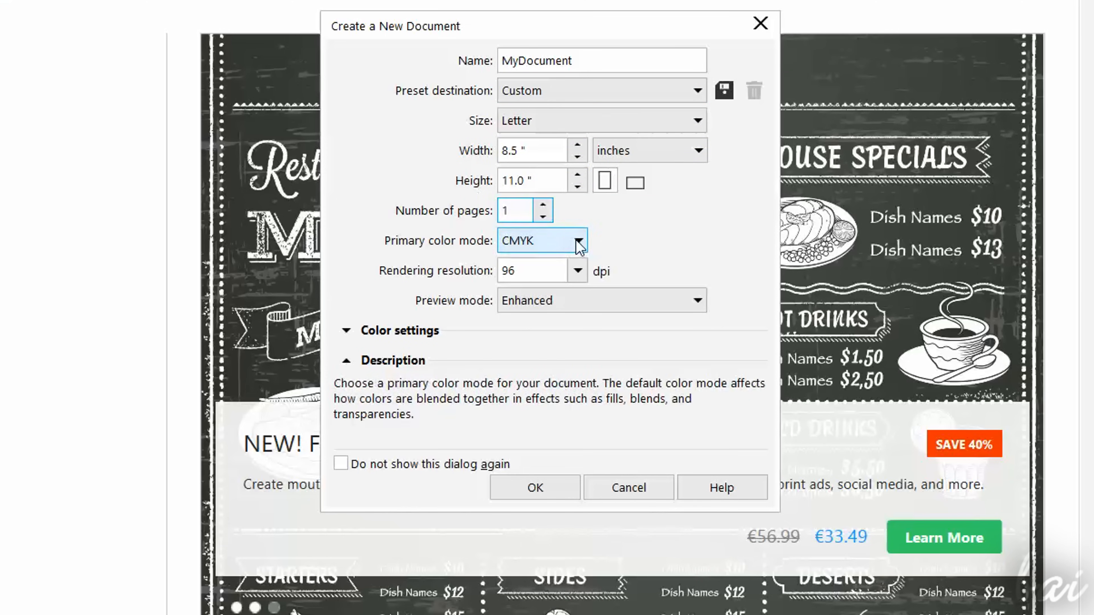
click(600, 300)
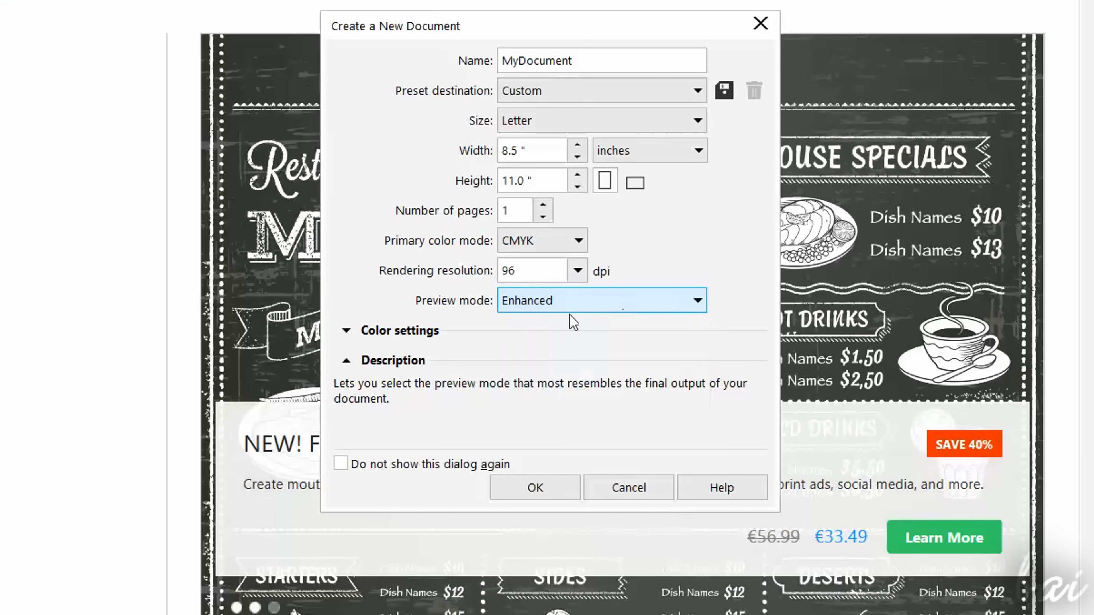
click(346, 329)
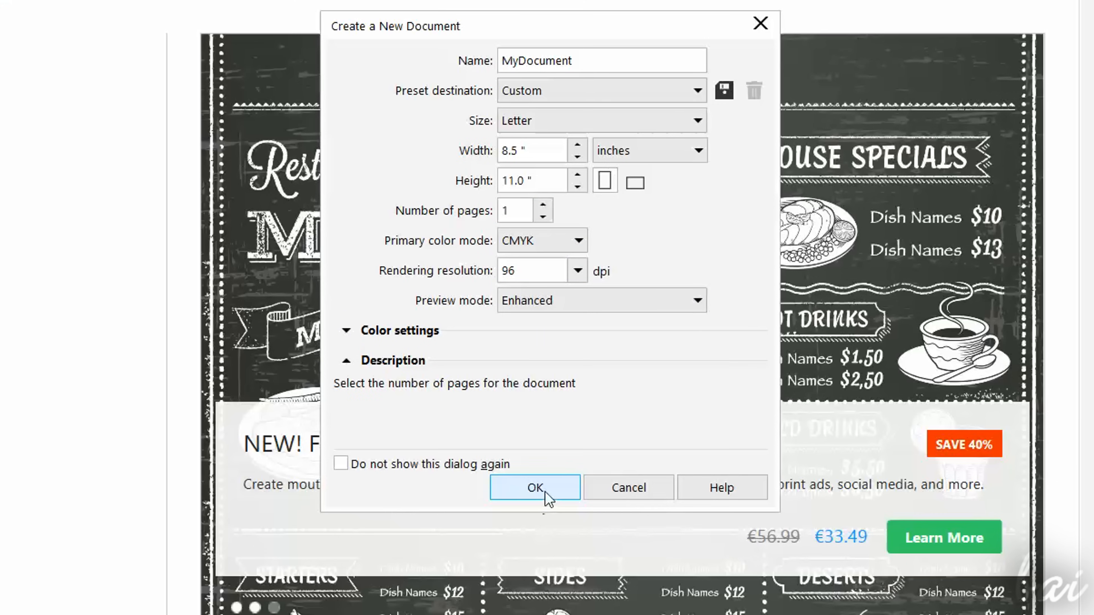
click(534, 487)
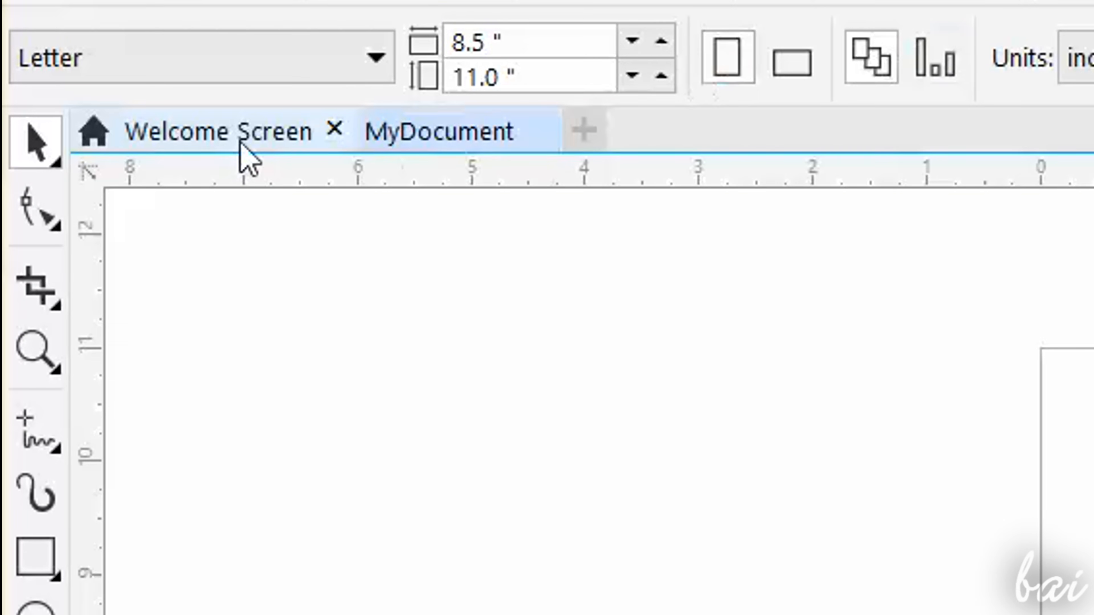
- Browse the toolbox, expanding and collapsing the shape-editing tool flyout
click(438, 131)
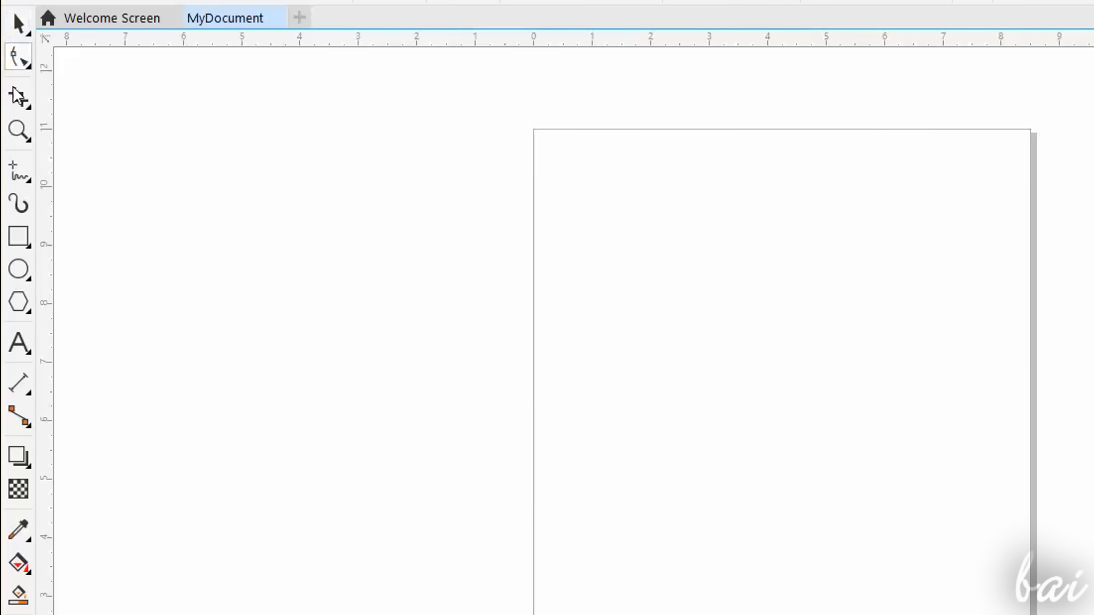
click(18, 130)
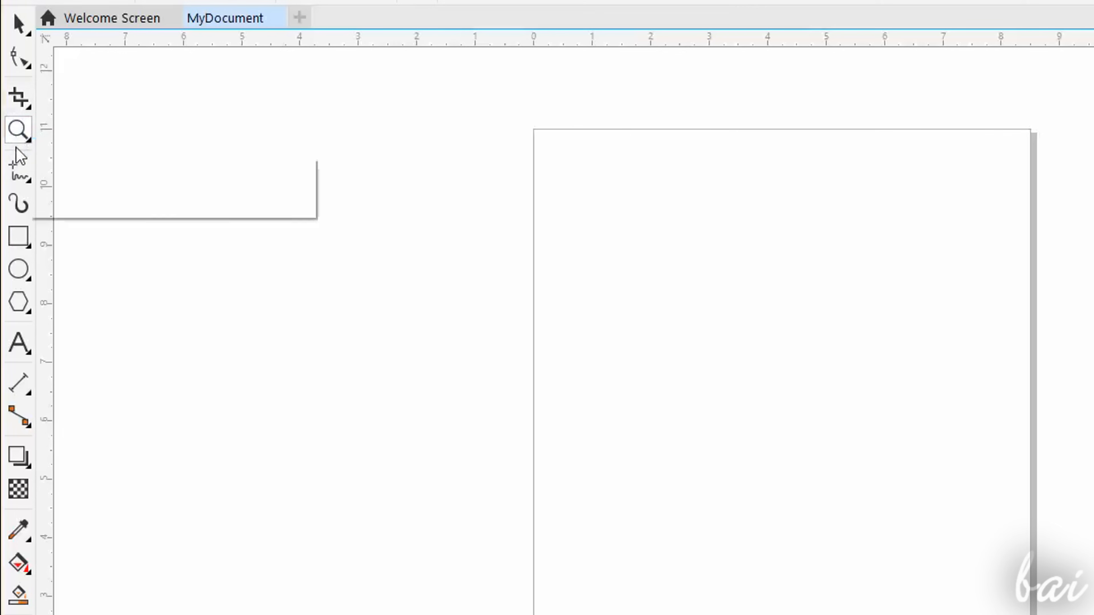
click(19, 205)
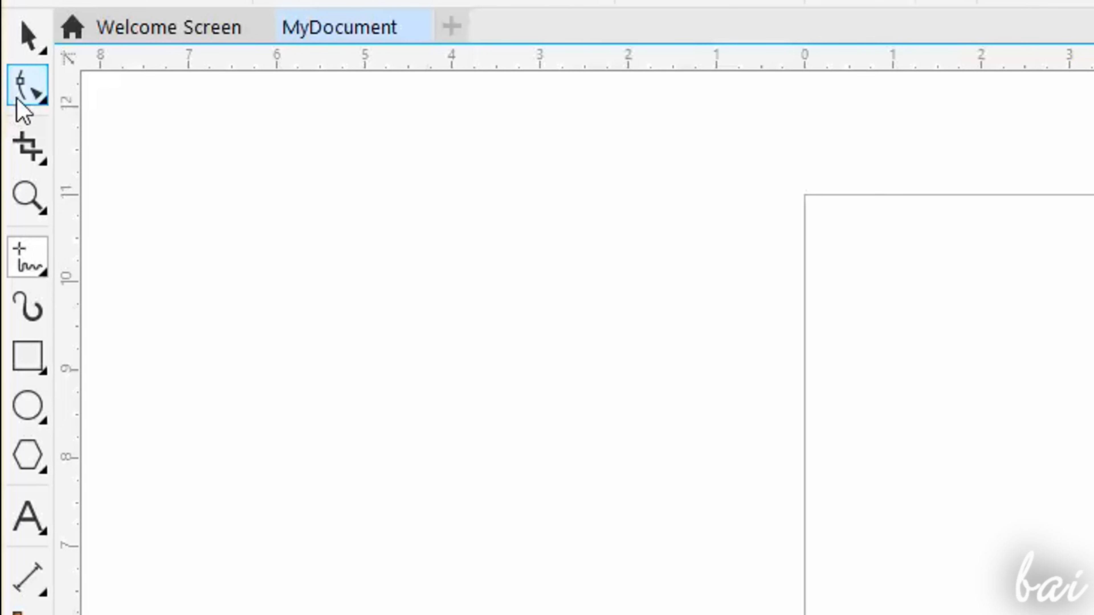
mouse_move(26, 88)
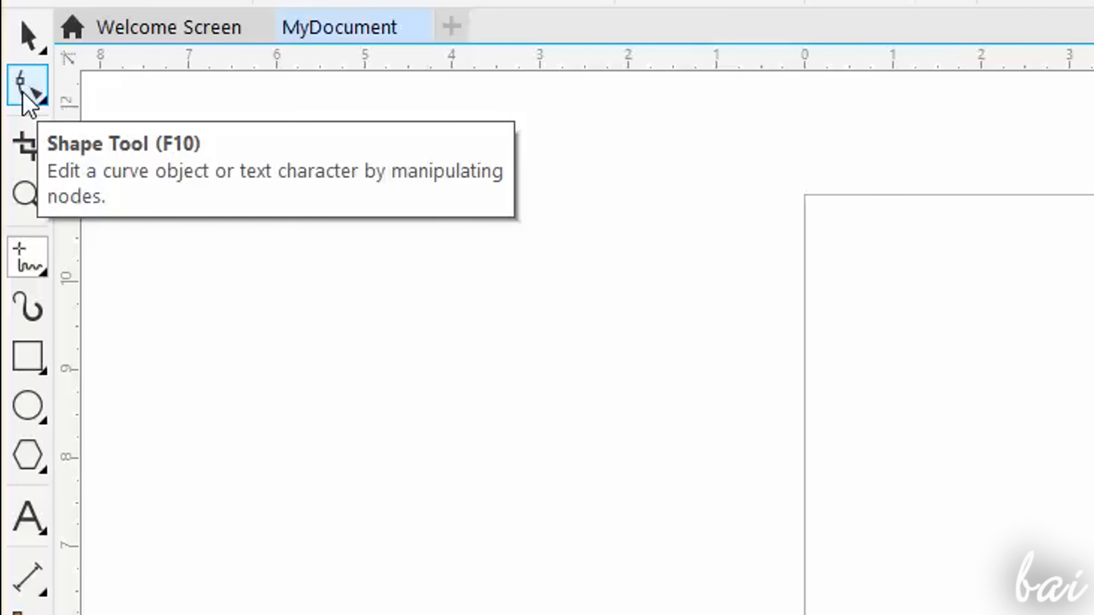
click(28, 89)
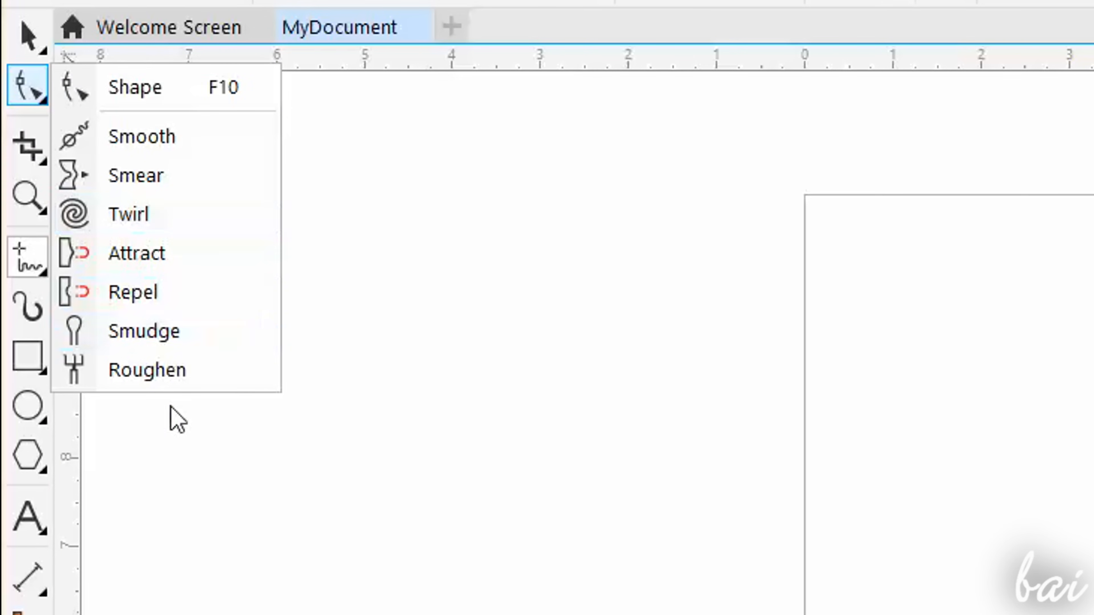
click(27, 257)
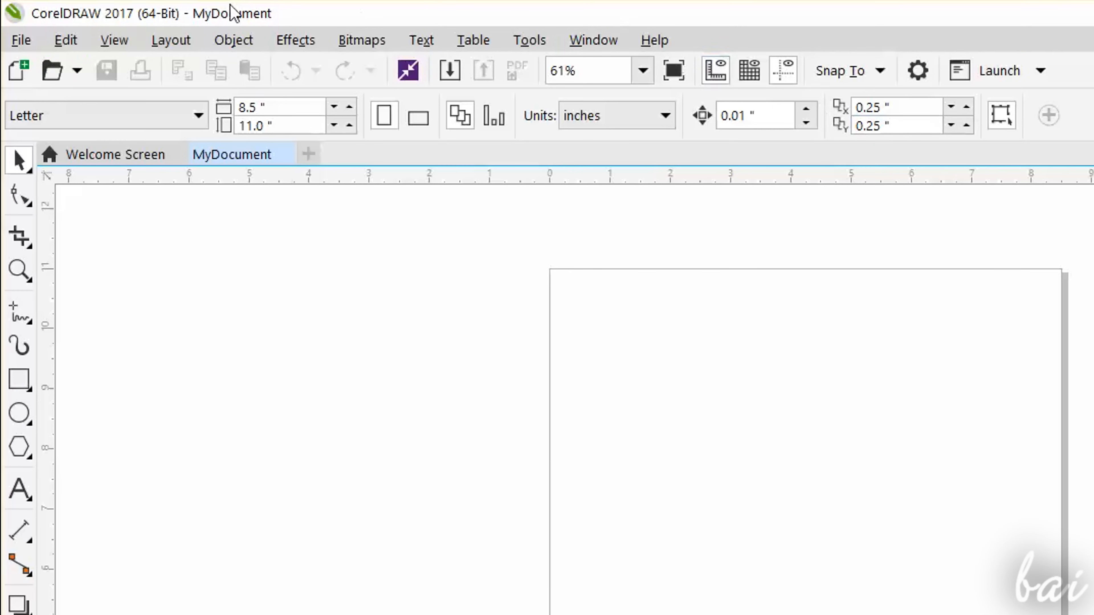
- Bring up the Hints docker beside the blank page
click(171, 40)
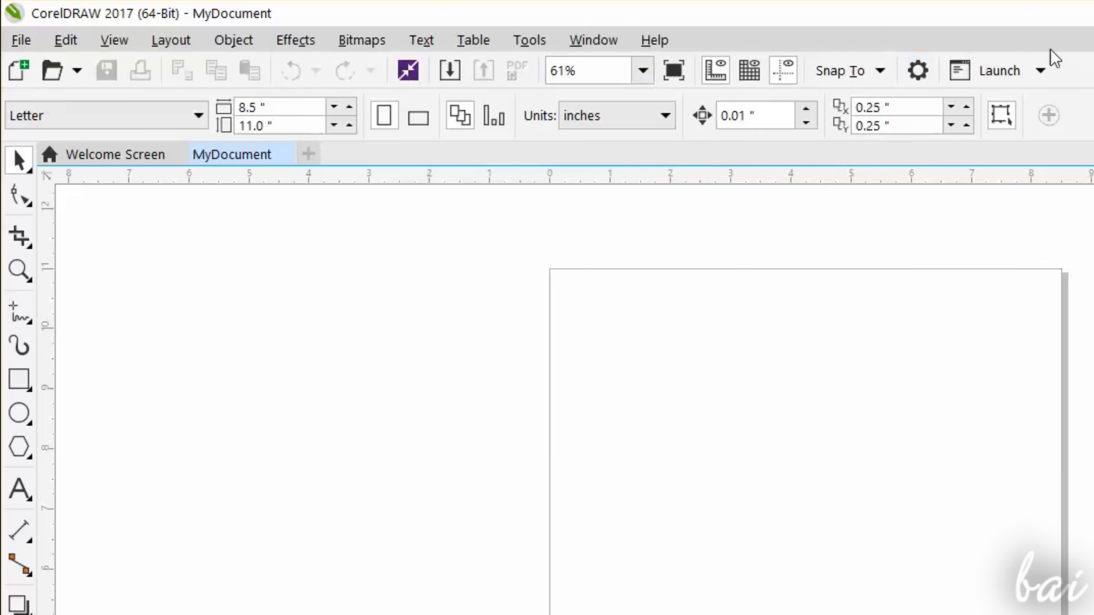
click(900, 126)
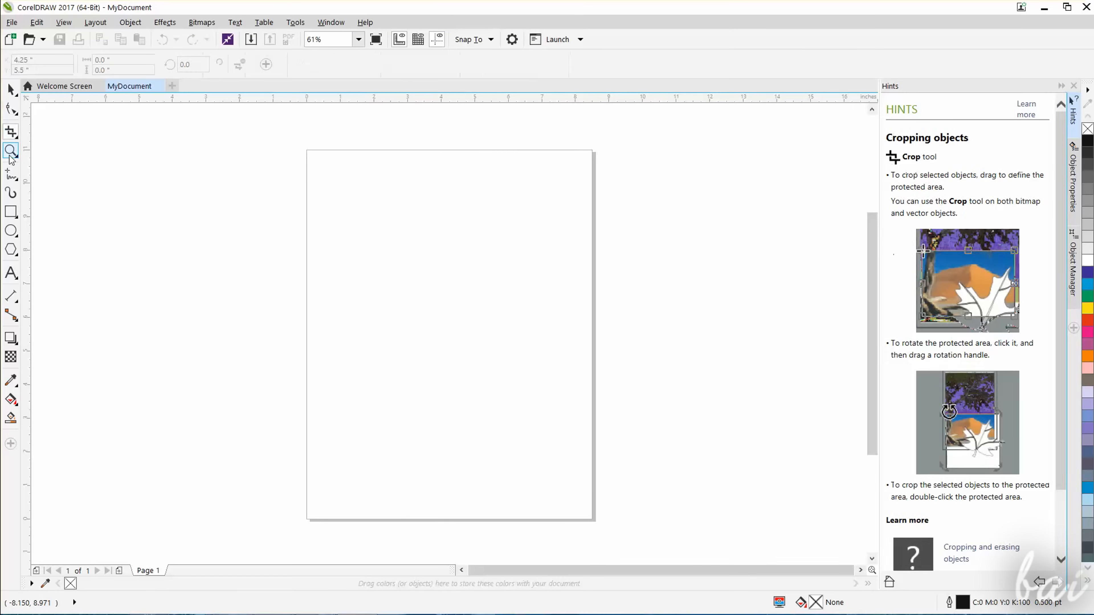
- Try the artistic media tools, switch the docker to Object Properties and check the Window menu
click(11, 194)
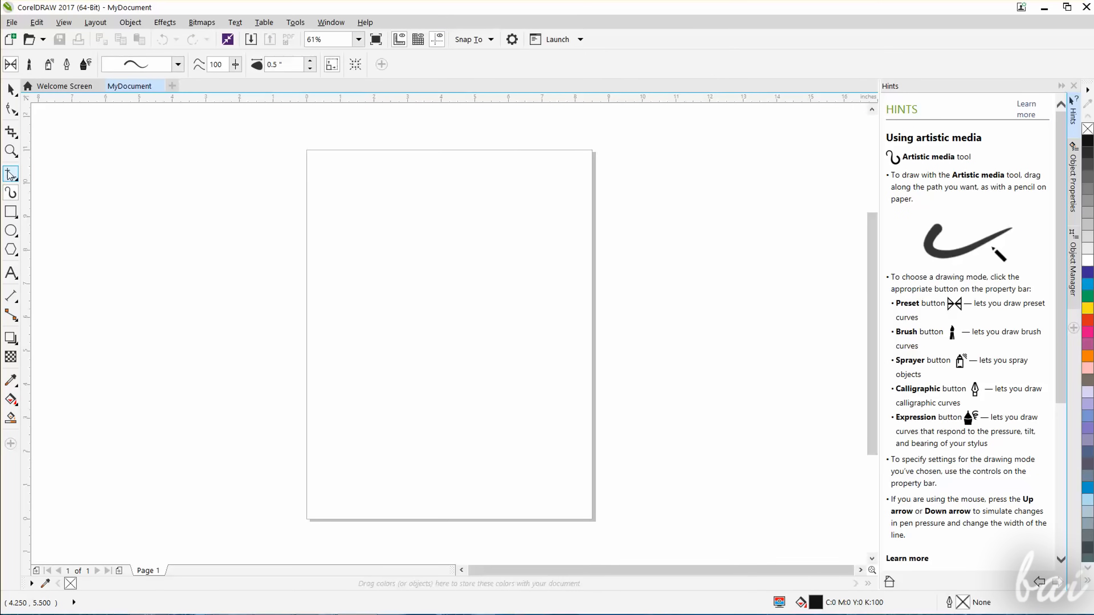
click(11, 174)
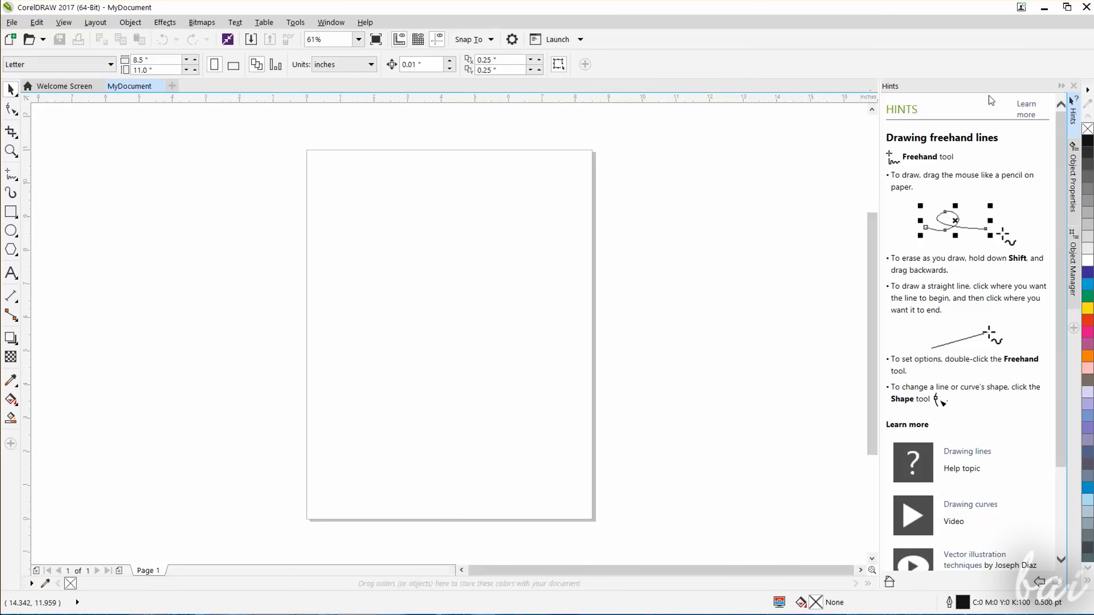
click(1073, 111)
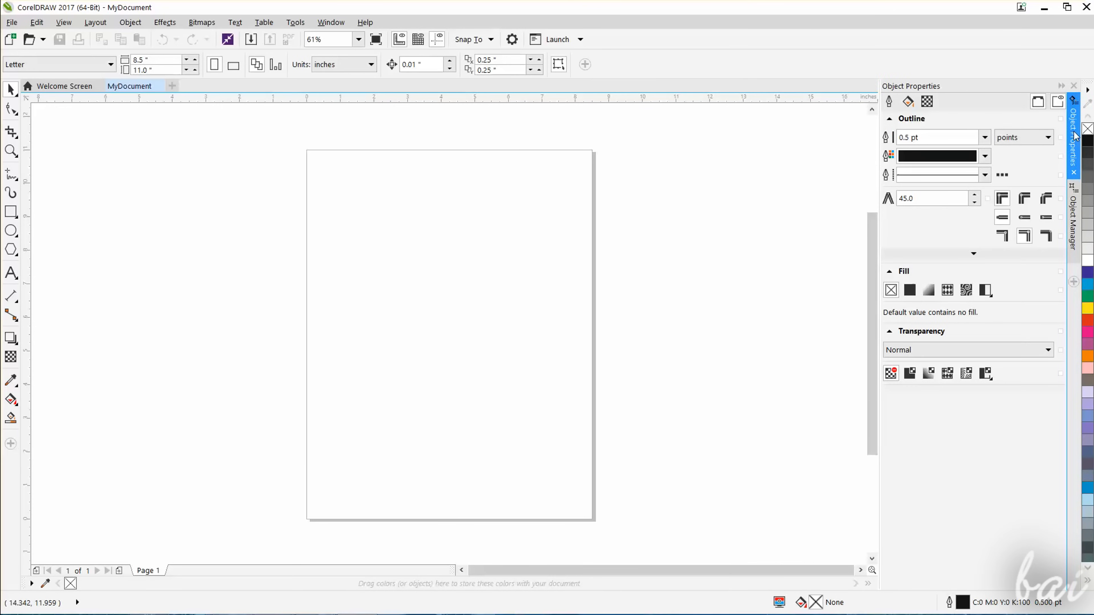
click(330, 22)
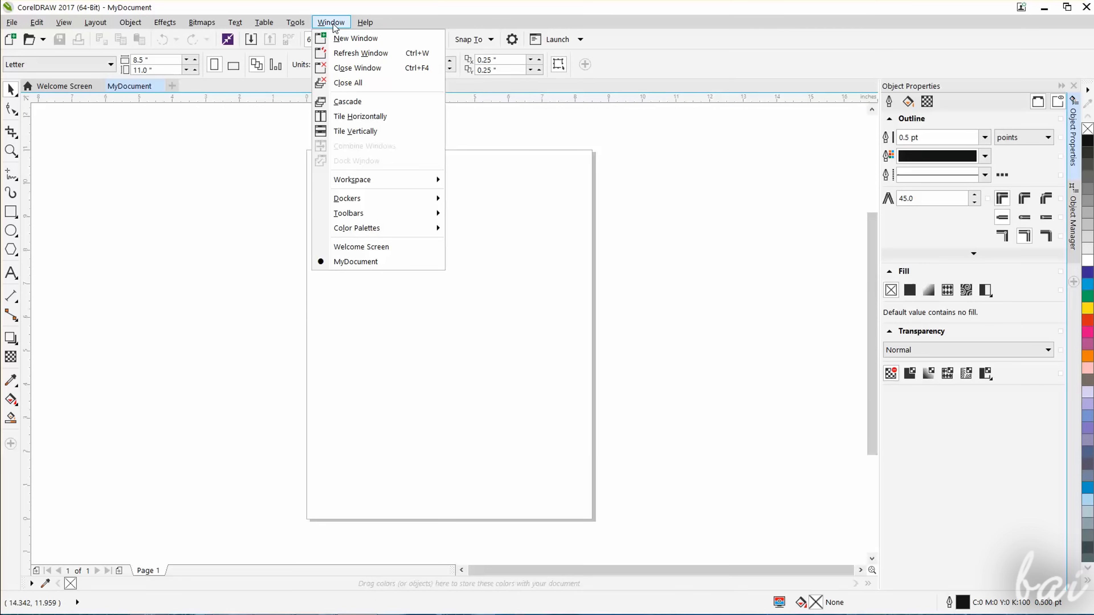
mouse_move(348, 199)
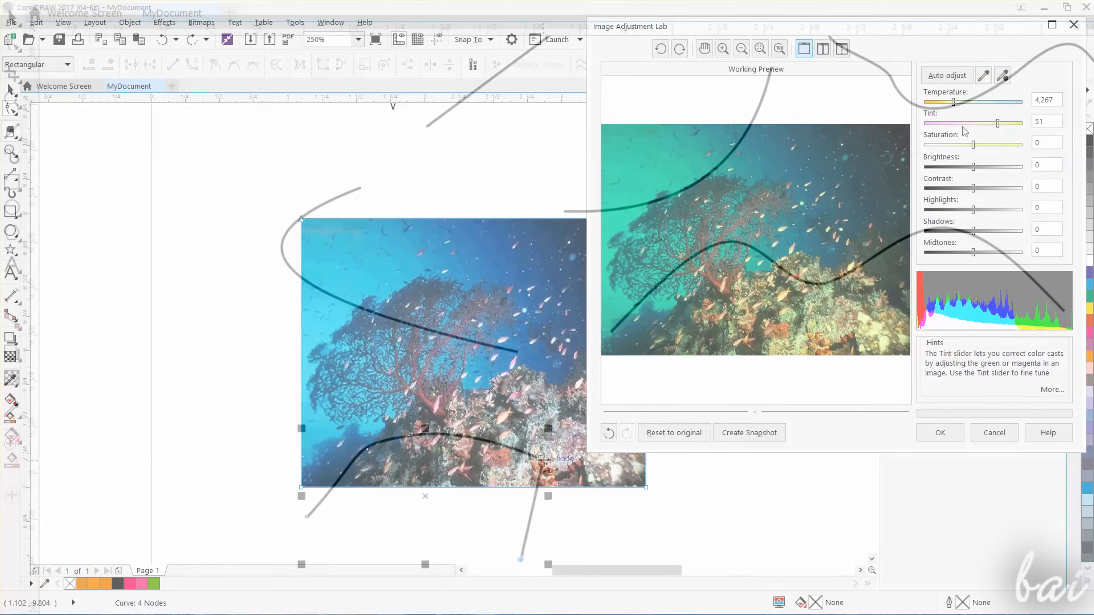
- Shift the coral photo's tint and set the text outline to orange, then green
drag(999, 123, 954, 123)
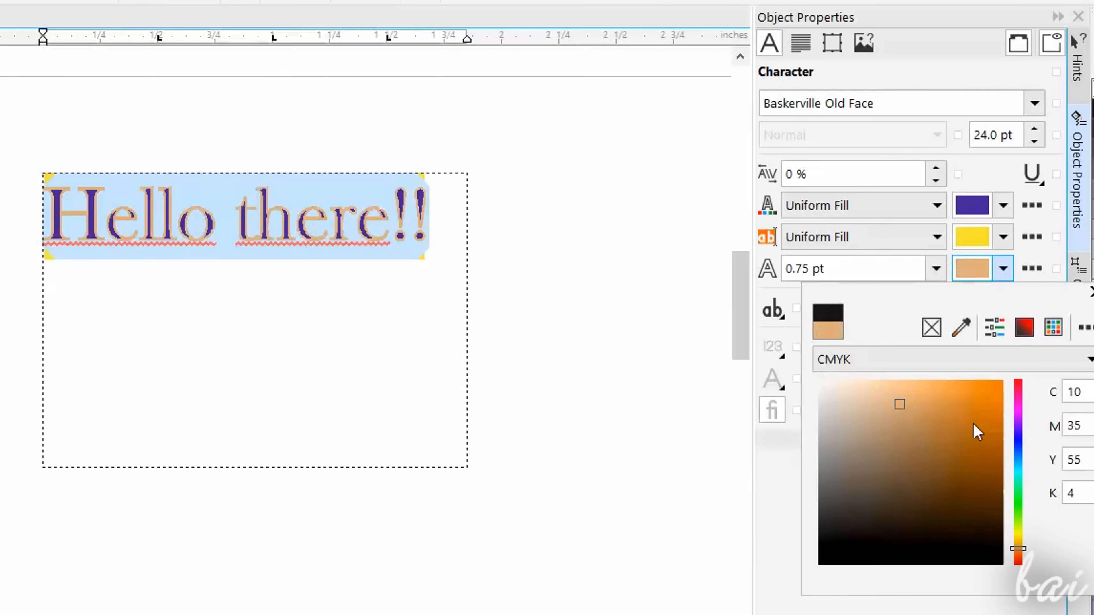
click(969, 415)
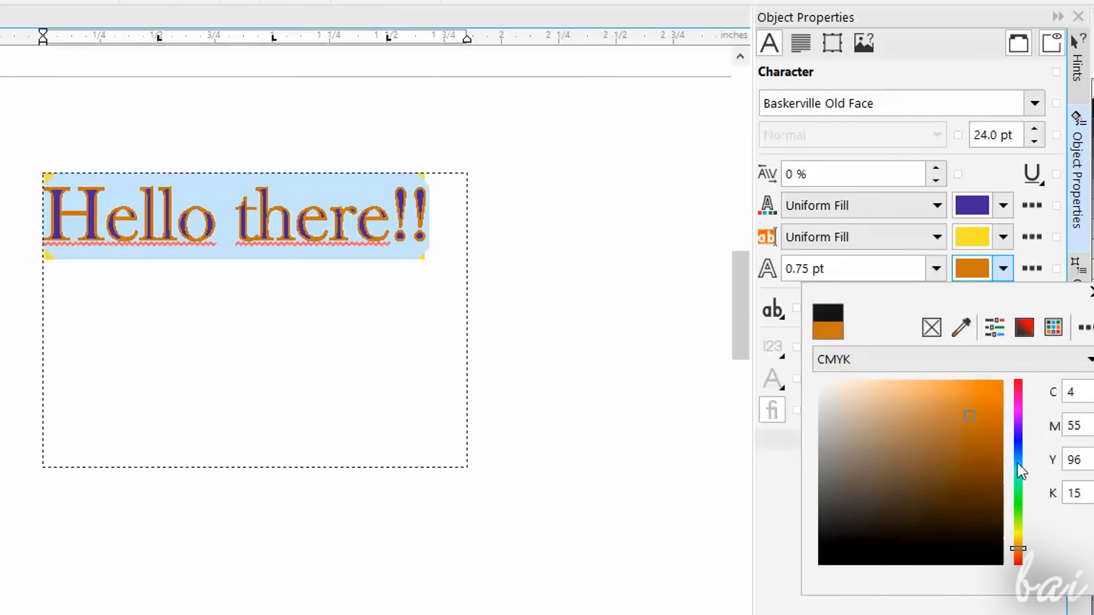
click(1019, 482)
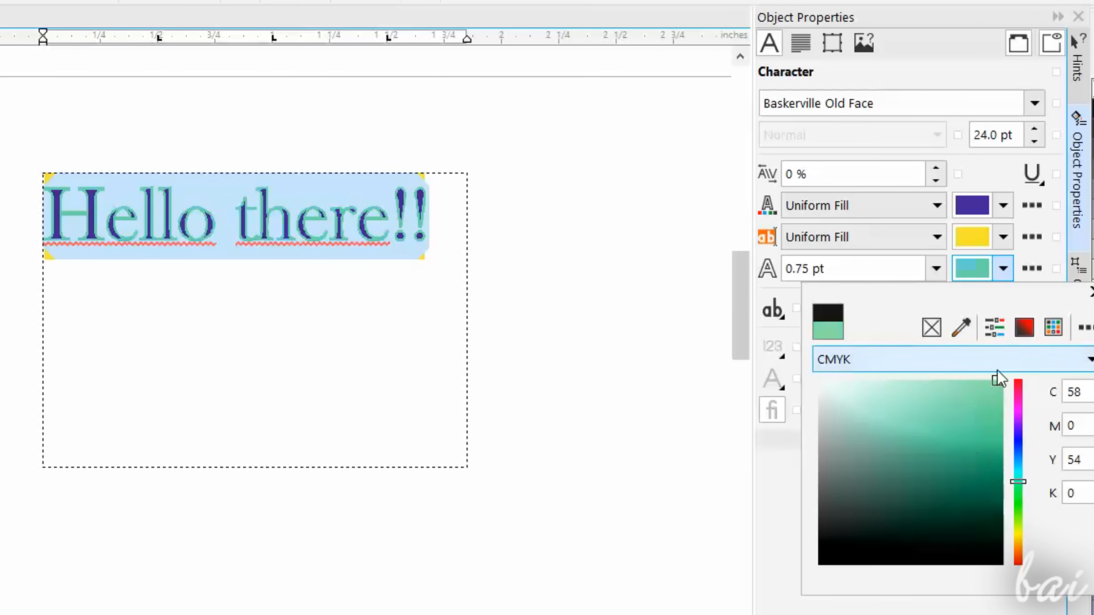
click(937, 268)
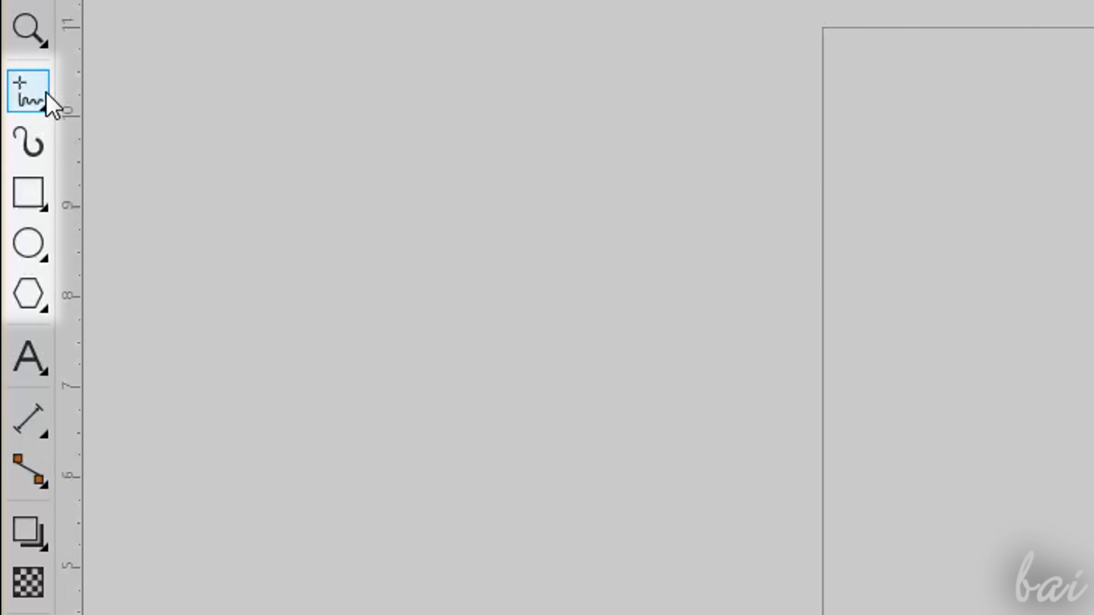
- With the Freehand tool draw a wavy curve and a straight diagonal line below it
click(28, 91)
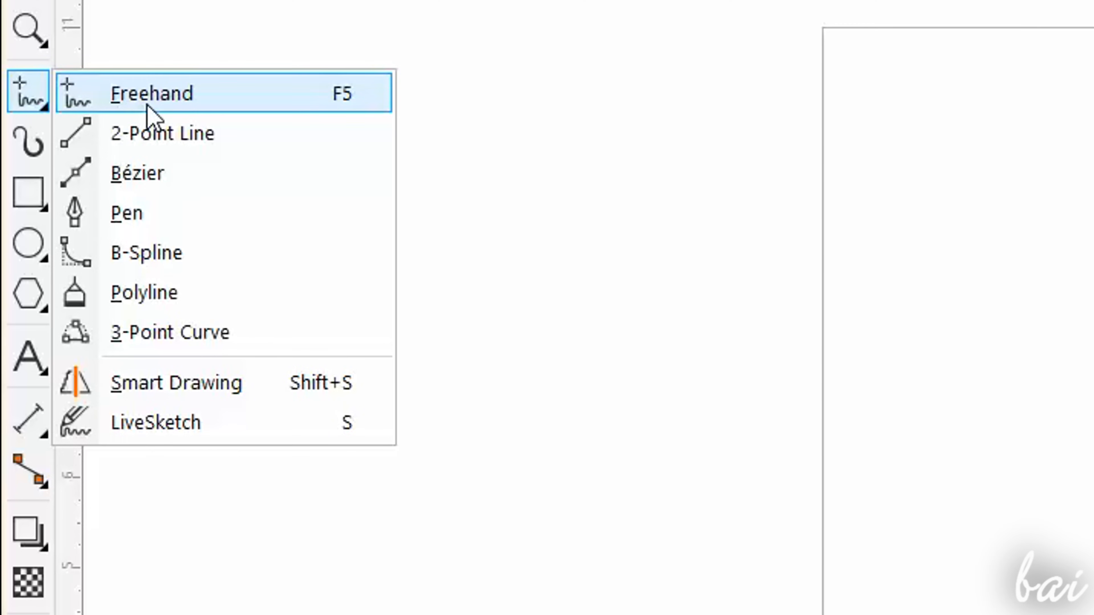
click(152, 93)
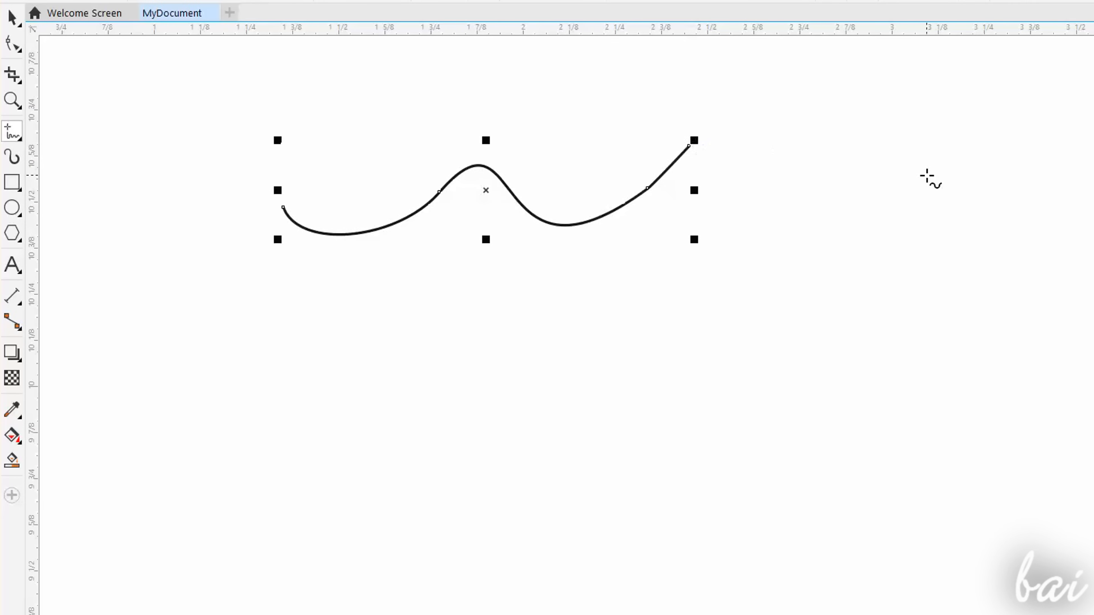
mouse_move(594, 311)
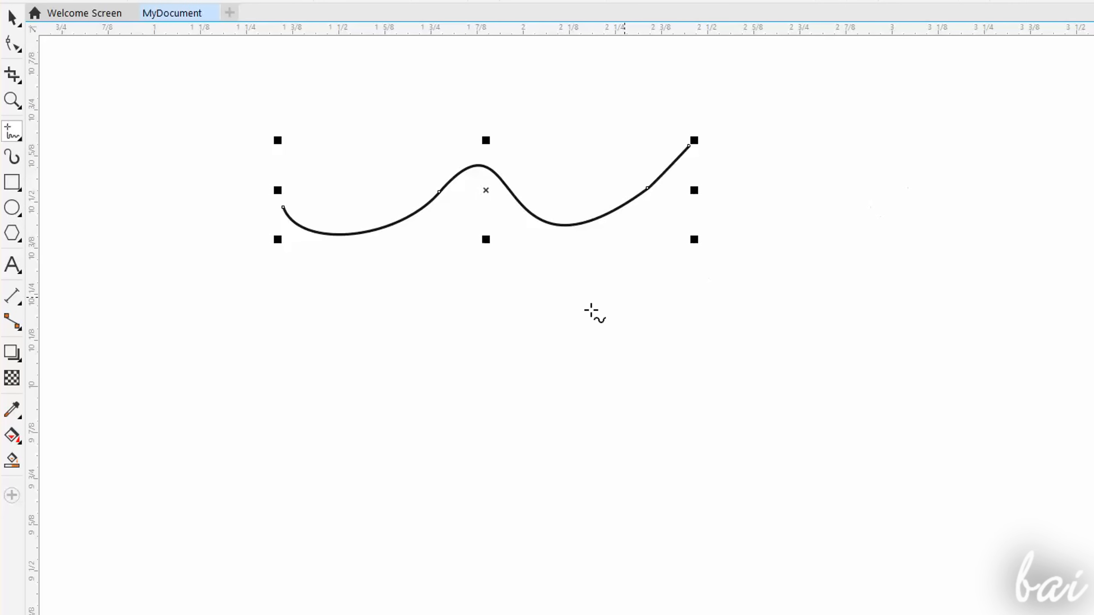
drag(277, 408, 434, 361)
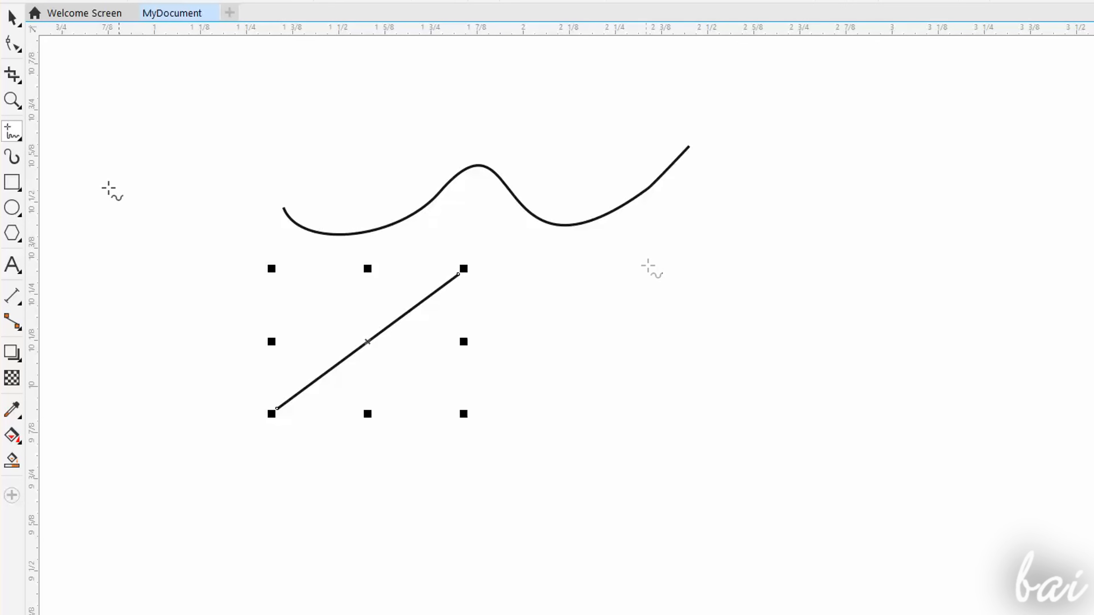
- Switch to Polyline for the closed shape mixing curved and straight edges
click(12, 131)
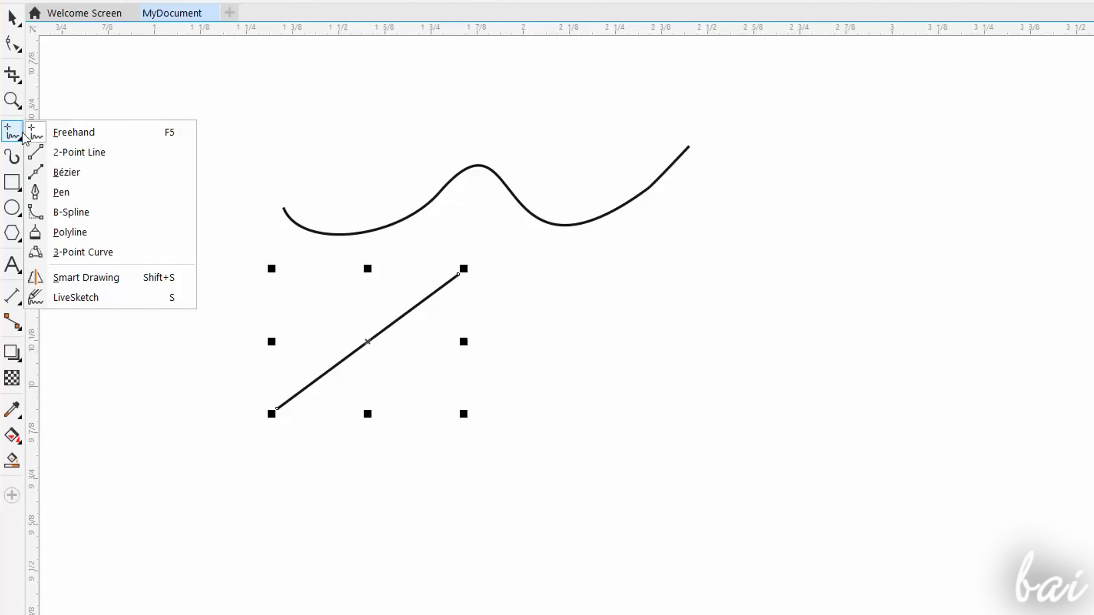
click(75, 296)
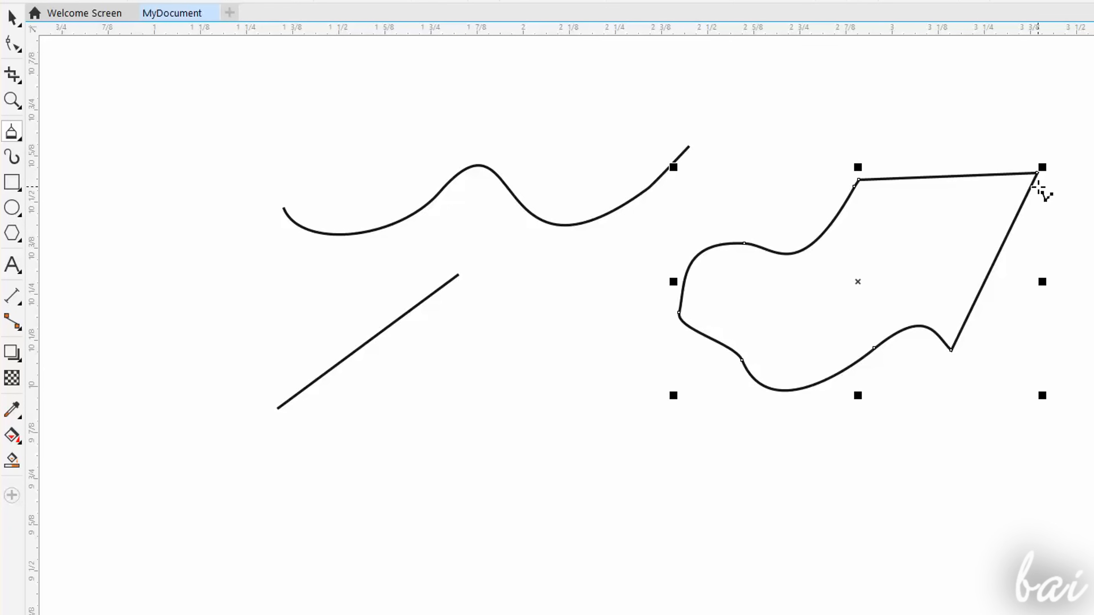
- Draw two 3-point arcs in the lower left and bend them into shape
click(12, 131)
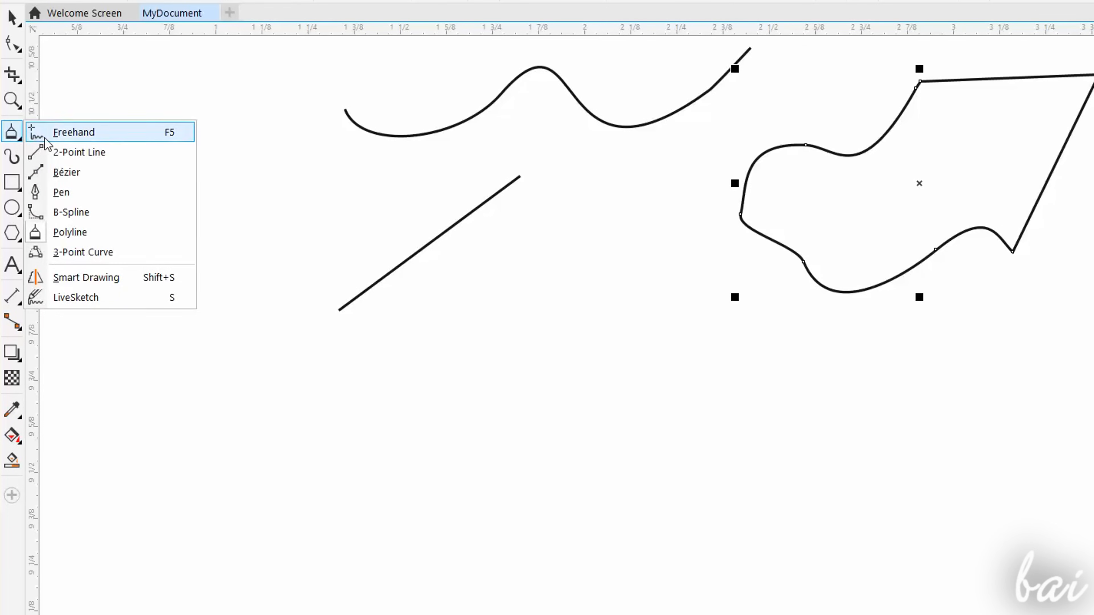
mouse_move(82, 252)
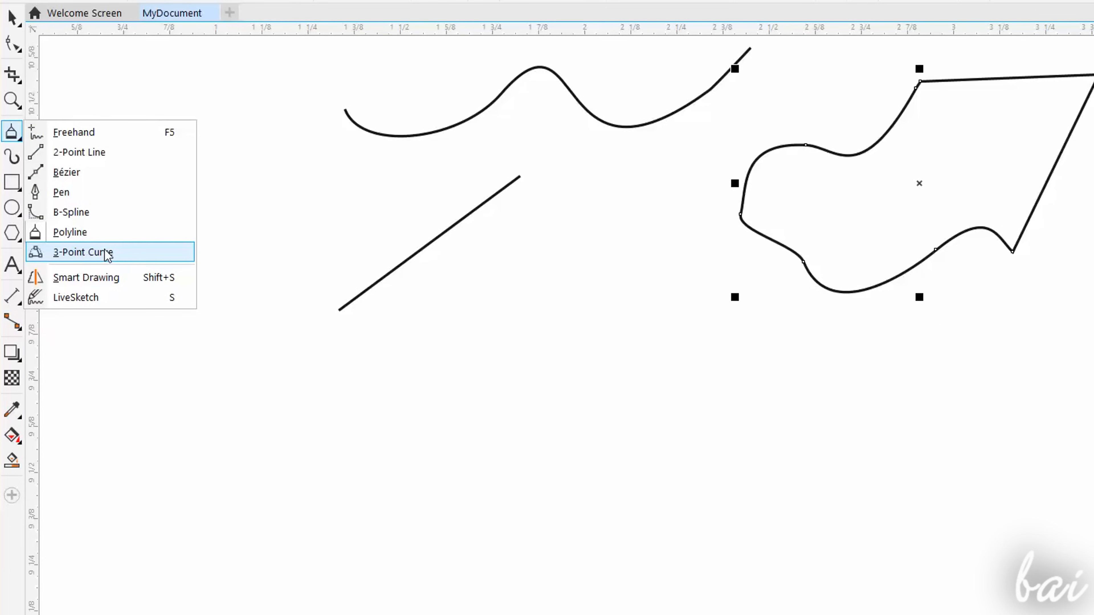
click(82, 252)
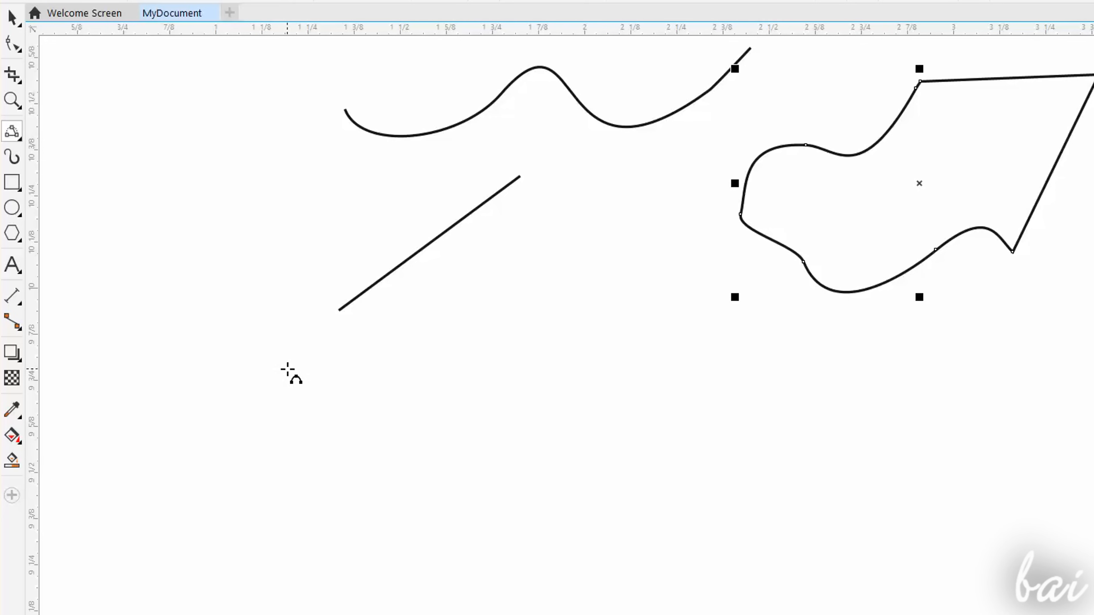
drag(274, 372, 429, 541)
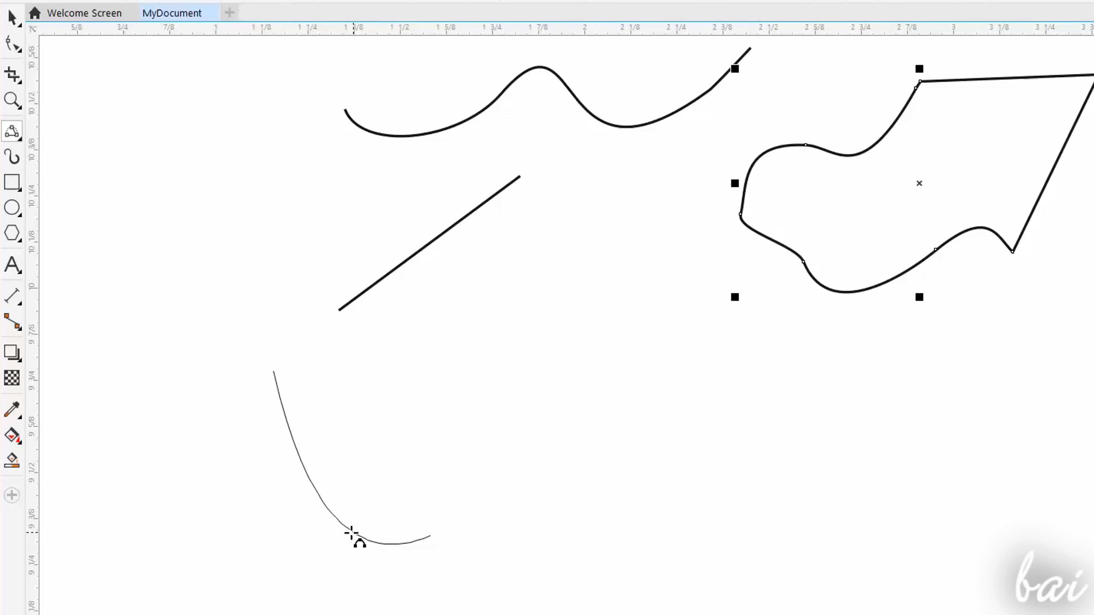
drag(352, 534, 171, 384)
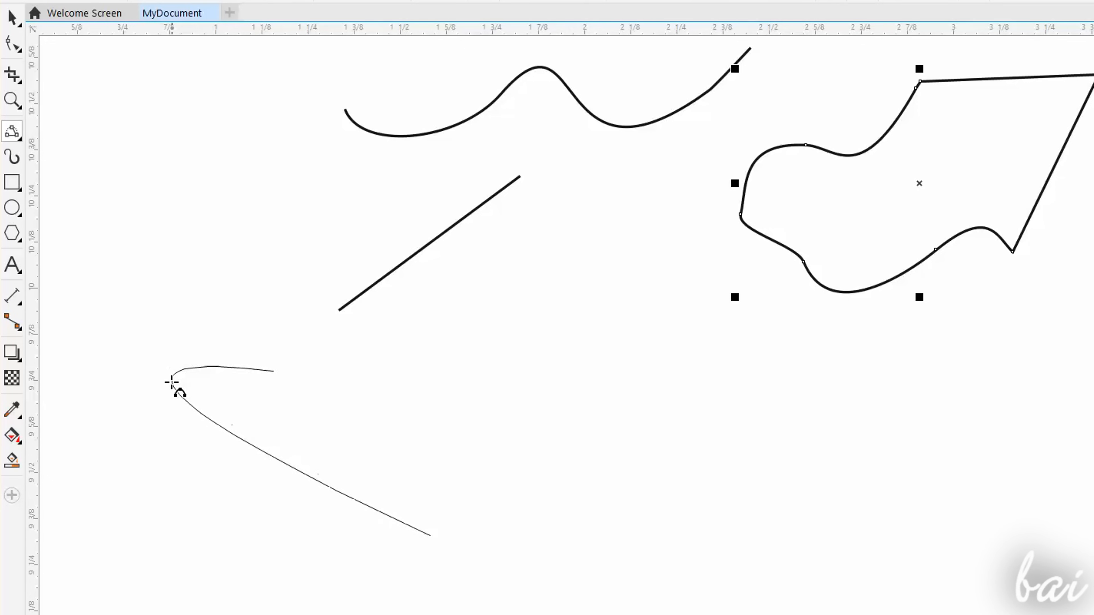
click(12, 132)
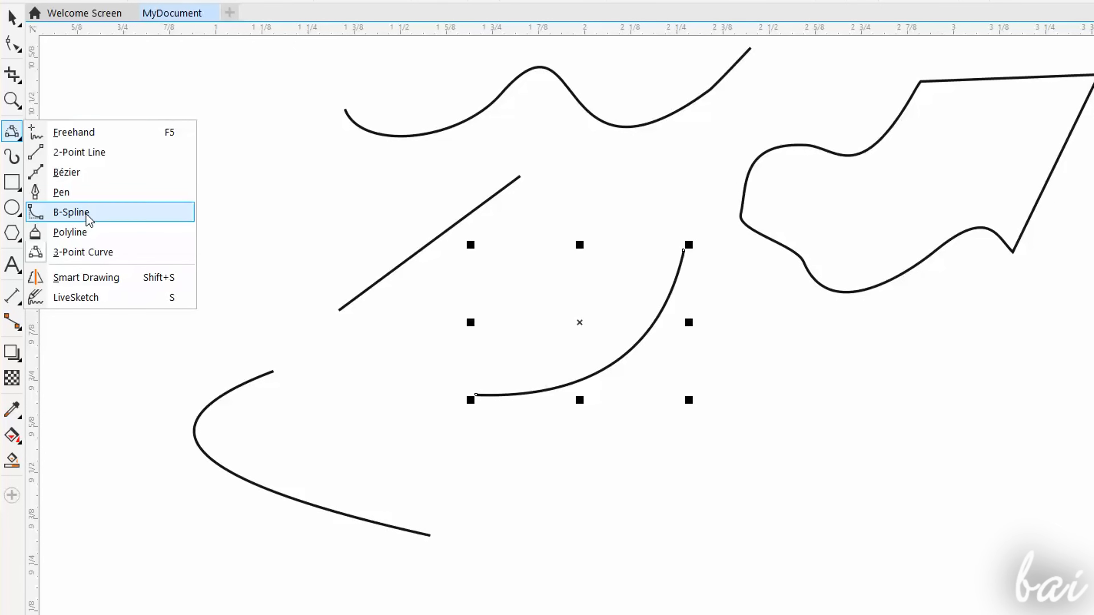
- Begin a wavy B-spline curve by placing its first control point
click(70, 212)
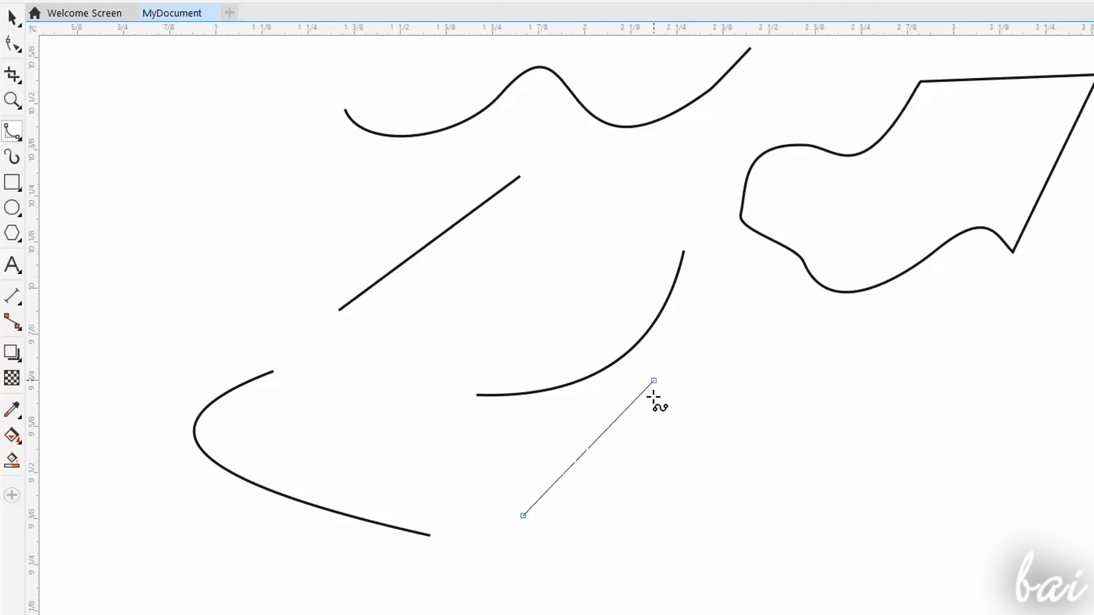
click(976, 491)
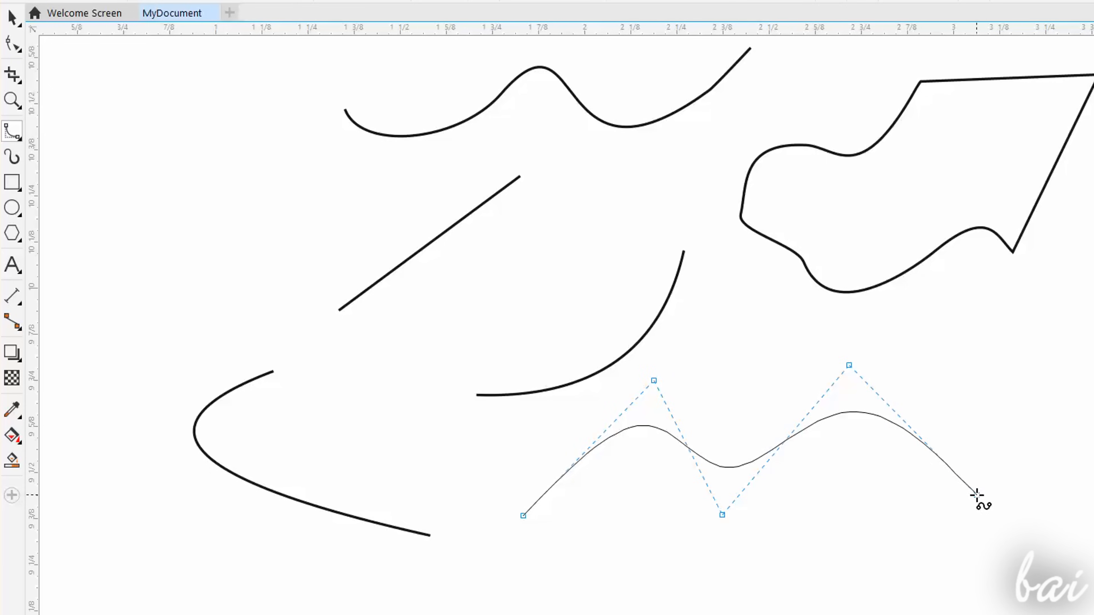
- Choose the Bézier tool and draw a path of curved and straight segments
click(12, 131)
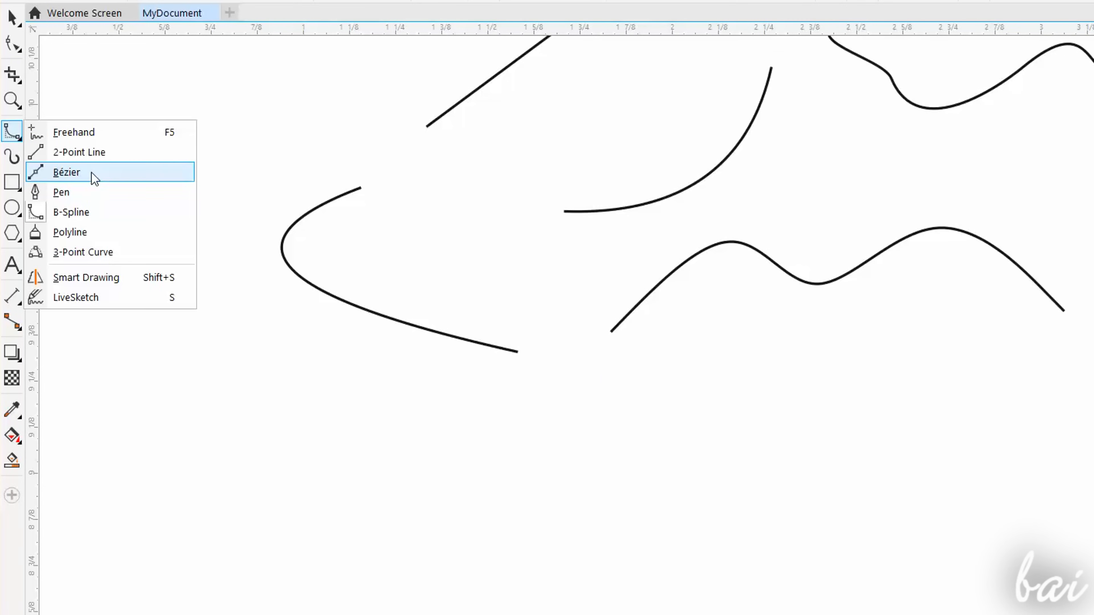
click(66, 172)
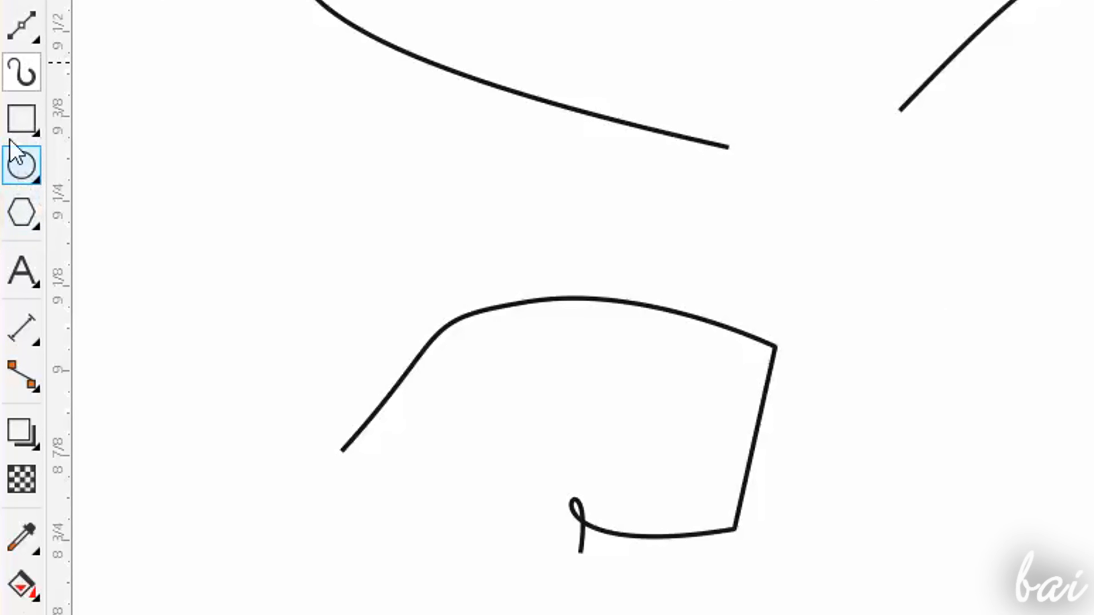
click(21, 165)
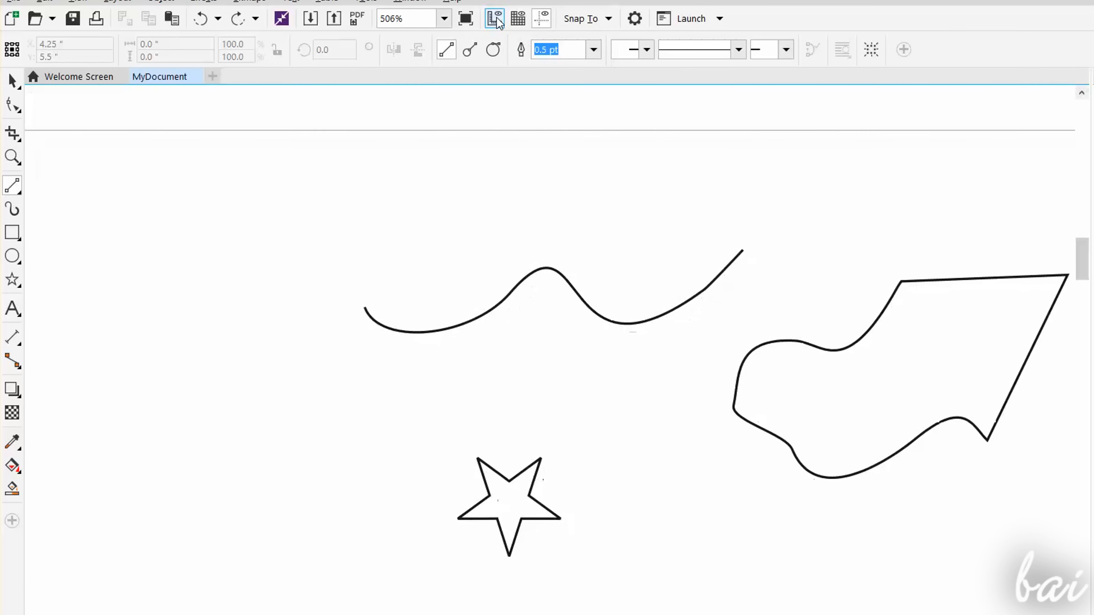
- Show rulers and grid, then draw a 2-point line snapping to the closed shape's edge
click(518, 18)
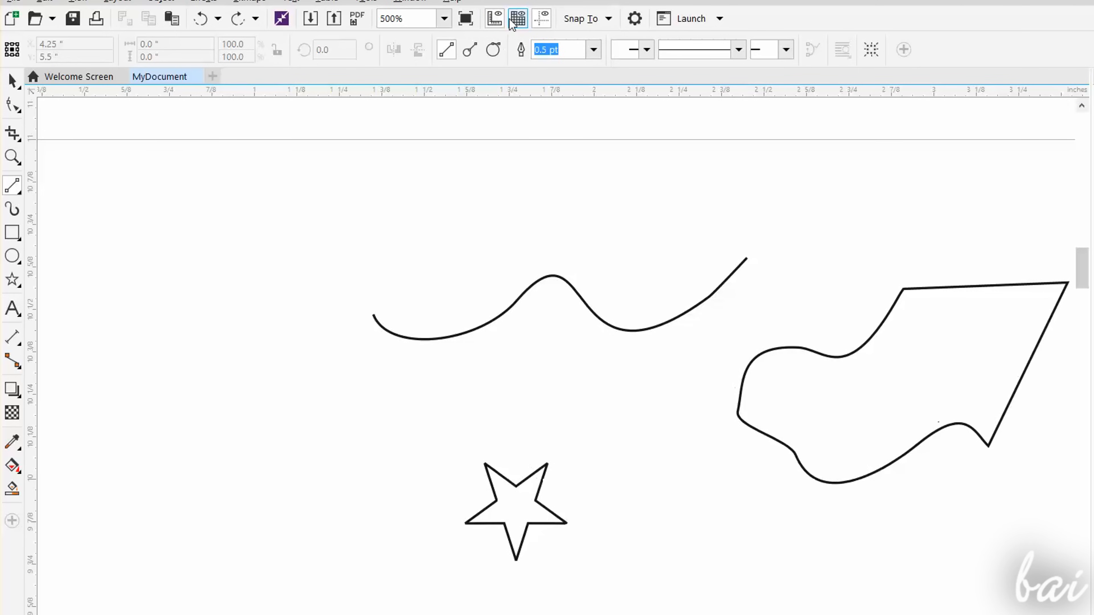
click(518, 18)
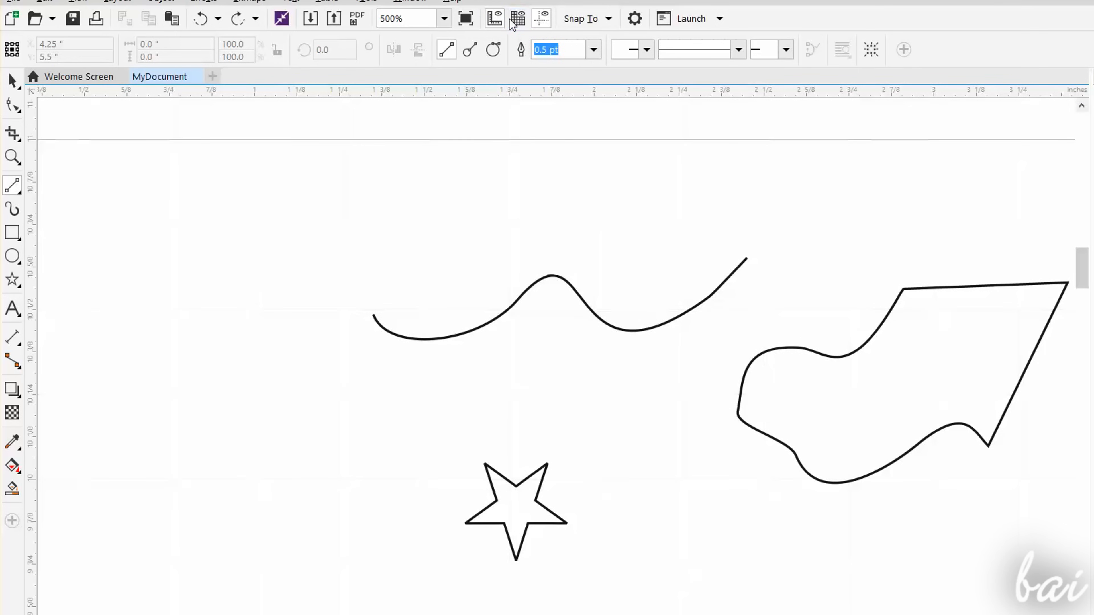
mouse_move(542, 19)
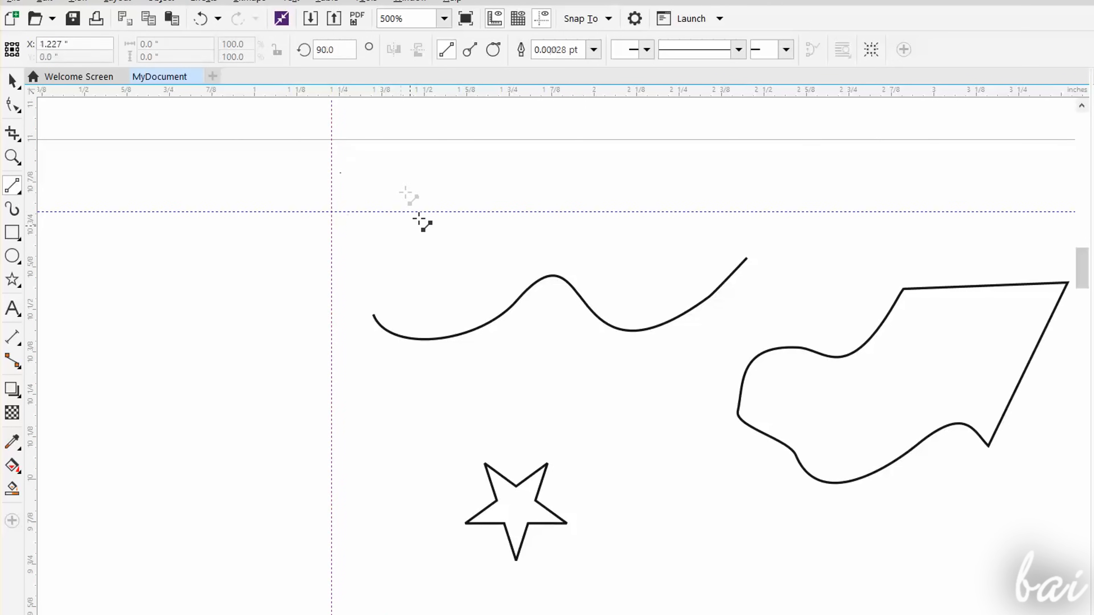
click(582, 19)
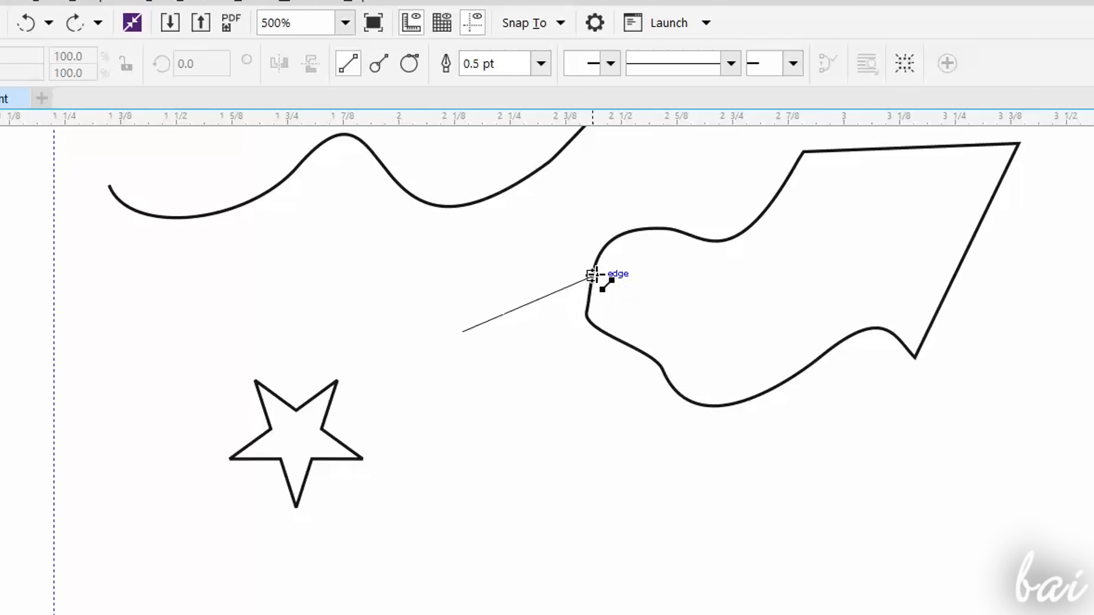
drag(592, 276, 914, 356)
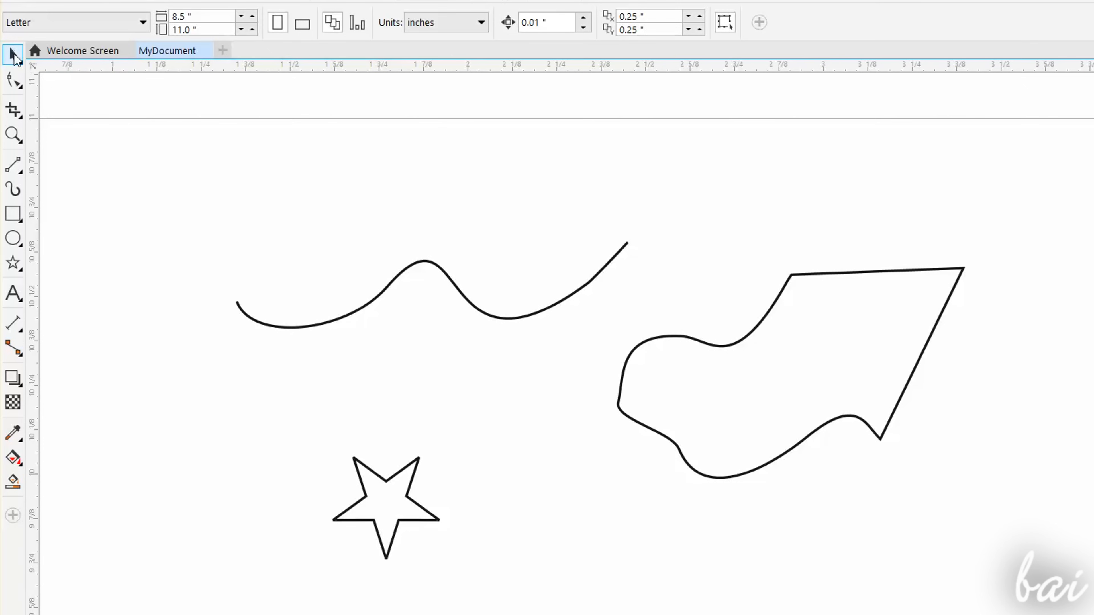
mouse_move(13, 55)
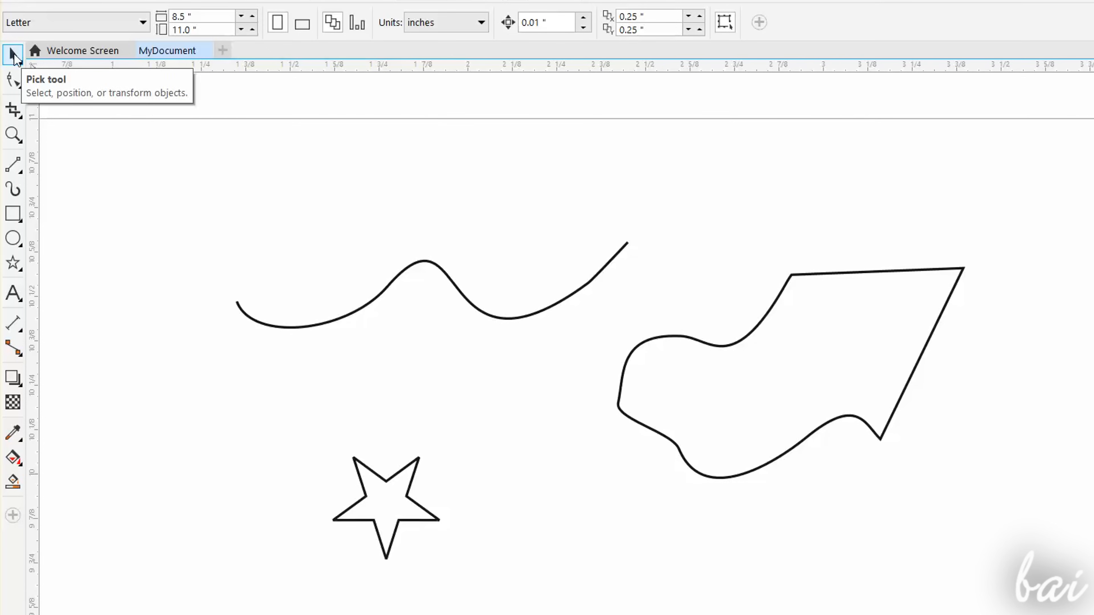
- Select the closed shape and inspect its 0.5 pt outline, arrowhead and line-style options
click(397, 272)
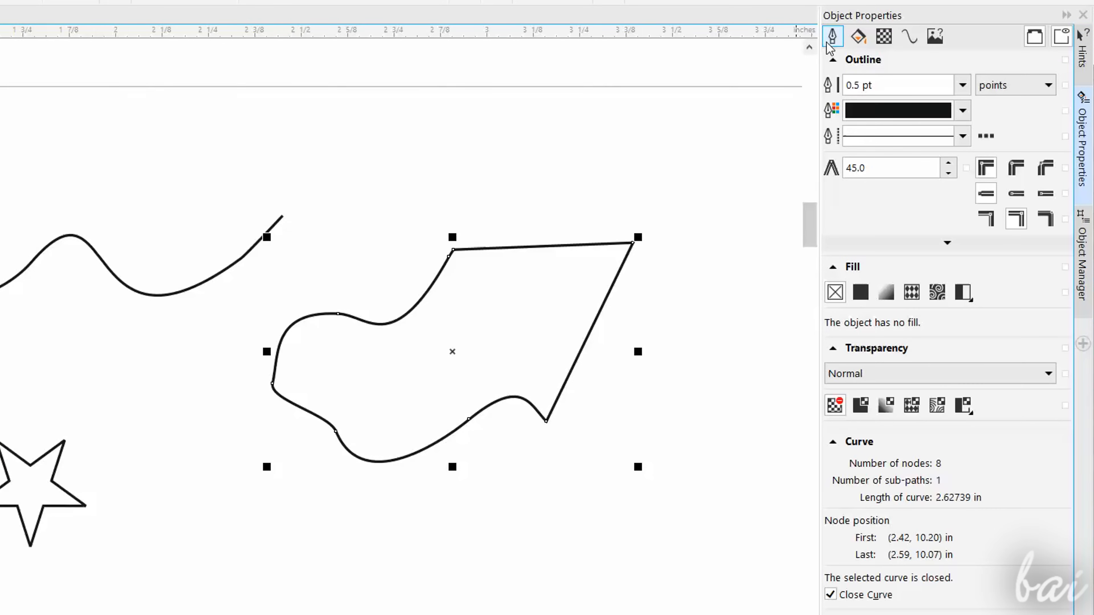
click(962, 84)
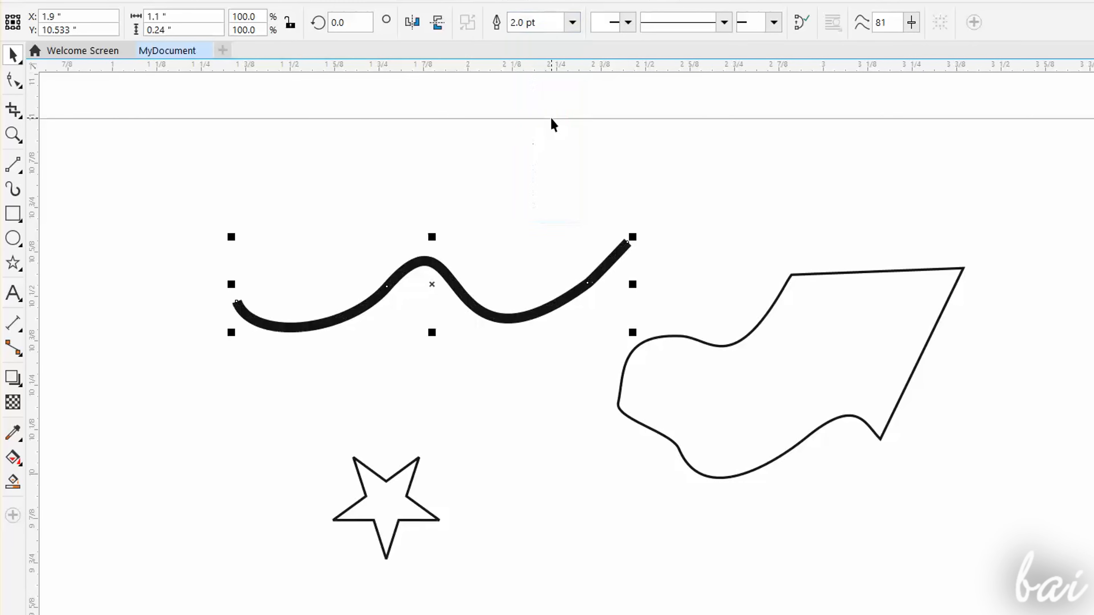
click(627, 22)
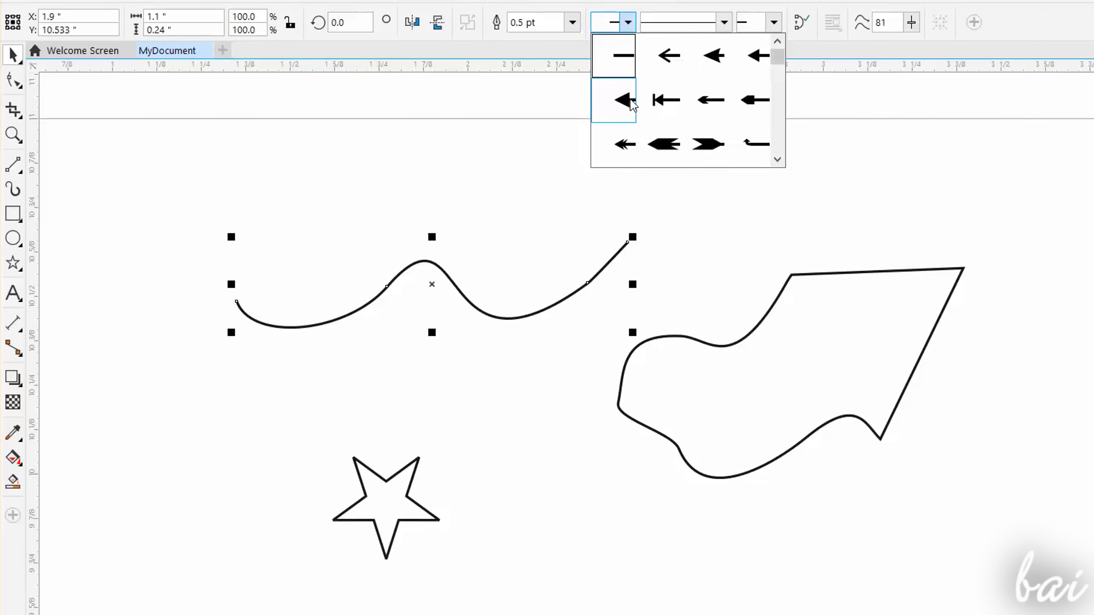
click(723, 22)
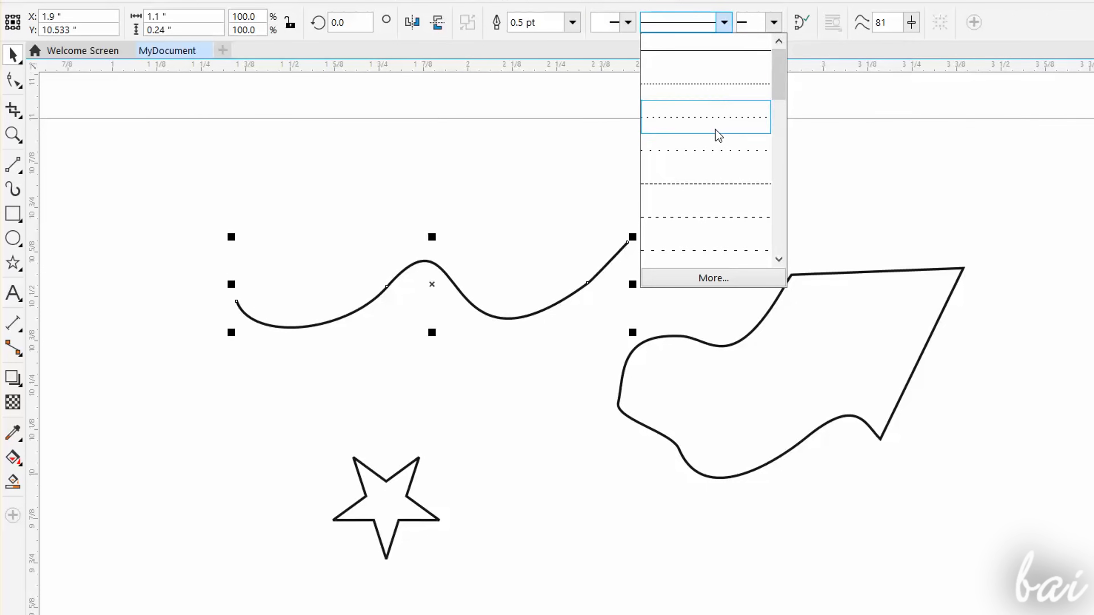
click(832, 37)
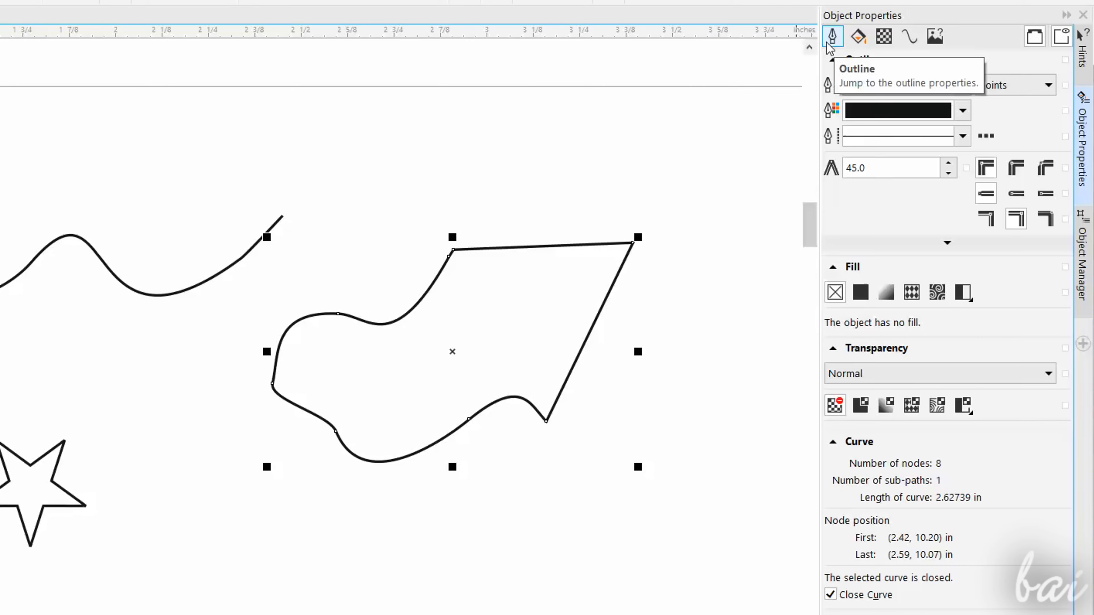
- Make the closed freeform shape's outline 2.0 pt wide and orange in Object Properties
click(963, 85)
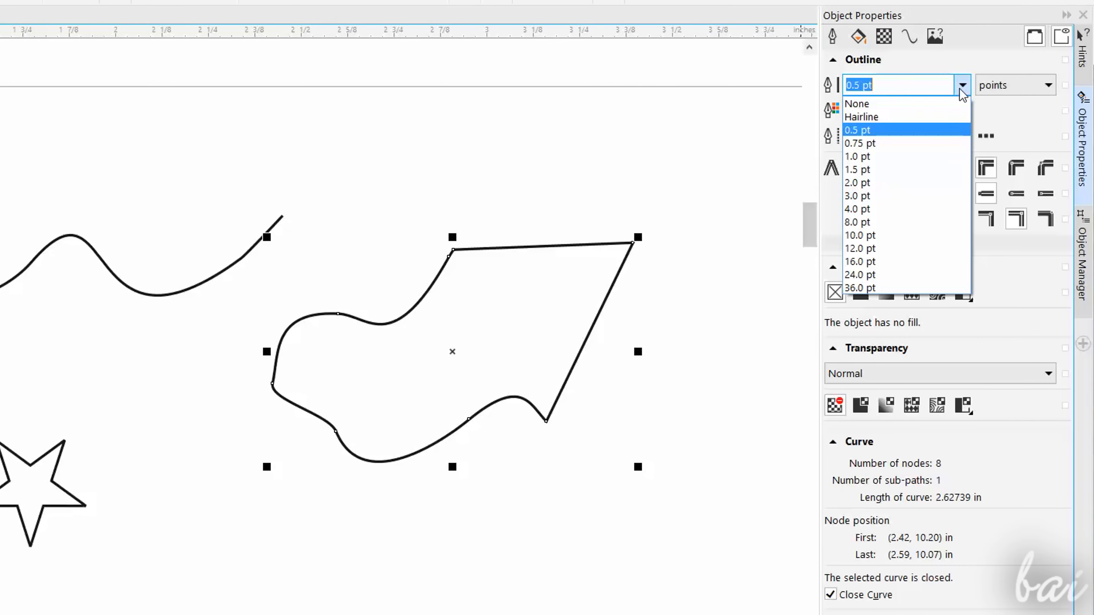
click(857, 182)
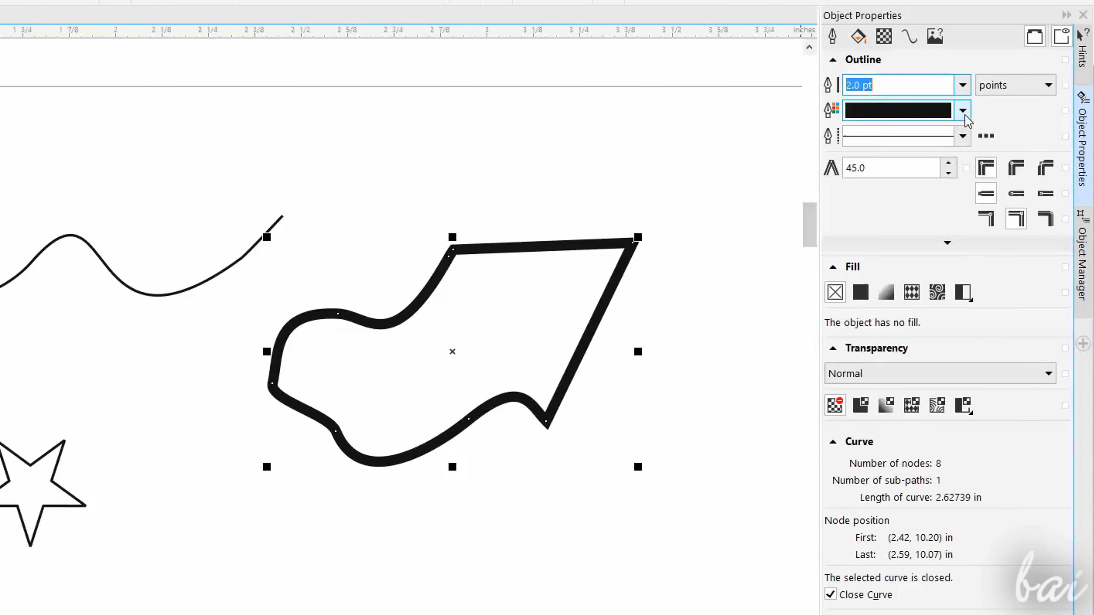
click(963, 110)
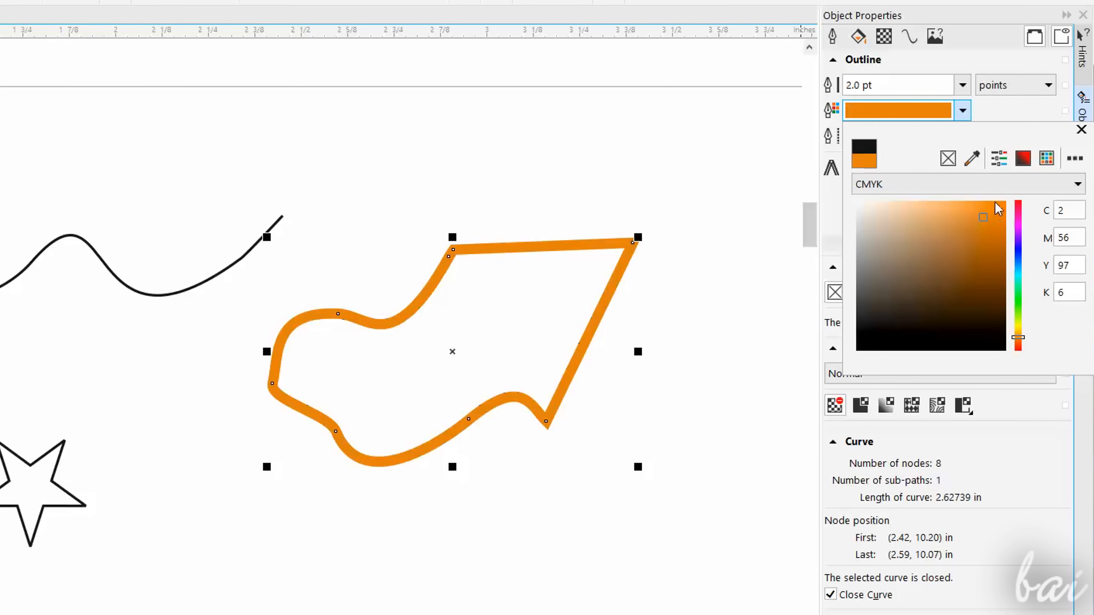
click(989, 215)
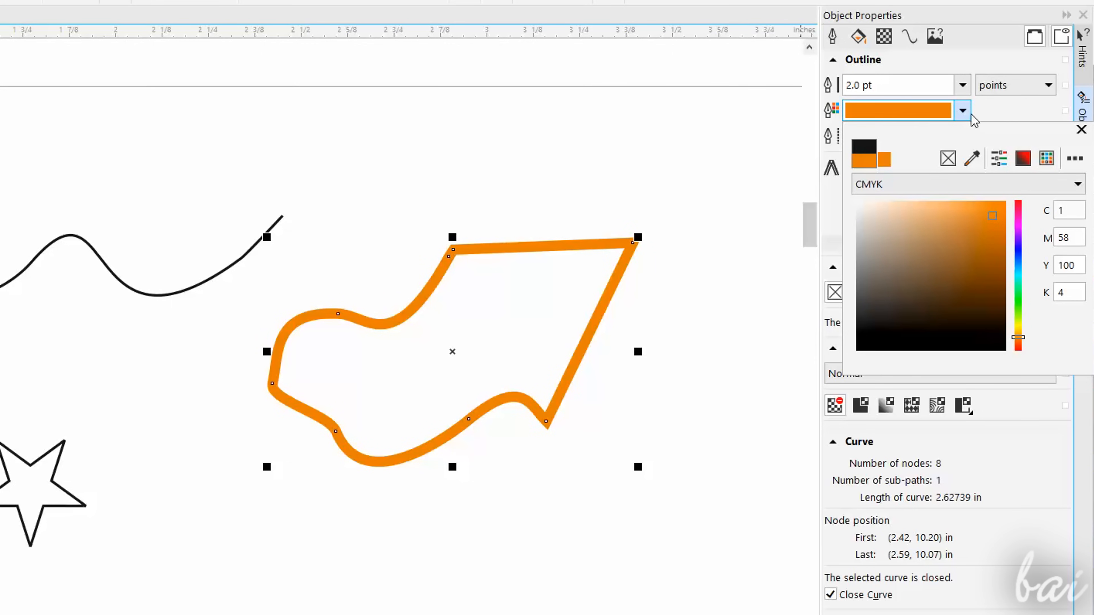
click(962, 136)
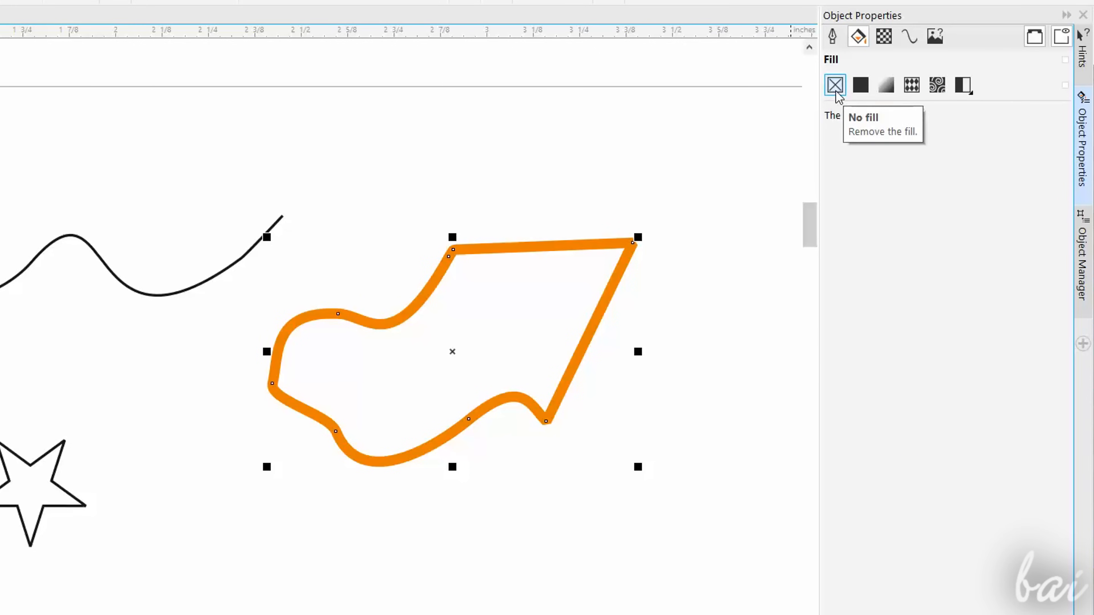
- Try a brown uniform fill, then a red-to-white fountain fill on the shape
click(861, 85)
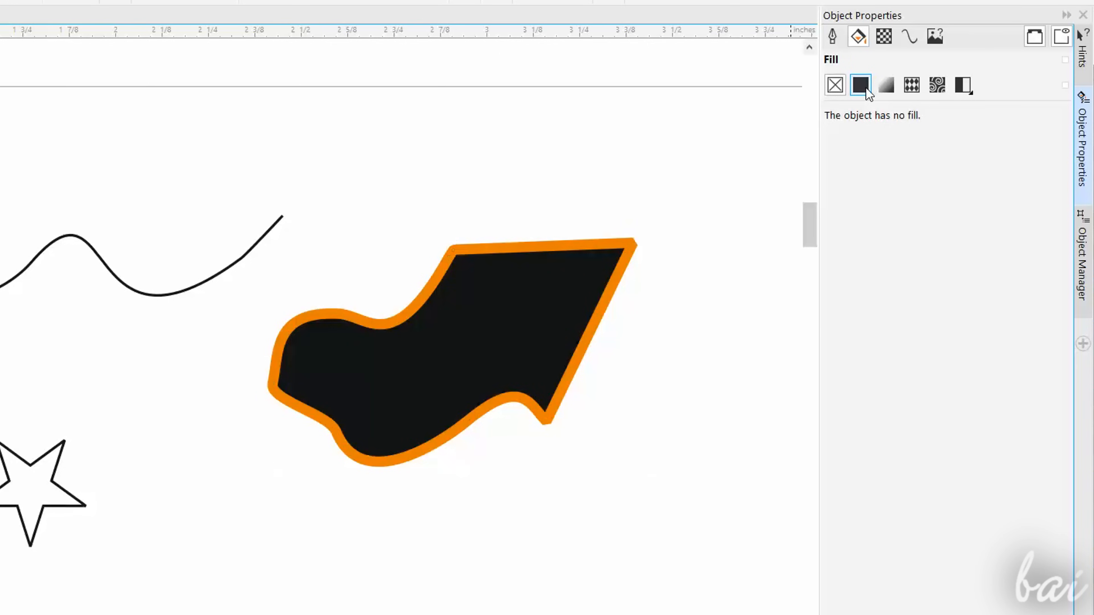
click(861, 85)
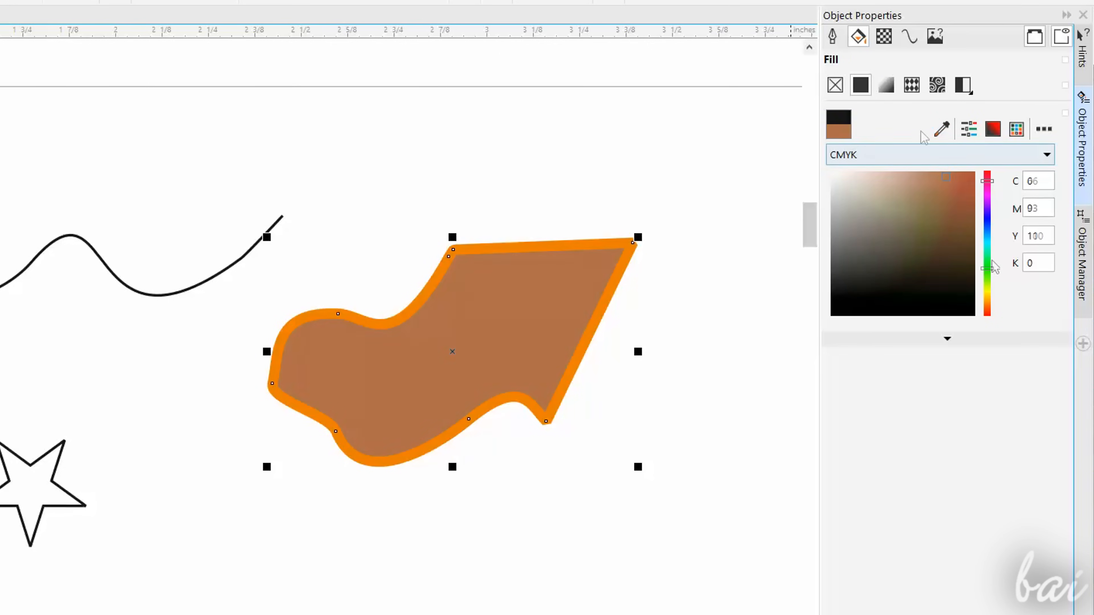
click(885, 85)
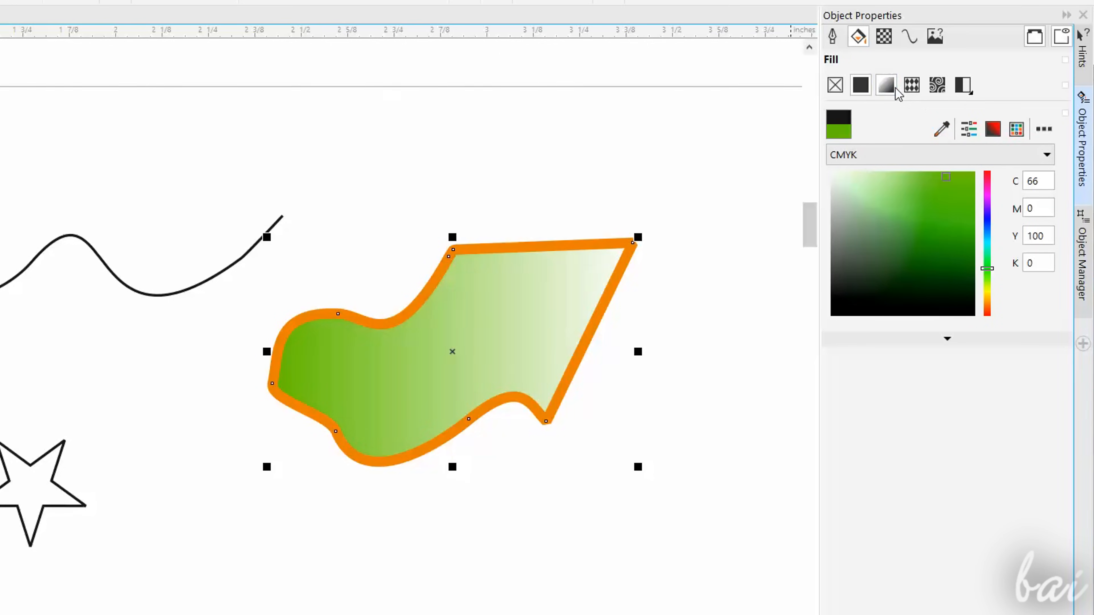
click(886, 84)
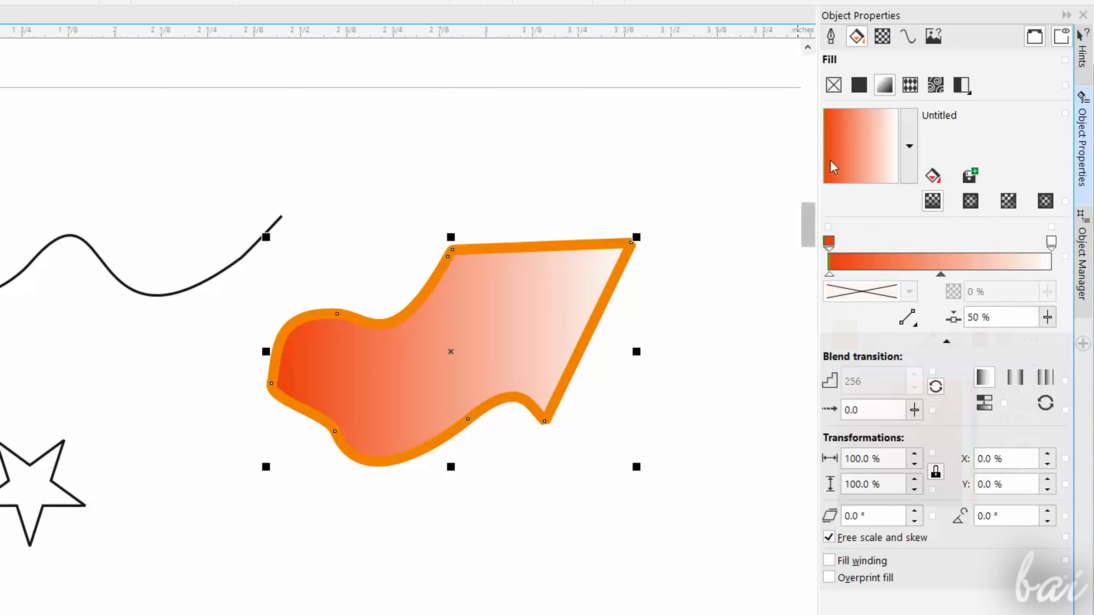
- Try pattern and bitmap pattern fills from the fill library, then leave the shape unfilled
click(910, 85)
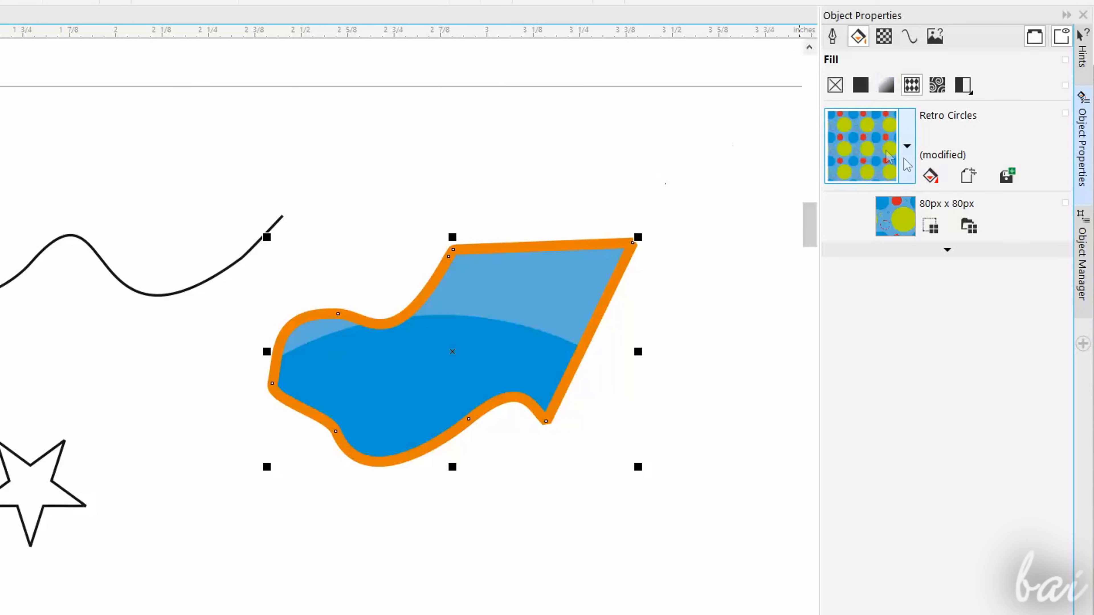
mouse_move(937, 85)
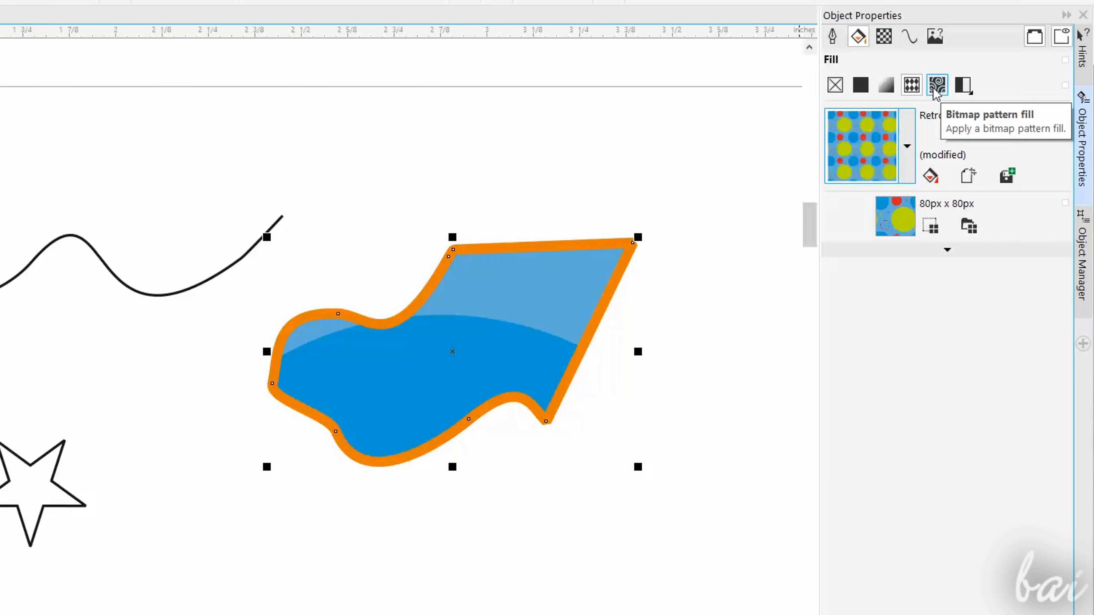
click(908, 146)
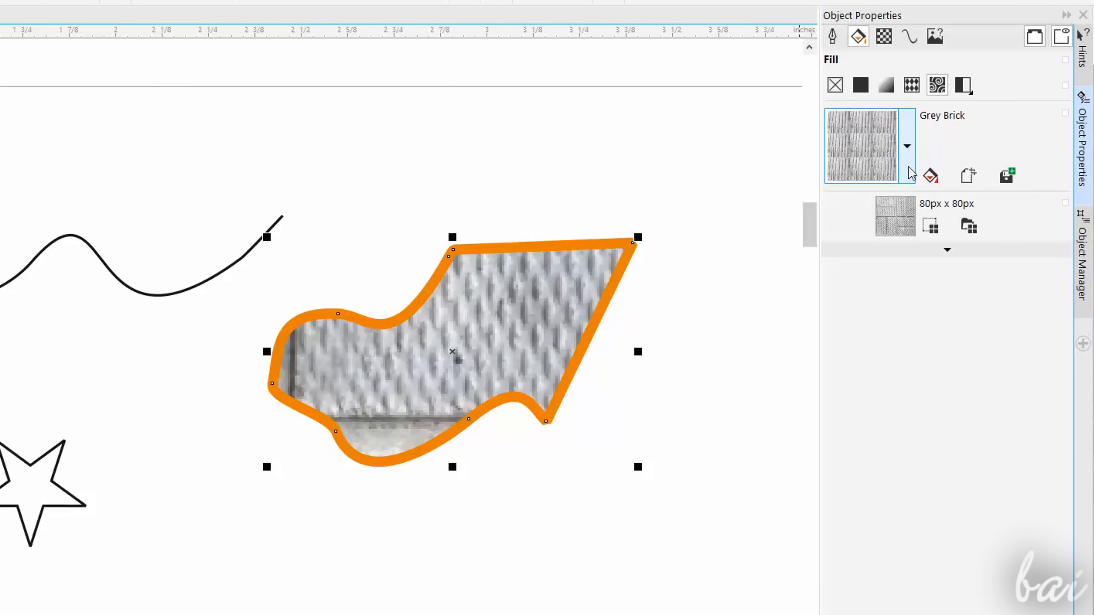
click(907, 146)
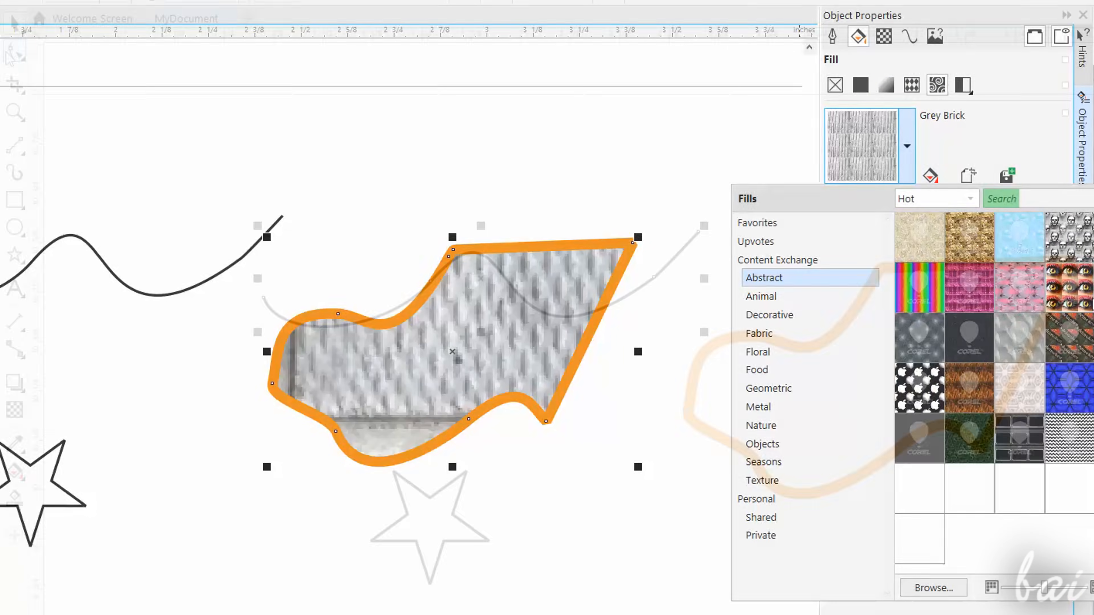
click(14, 51)
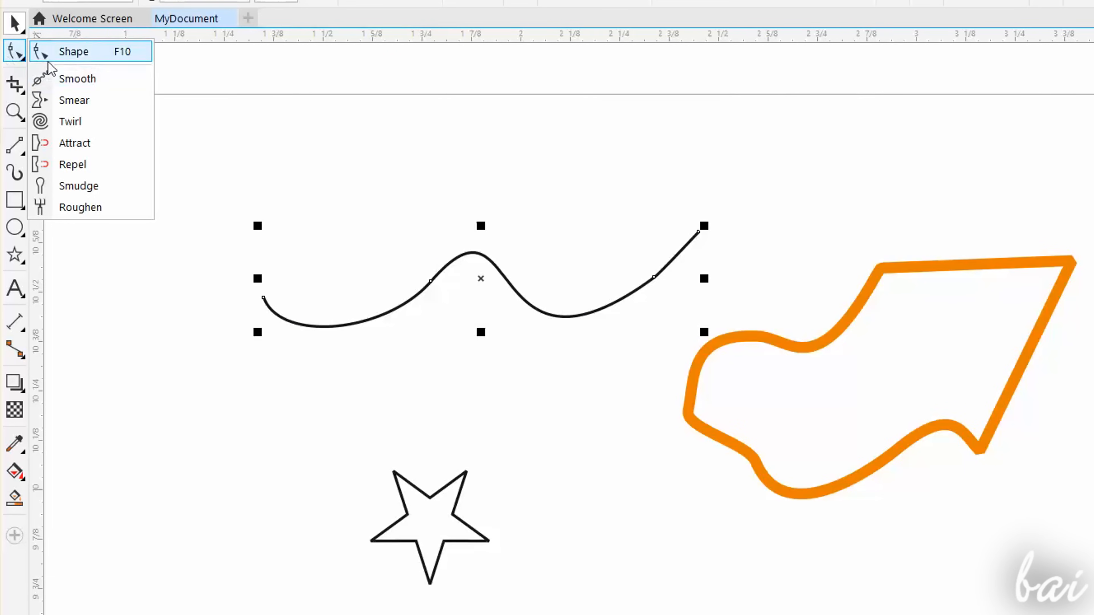
mouse_move(69, 121)
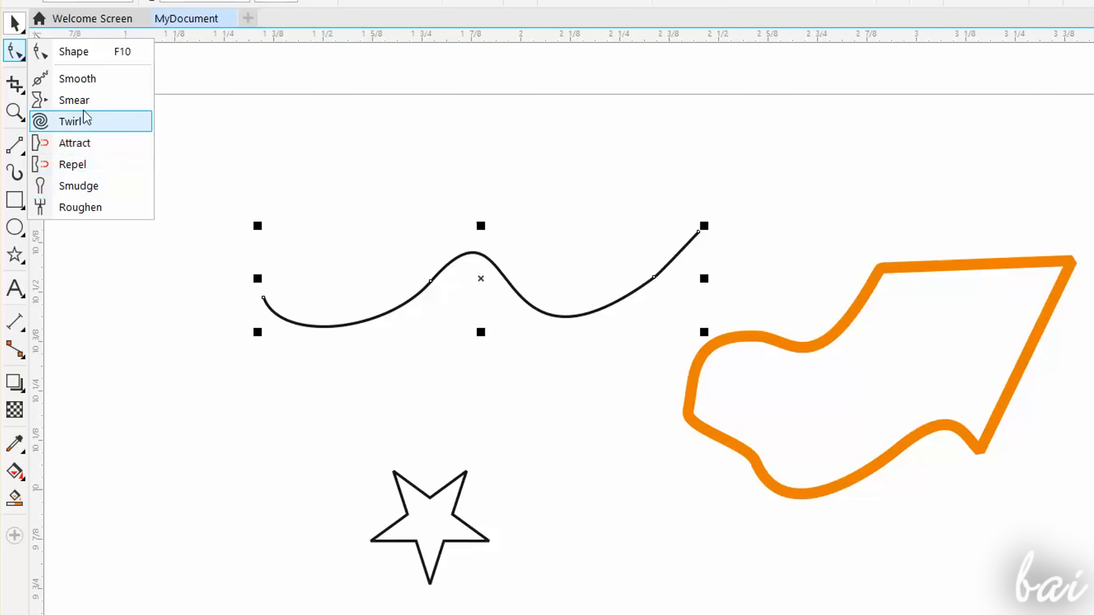
mouse_move(103, 100)
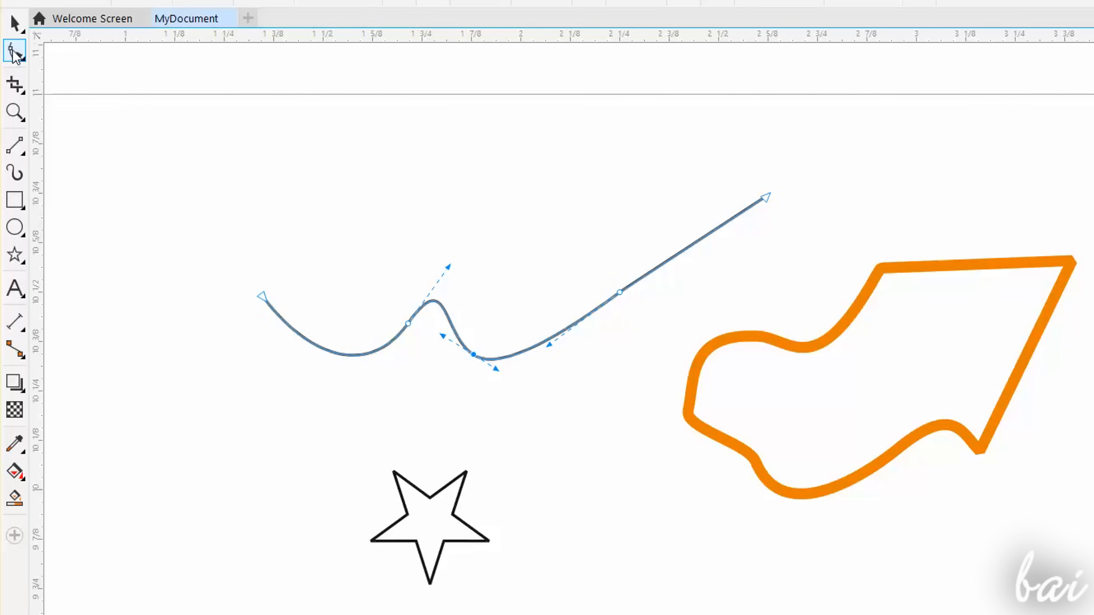
- Switch to the Twirl distortion tool for the curve, then to the Eraser from the crop tools
click(15, 50)
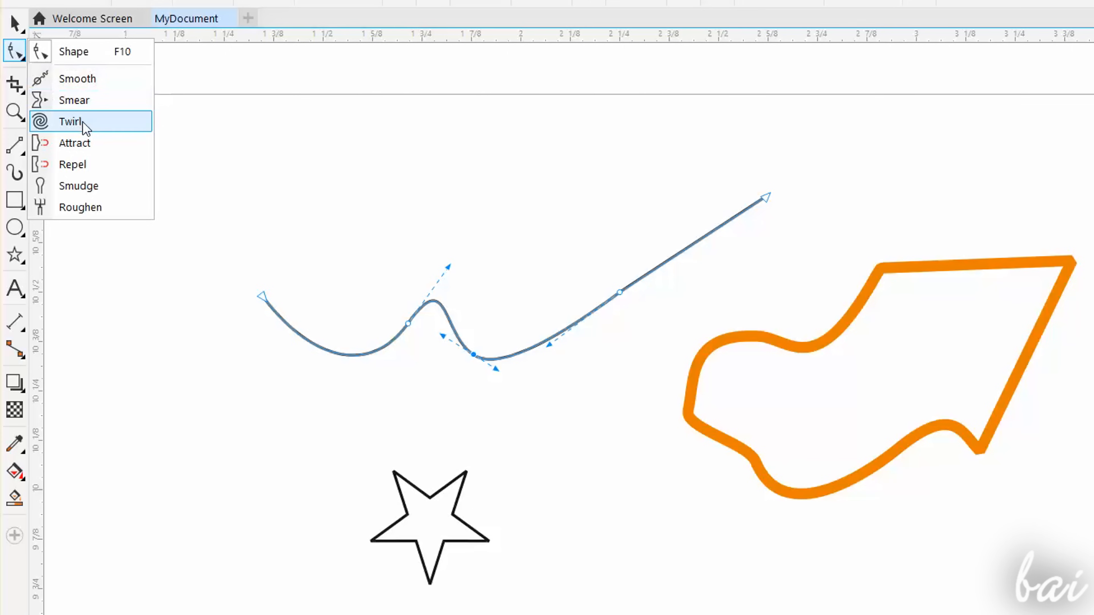
click(71, 121)
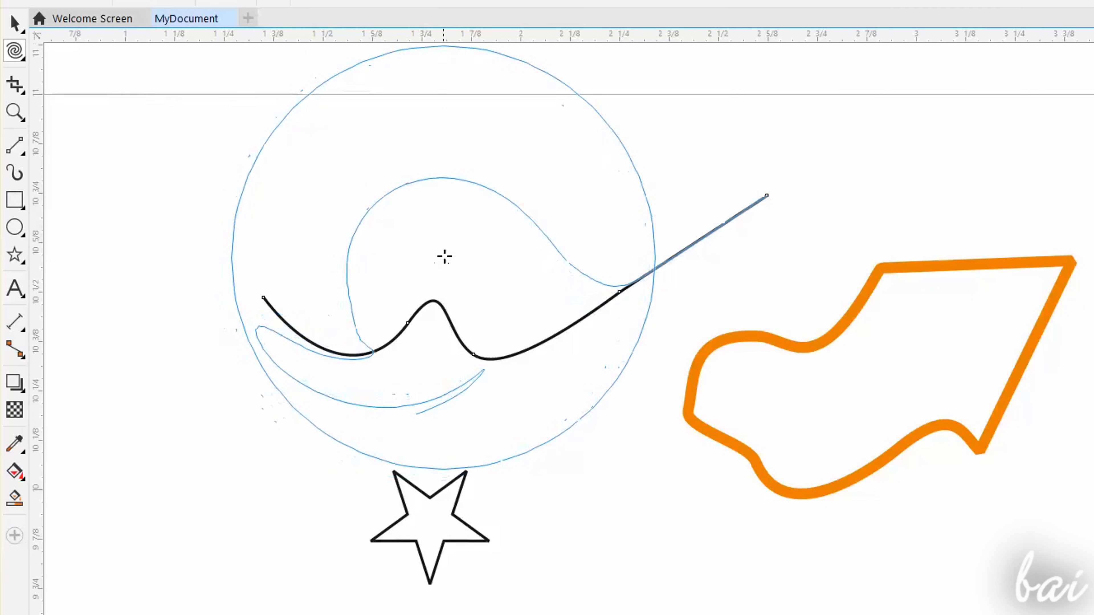
click(14, 85)
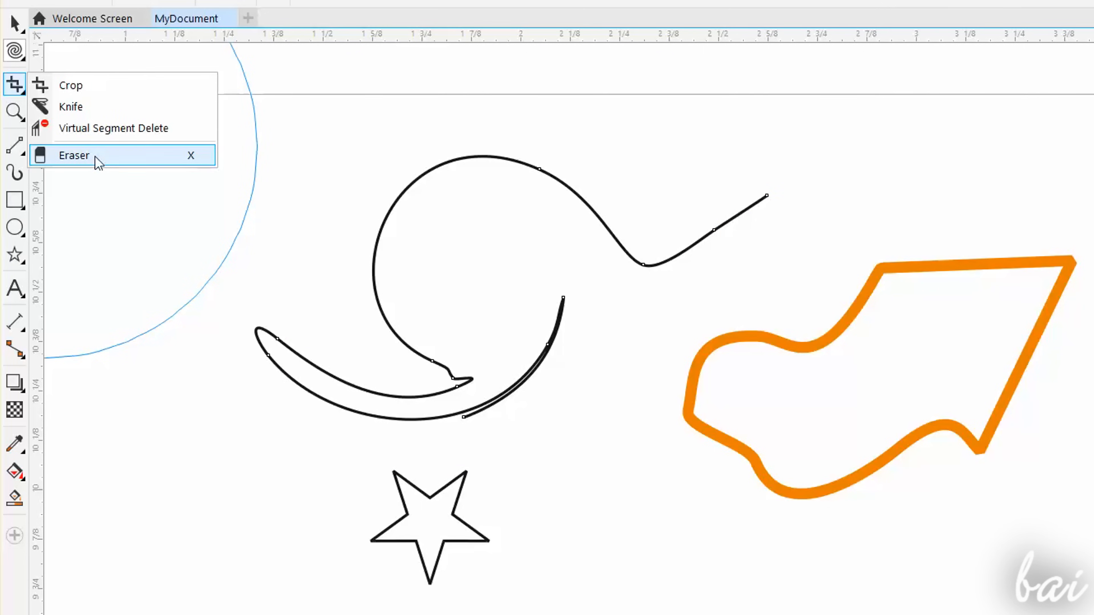
click(74, 155)
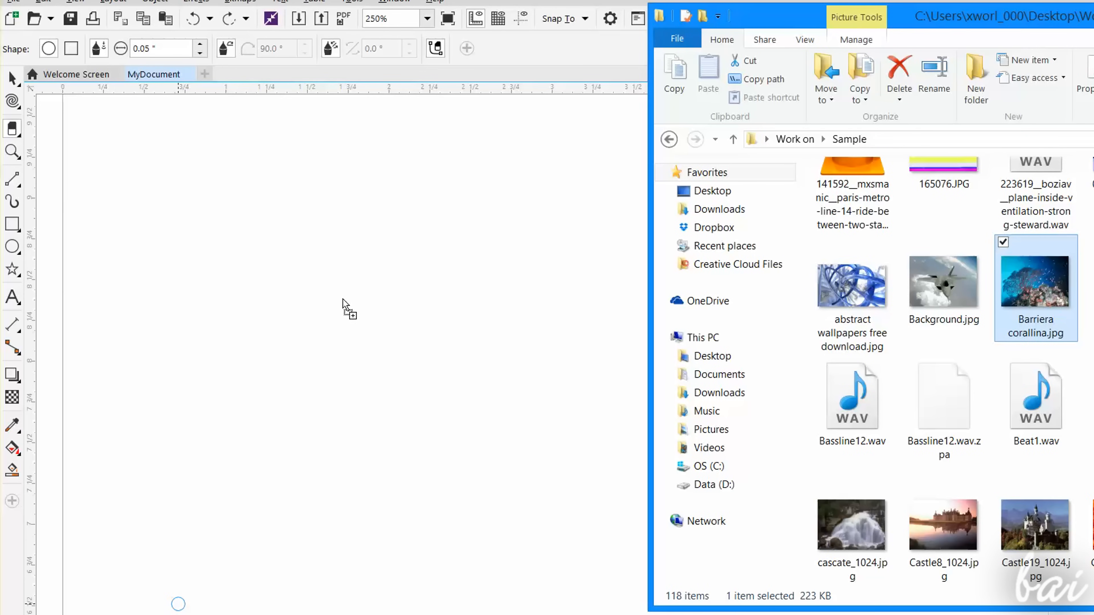
- Drag Barriera corallina.jpg from File Explorer onto the page as a placed bitmap
drag(1036, 280, 340, 300)
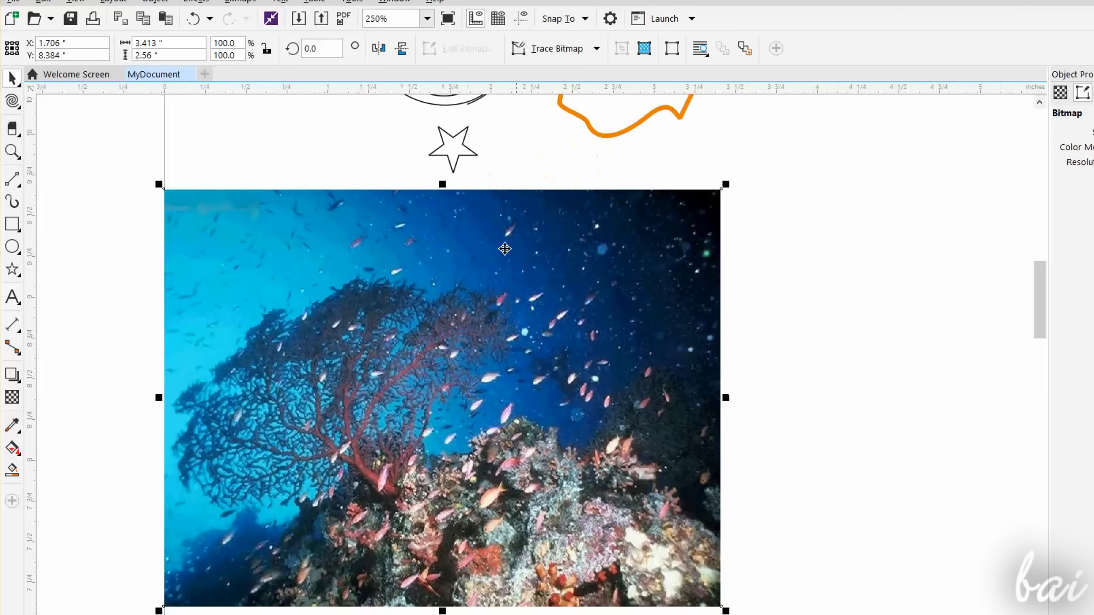
scroll(down, 3)
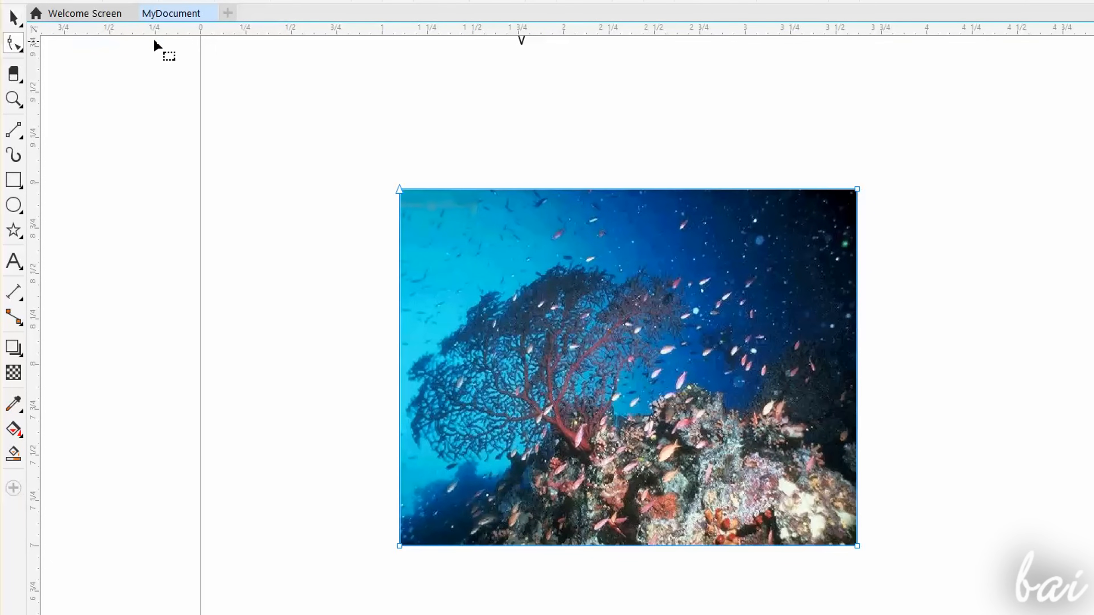
drag(856, 189, 722, 225)
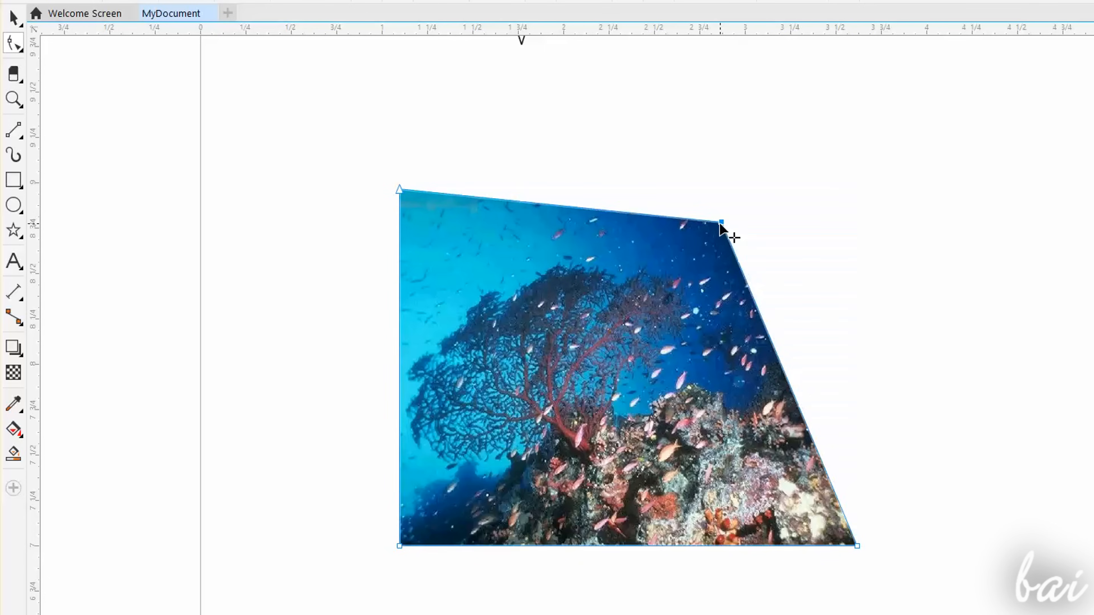
drag(722, 229, 834, 230)
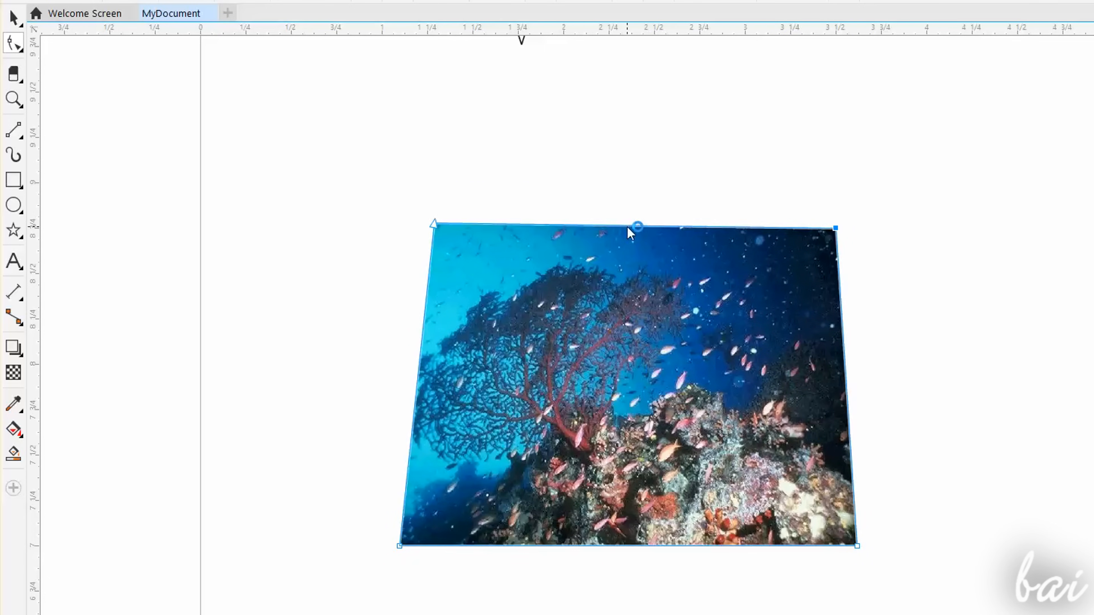
drag(635, 231, 619, 355)
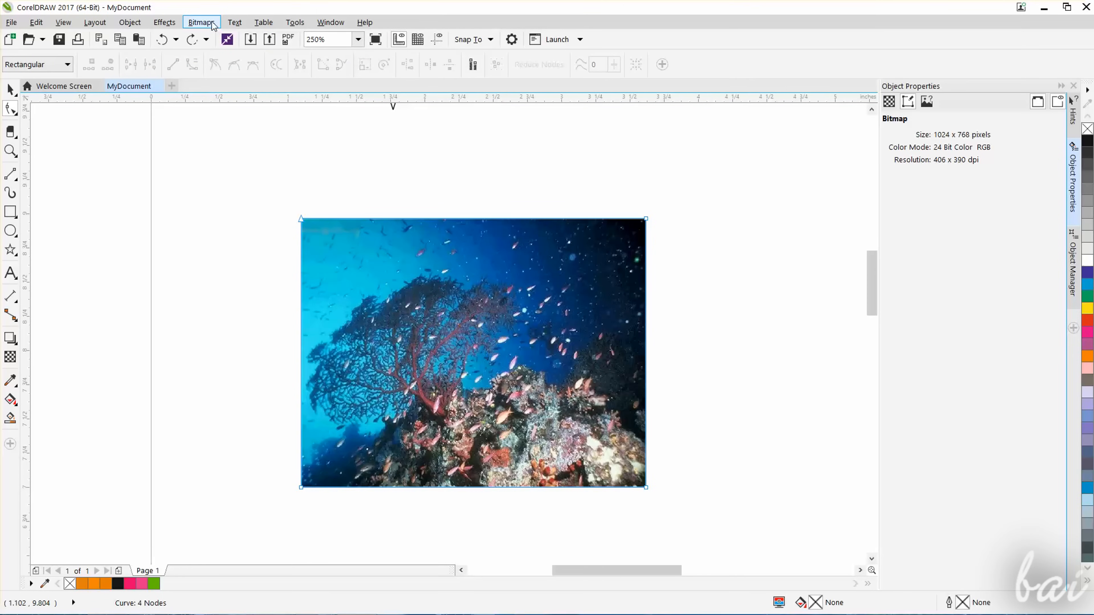
- Look at the Image Adjustment Lab for the coral photo and cancel without changes
click(202, 22)
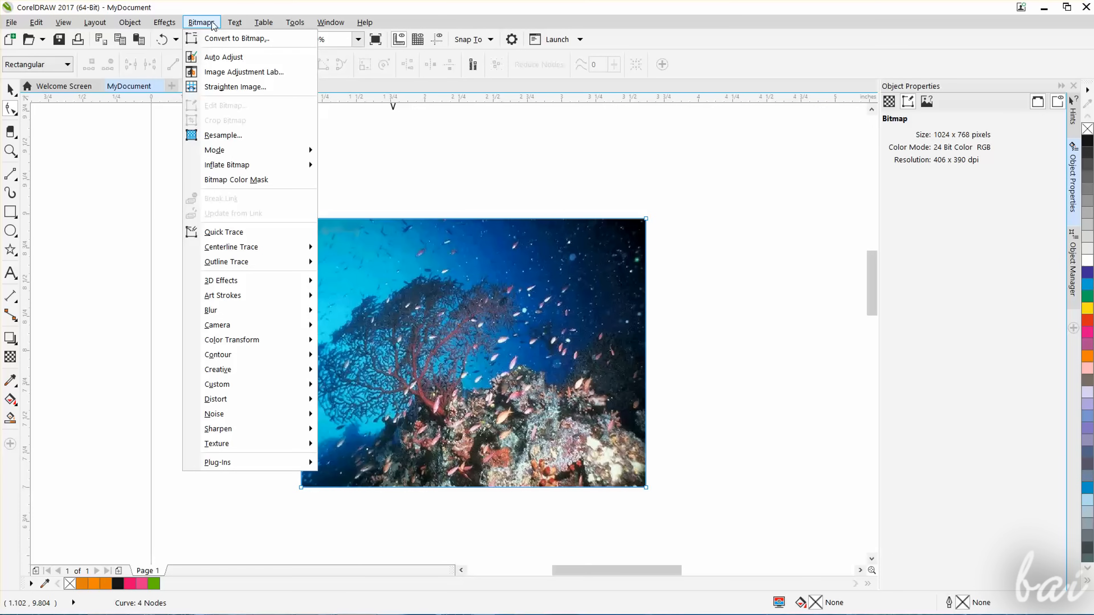
mouse_move(231, 339)
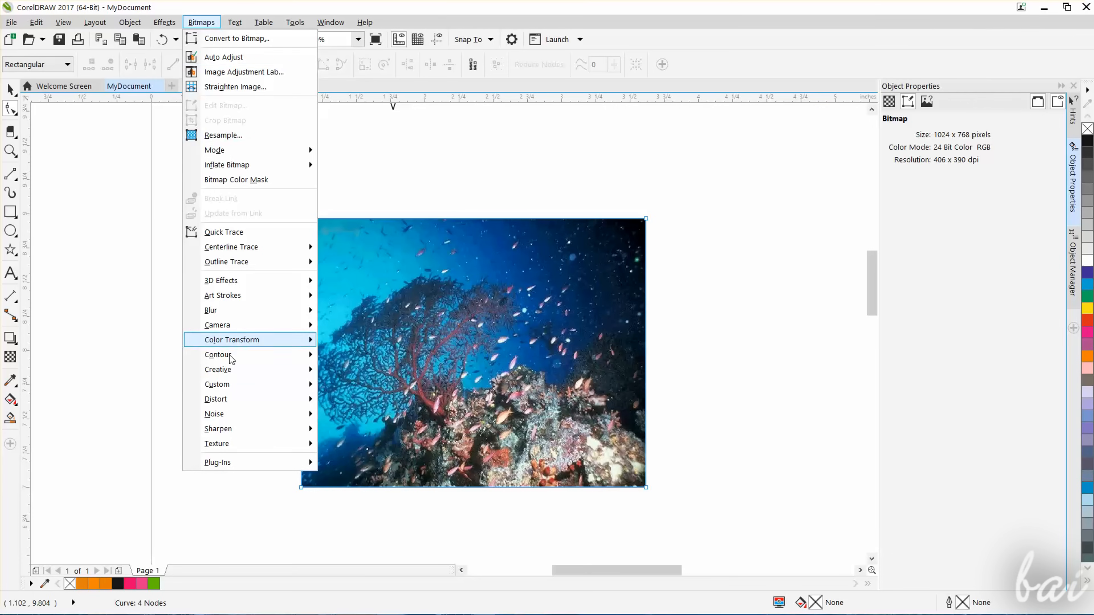
click(243, 72)
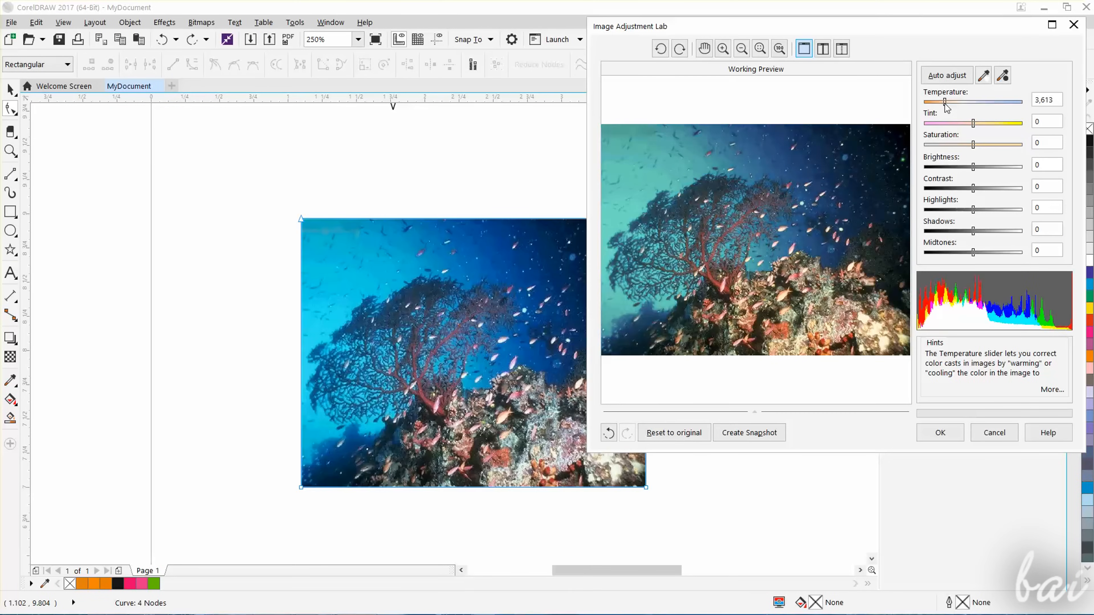
click(201, 22)
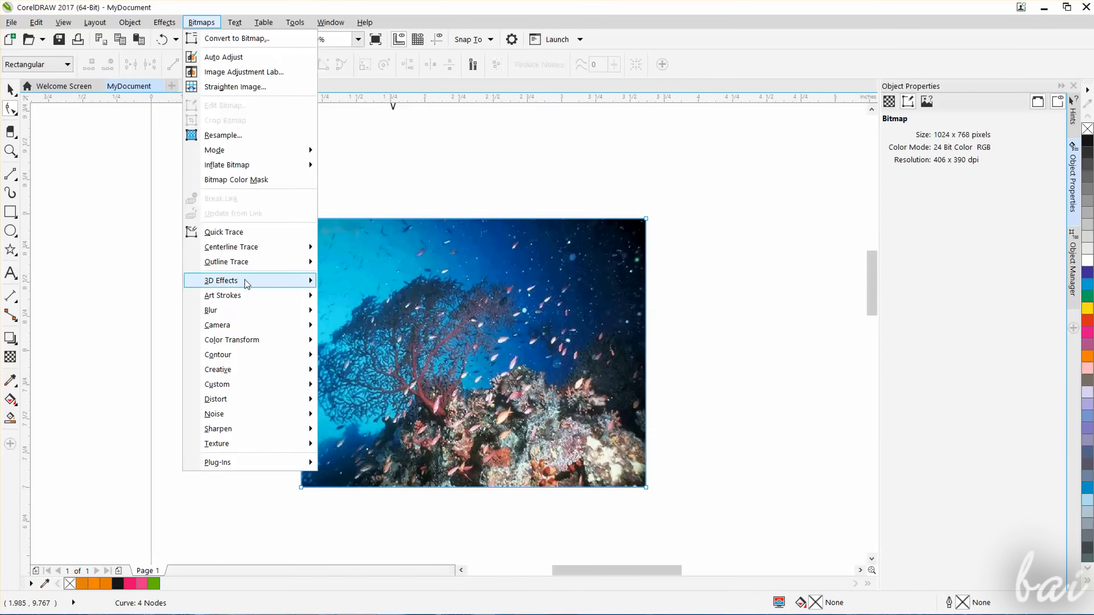
mouse_move(221, 279)
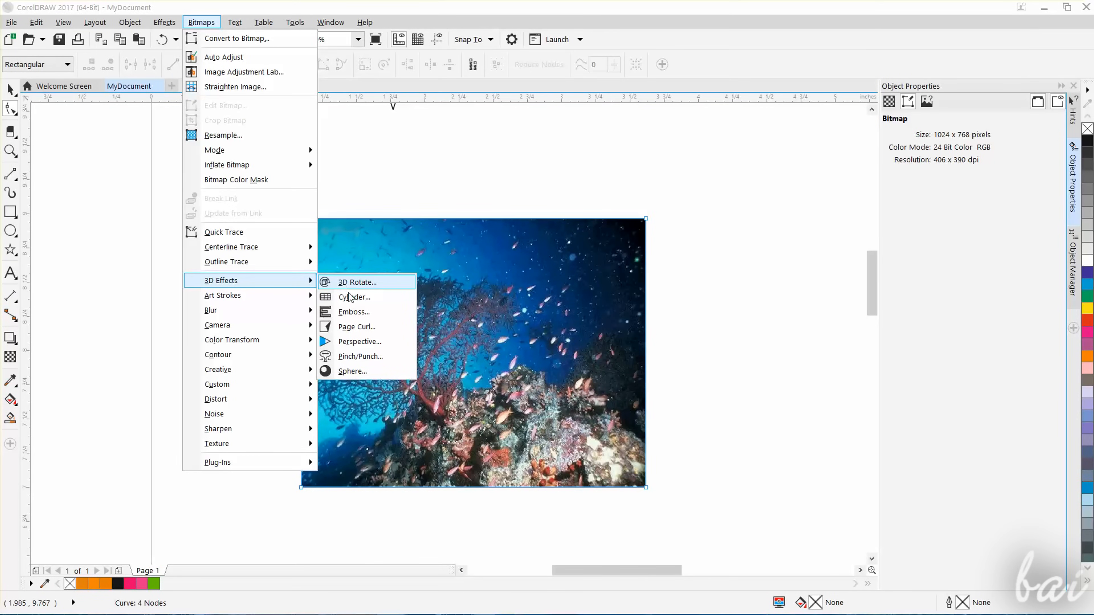
- Apply a Page Curl effect to the coral photo with width about 62%
click(355, 327)
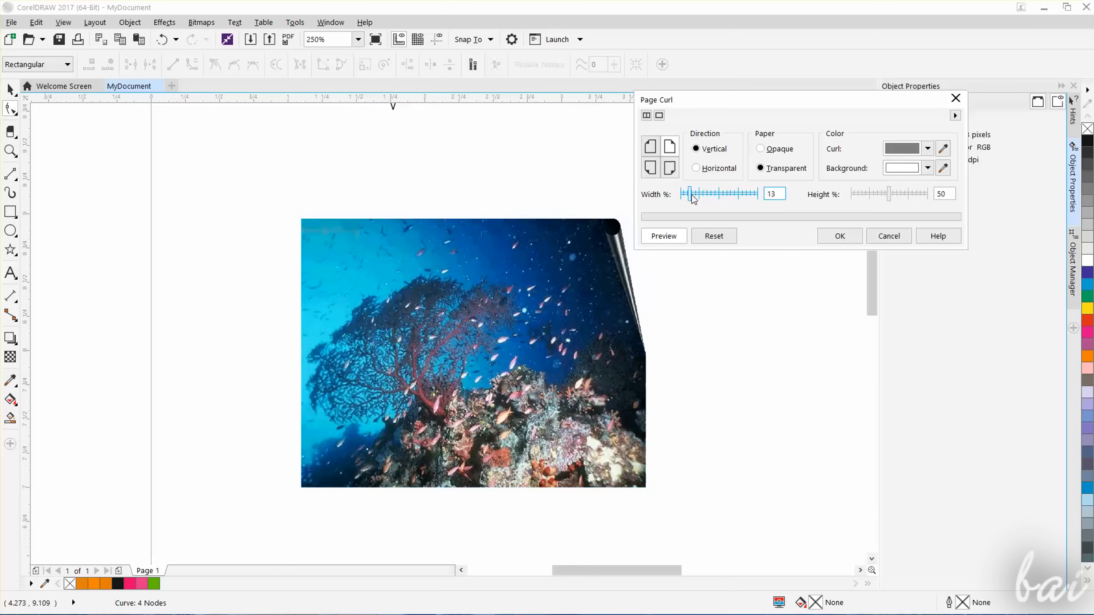
drag(685, 193, 731, 193)
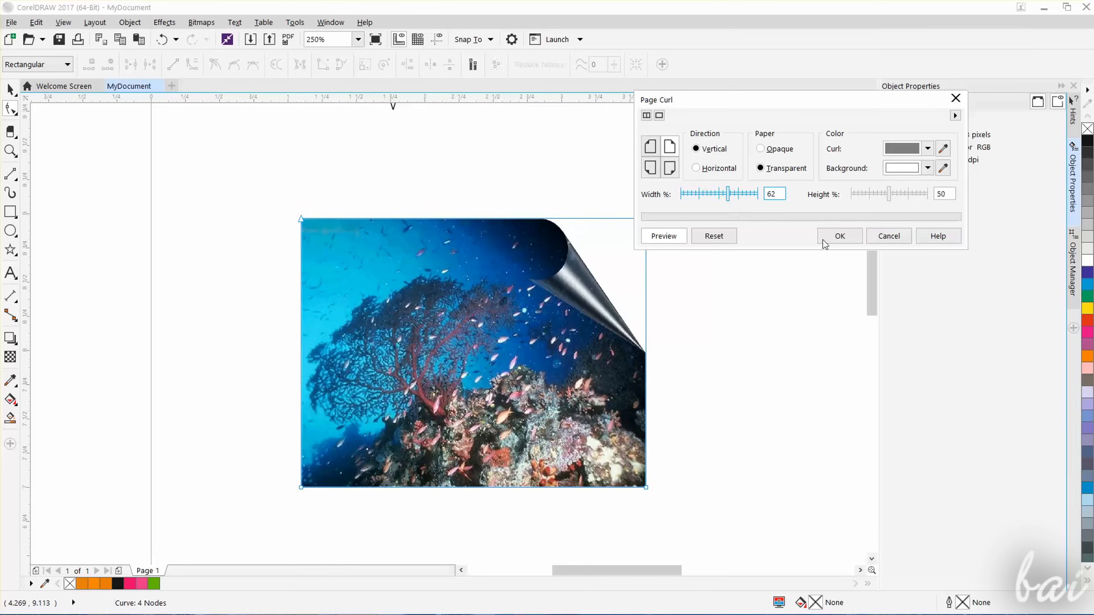
click(839, 236)
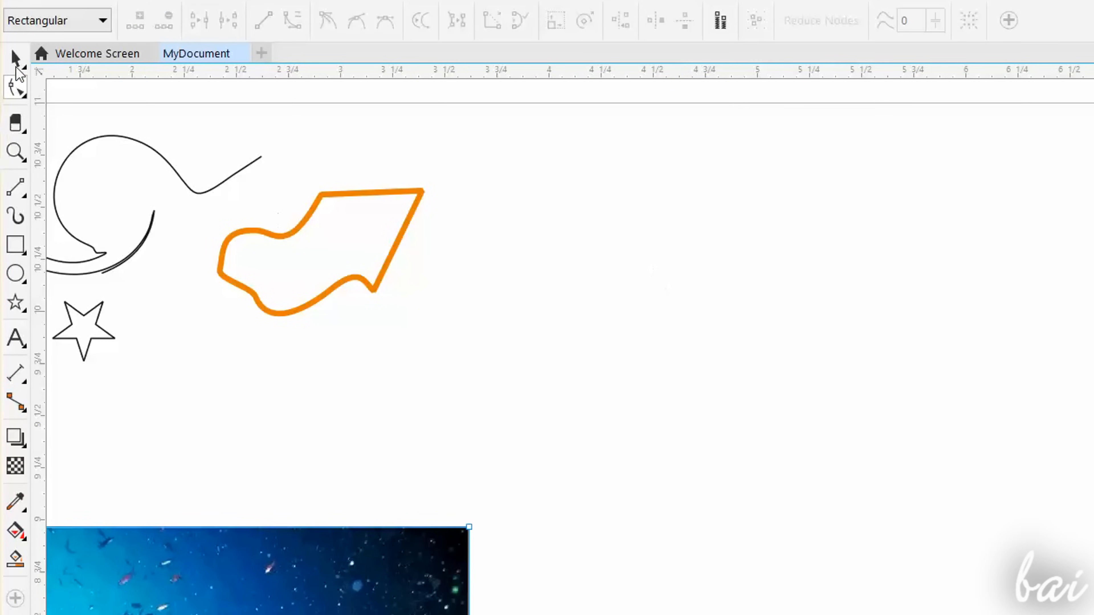
- Draw a paragraph text frame right of the orange shape and enter 'Hello there!!'
click(15, 338)
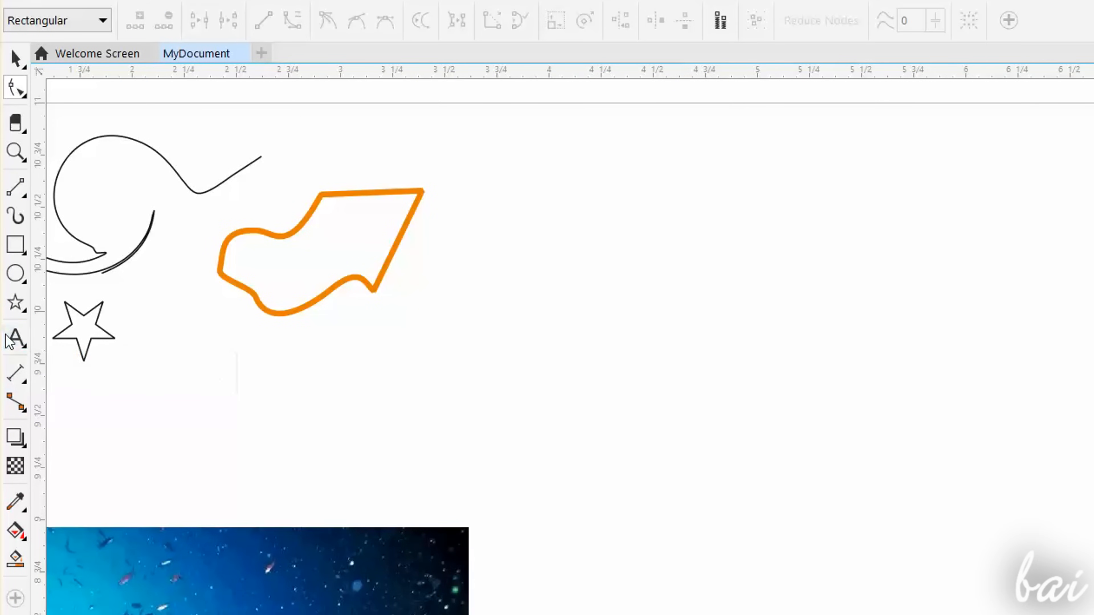
drag(554, 188, 704, 296)
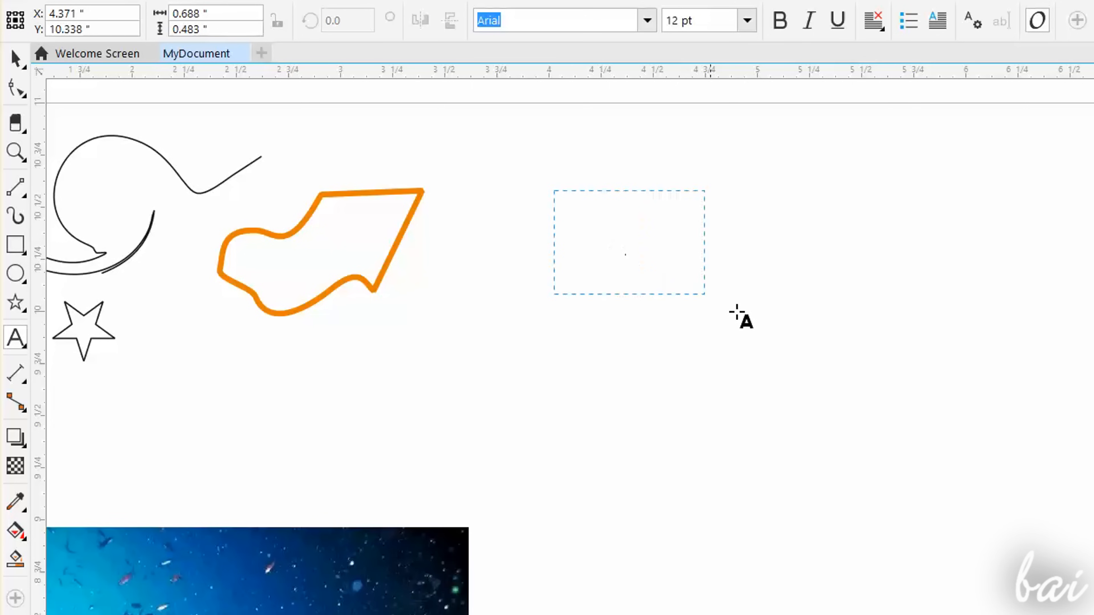
drag(703, 299, 941, 459)
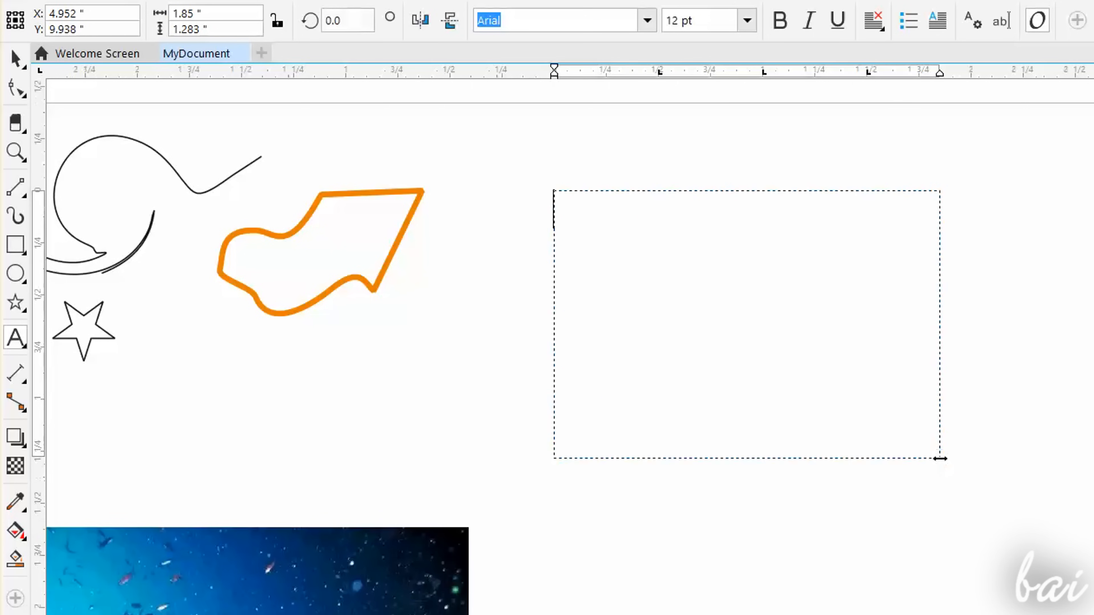
click(646, 219)
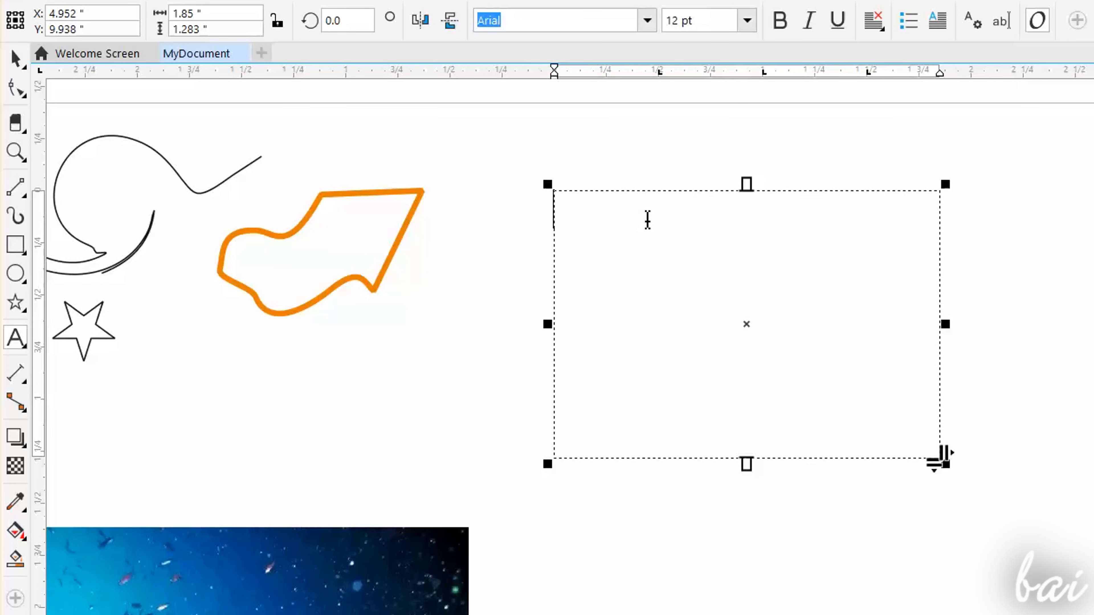
text(Hello)
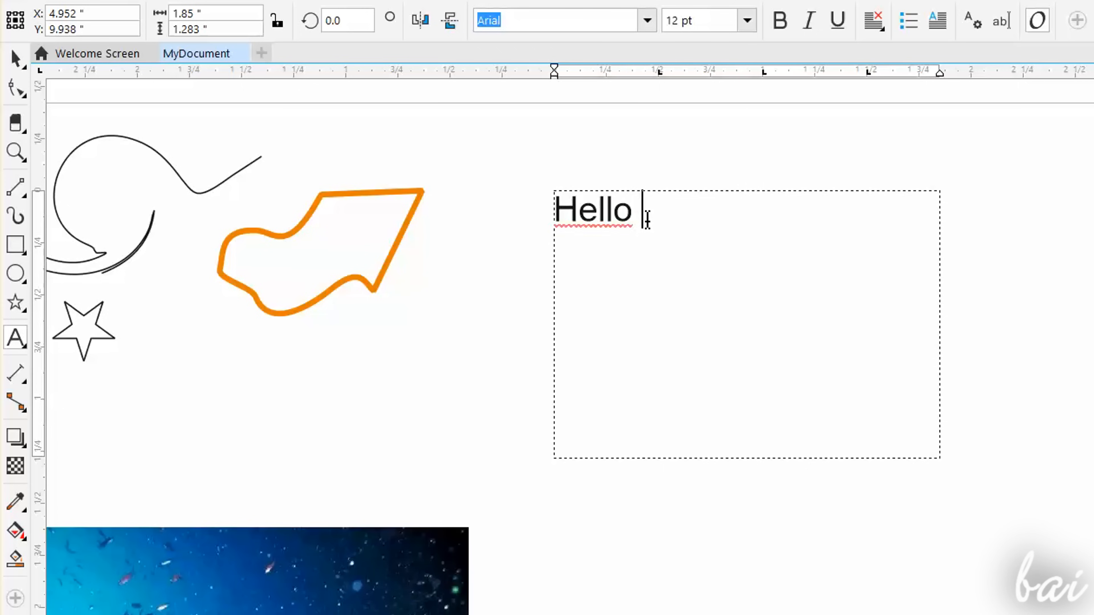
text(there!!)
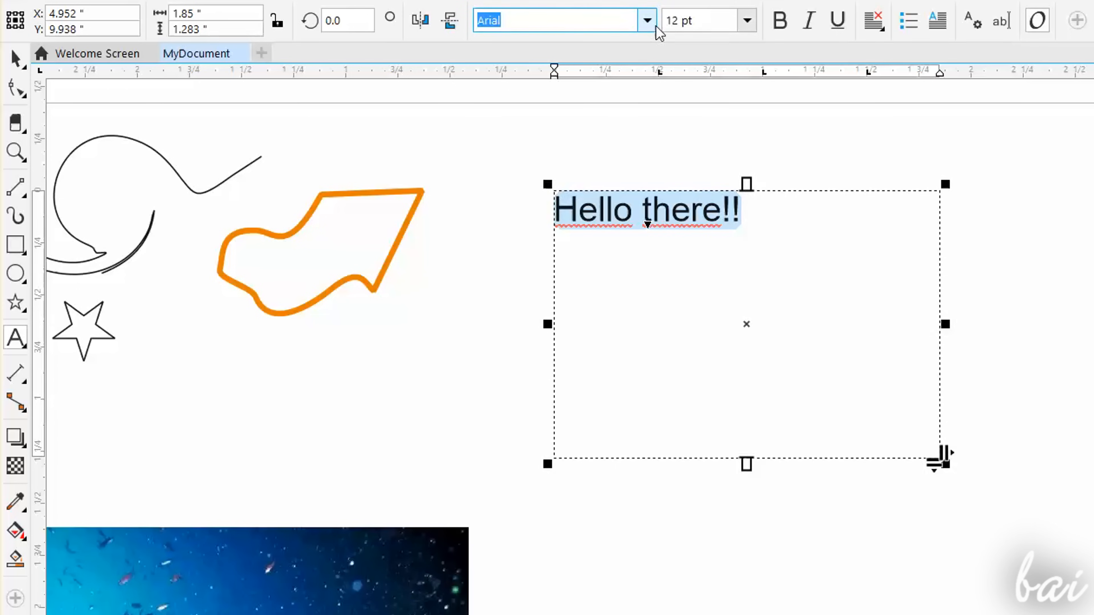
- Try a new typeface on the text and give the paragraph a drop cap
click(645, 19)
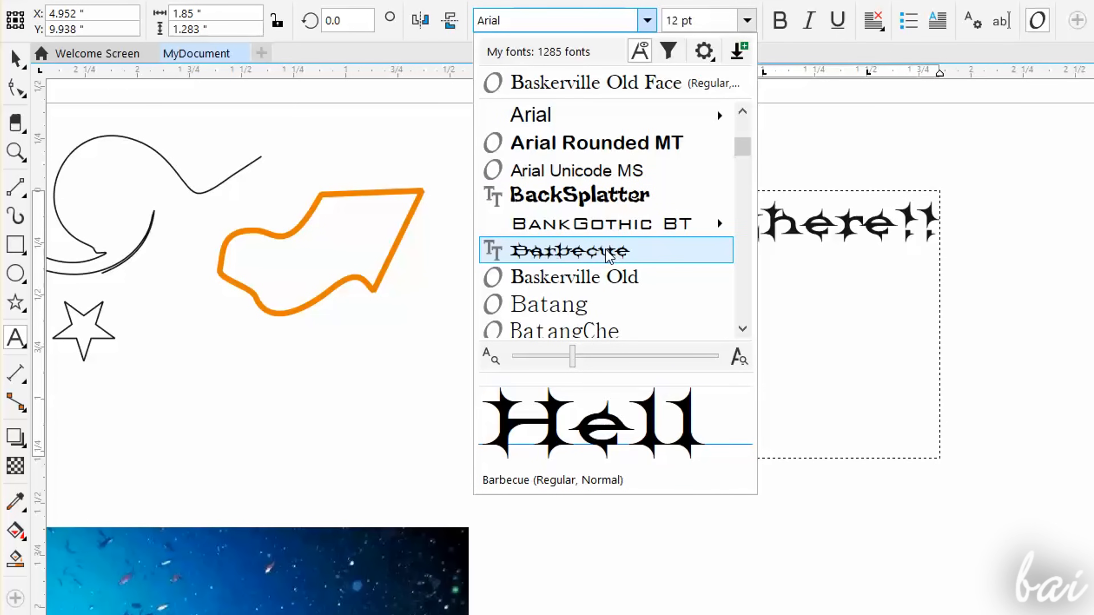
click(595, 83)
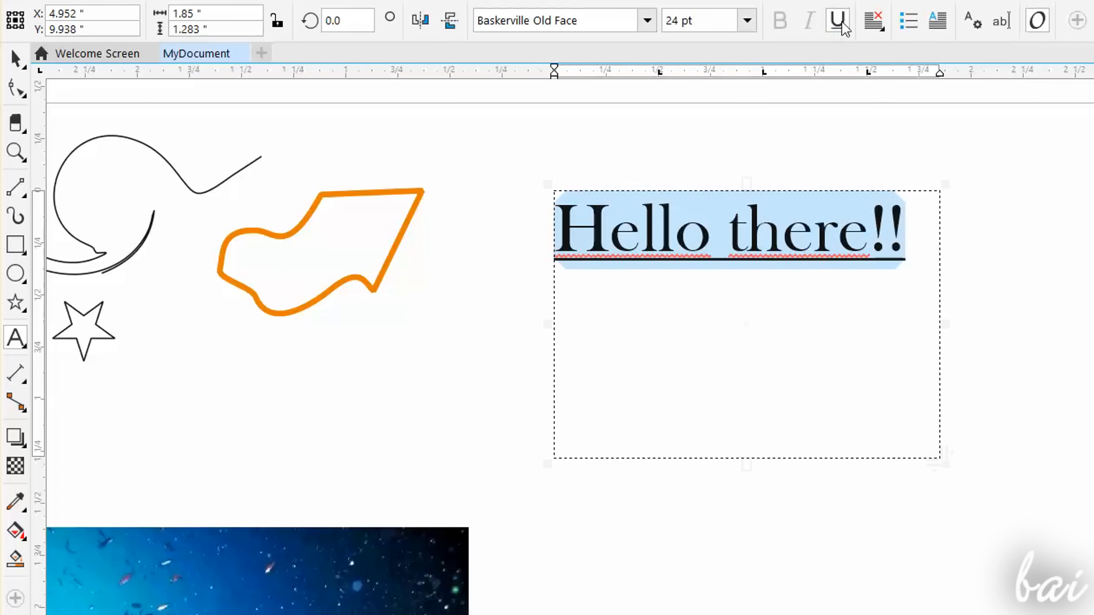
click(938, 20)
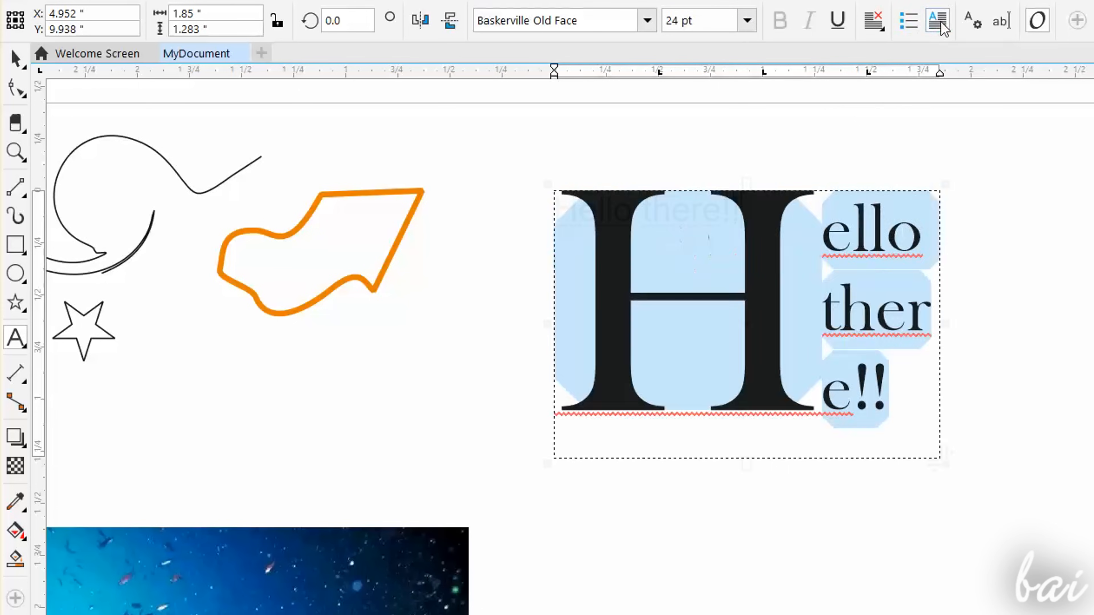
click(646, 20)
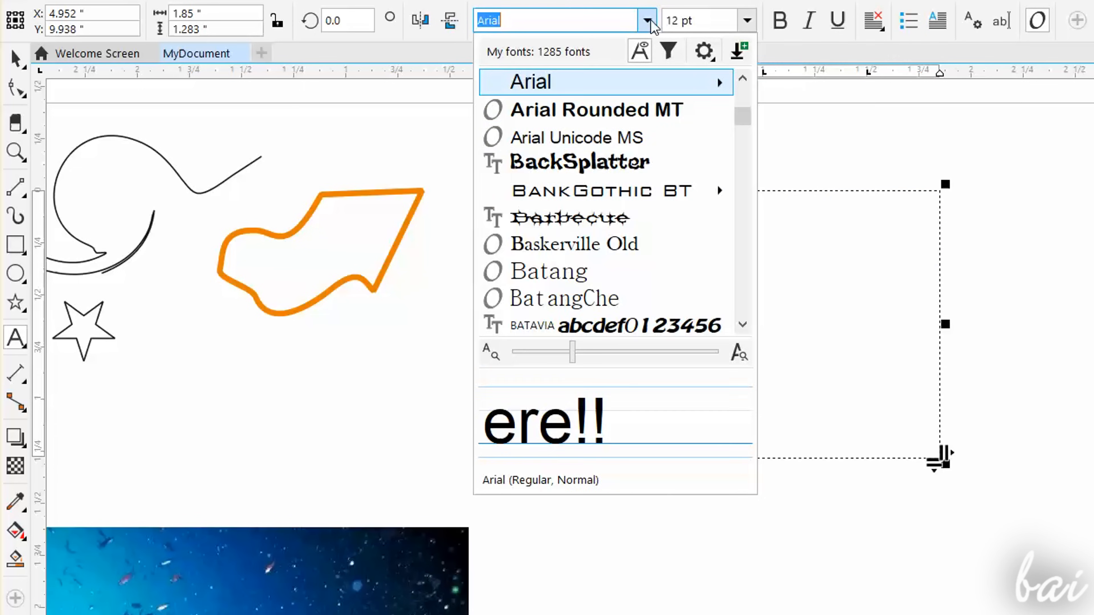
mouse_move(596, 243)
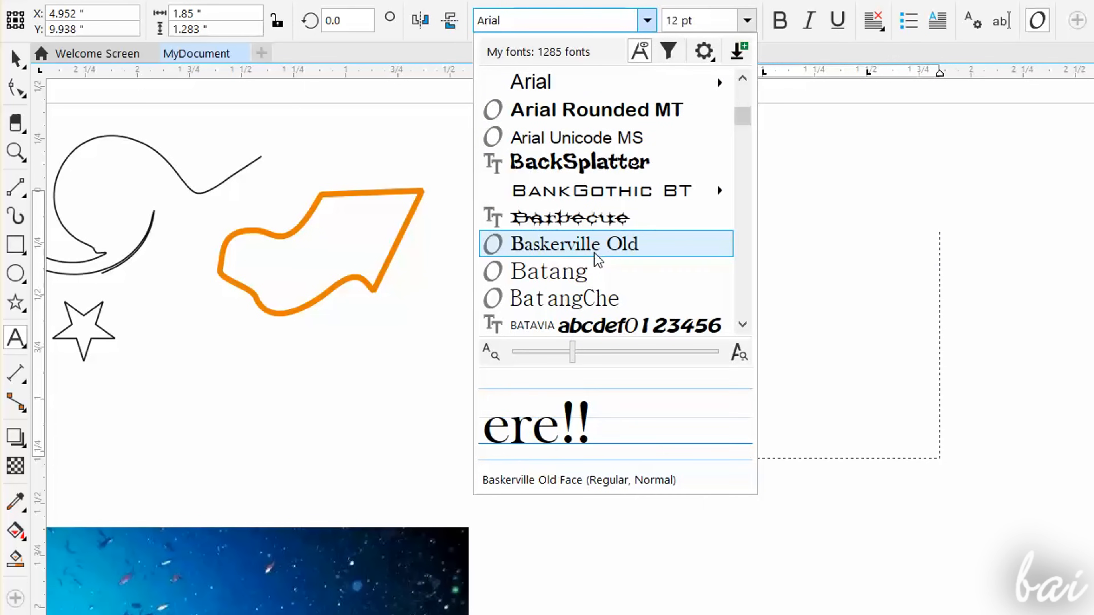
- Set the text in Baskerville Old Face with purple fill and a 0.5 pt green outline
click(574, 244)
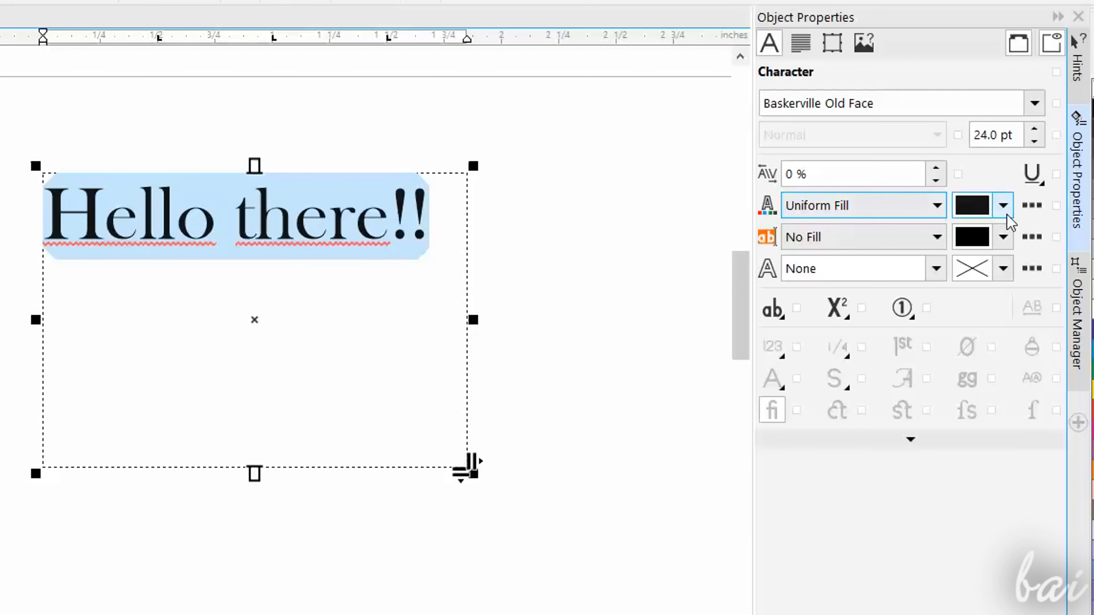
click(1003, 206)
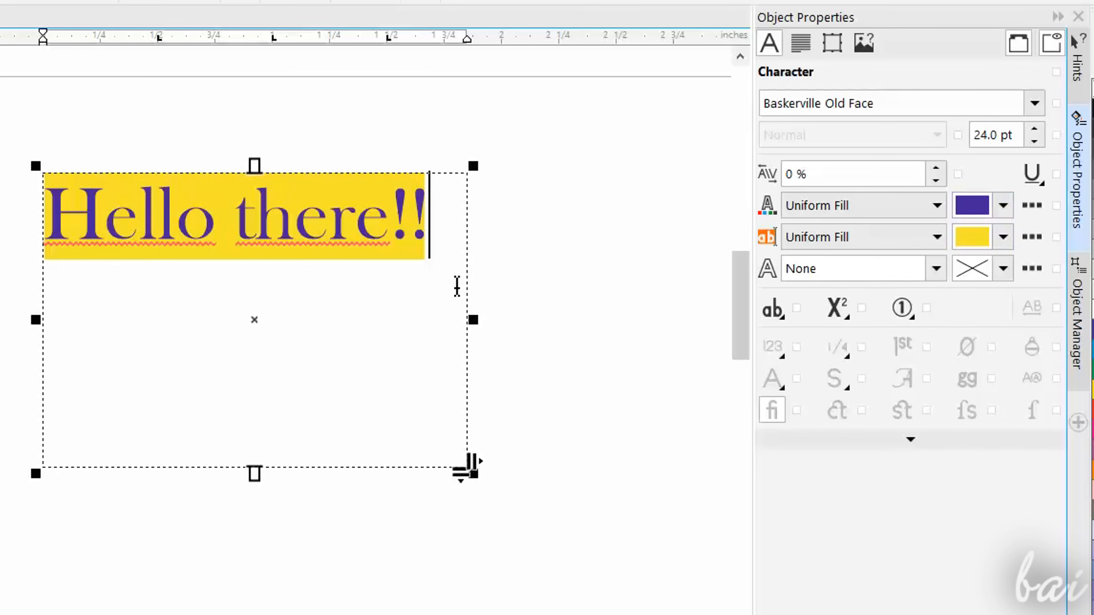
click(1003, 268)
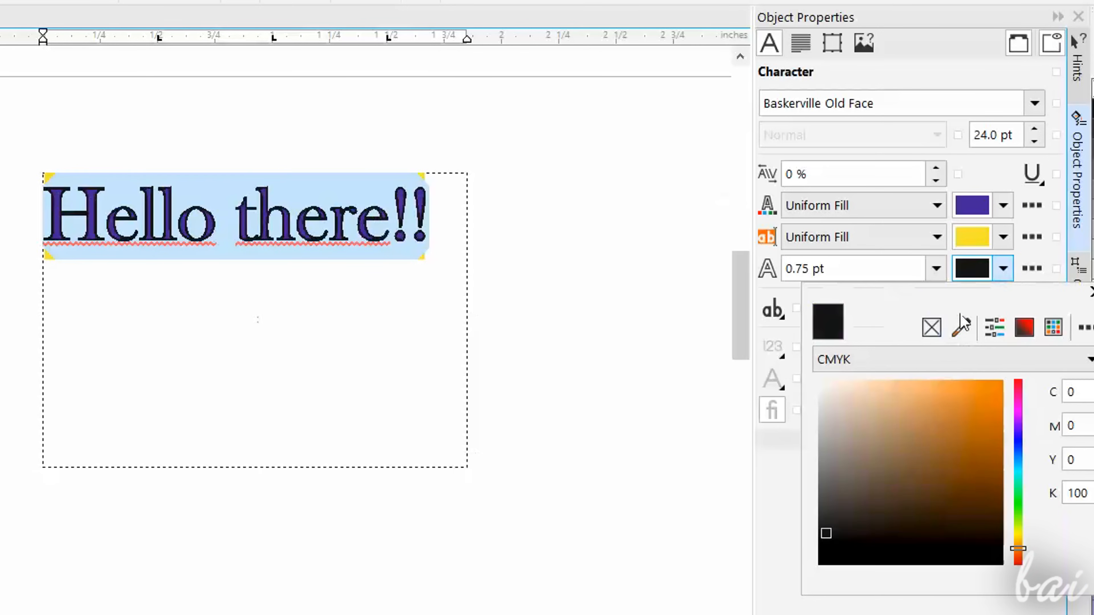
click(899, 405)
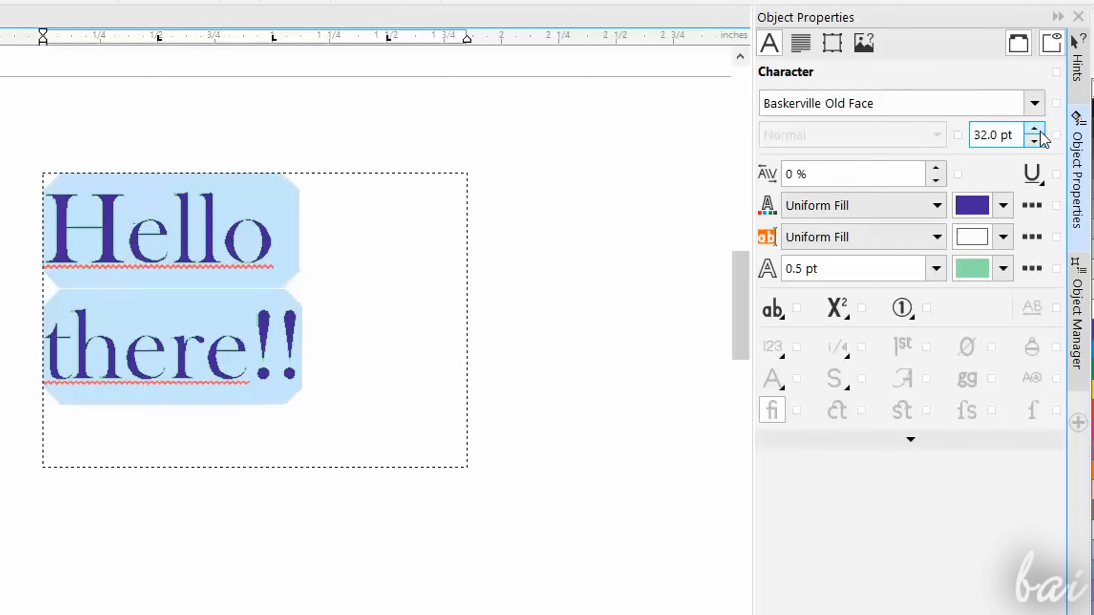
- Raise the text size to about 32 pt with the size spinner
click(1054, 130)
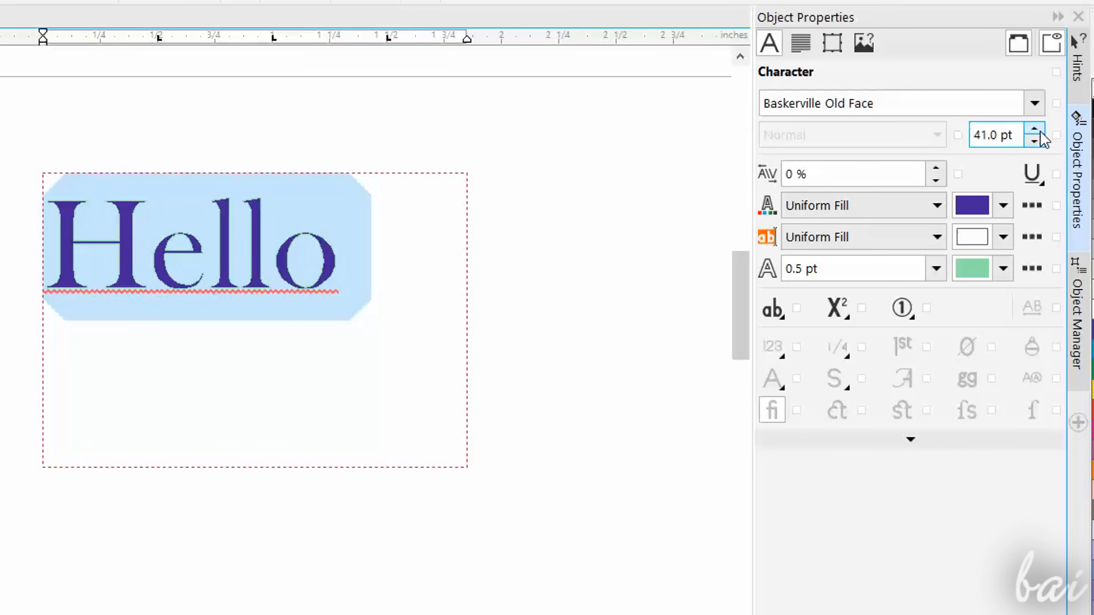
click(1038, 130)
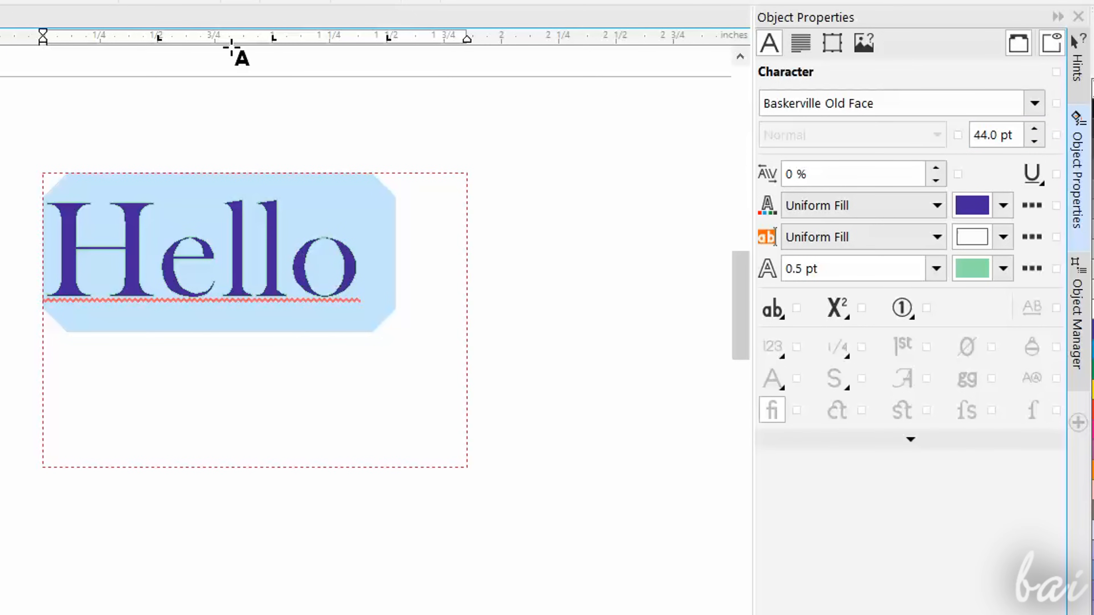
mouse_move(569, 252)
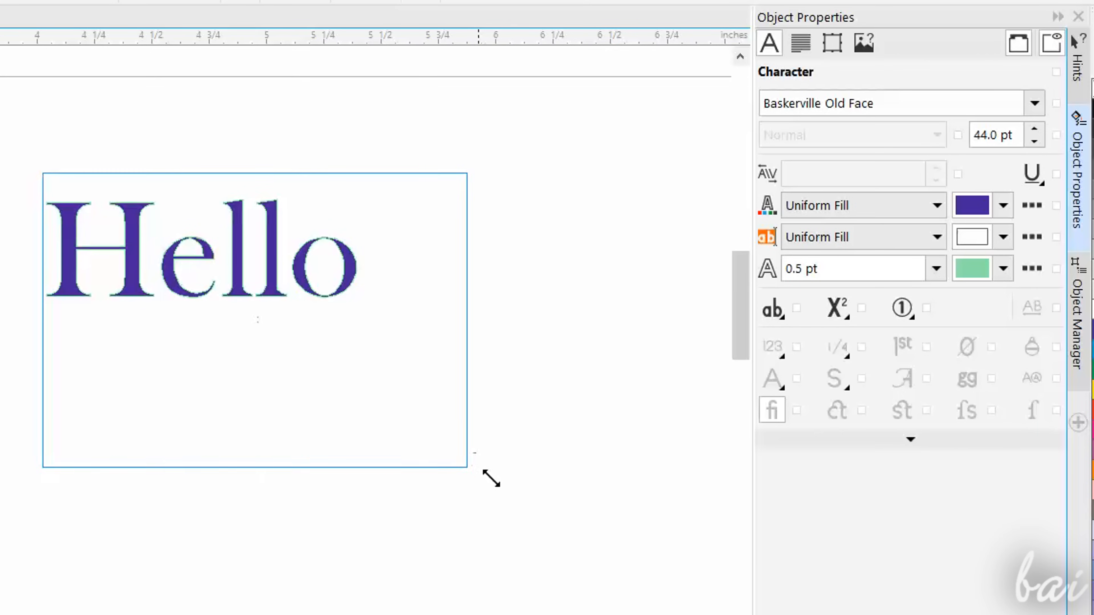
text(there!!)
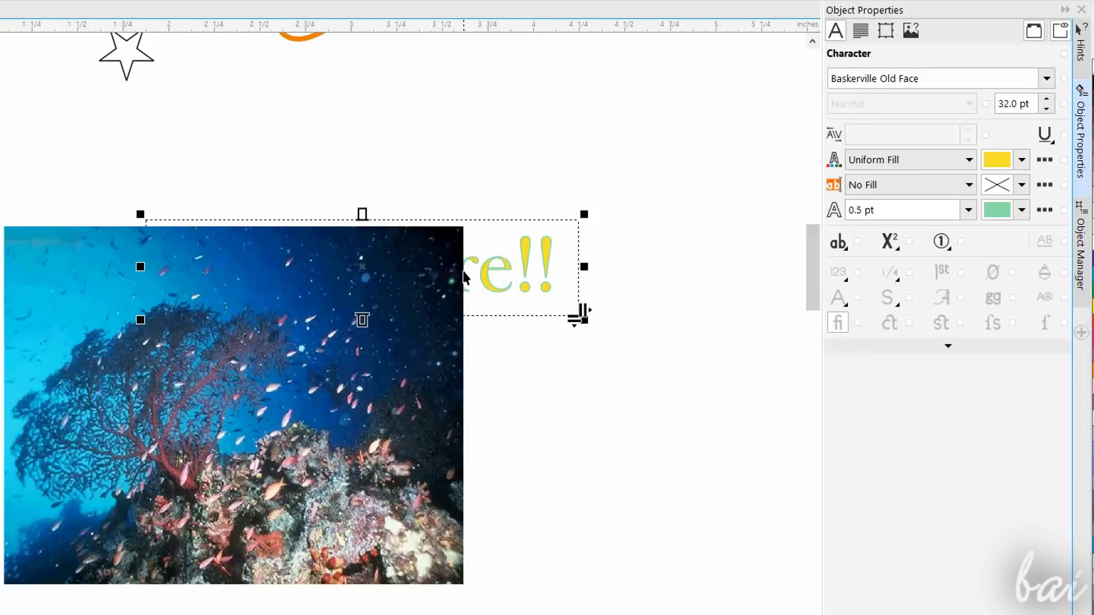
- In Object Manager, move the paragraph text above the bitmap in Layer 1
click(1081, 252)
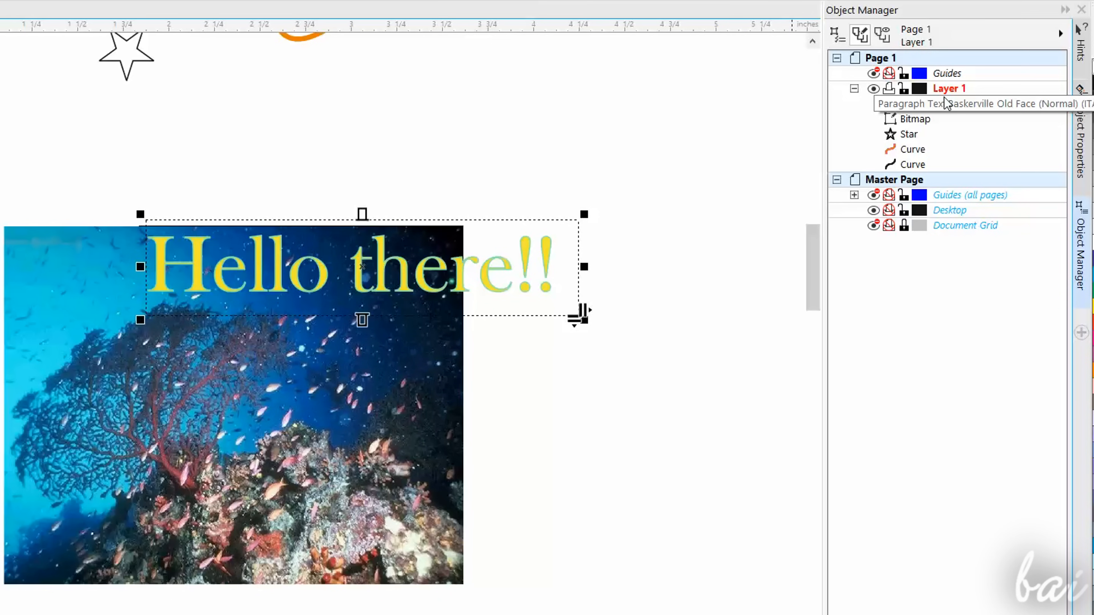
click(977, 103)
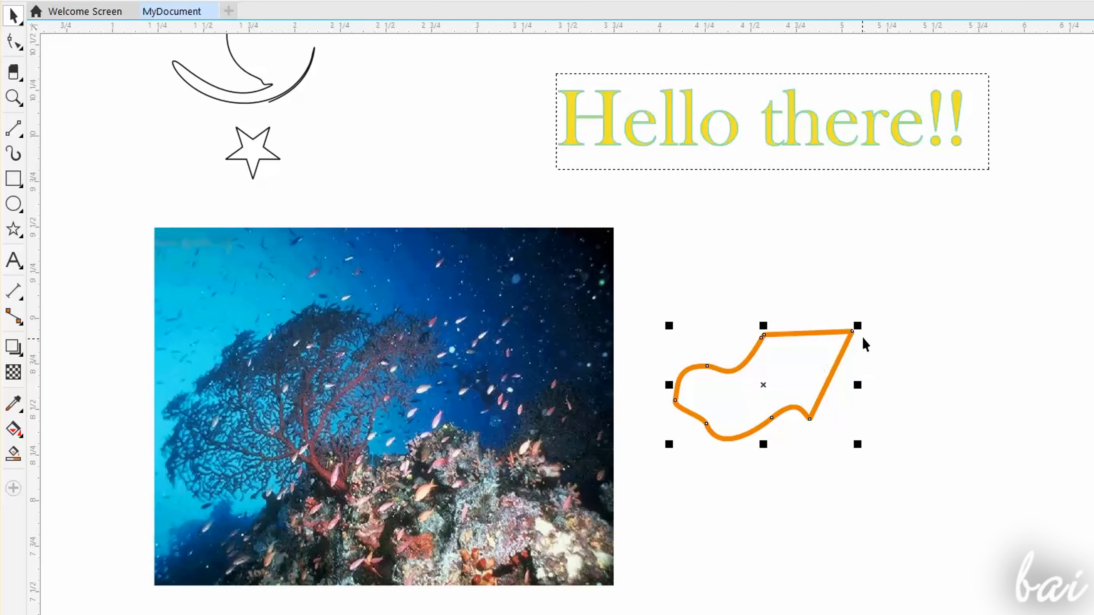
- Scale up the orange shape by its corner handle beside the coral photo
drag(858, 325, 1011, 233)
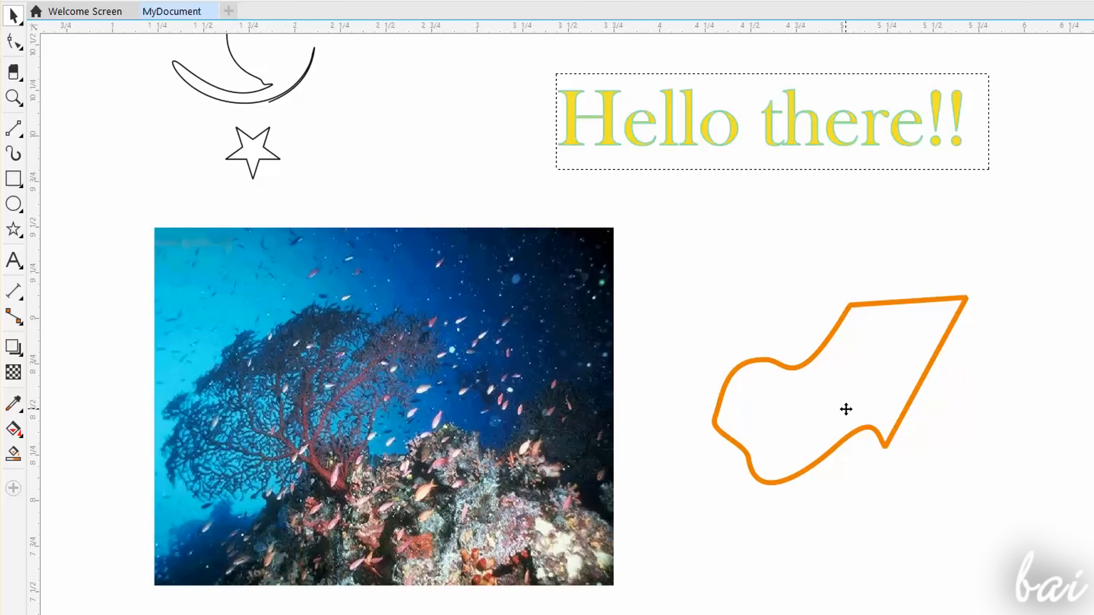
- Stretch the orange shape to about 150% x 180% and tilt it 4 degrees
drag(845, 409, 803, 276)
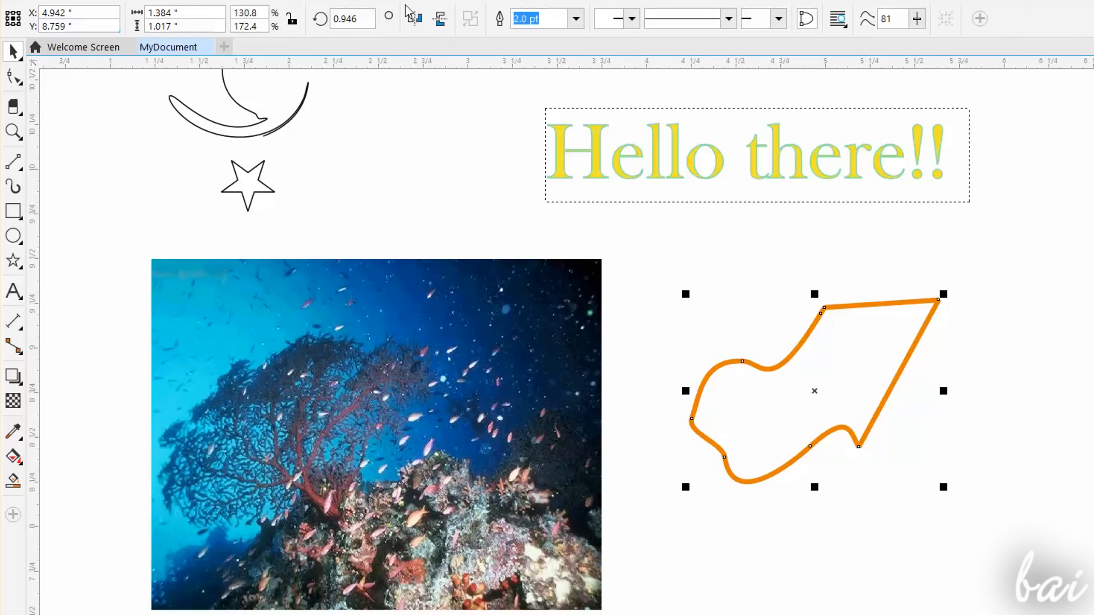
click(78, 13)
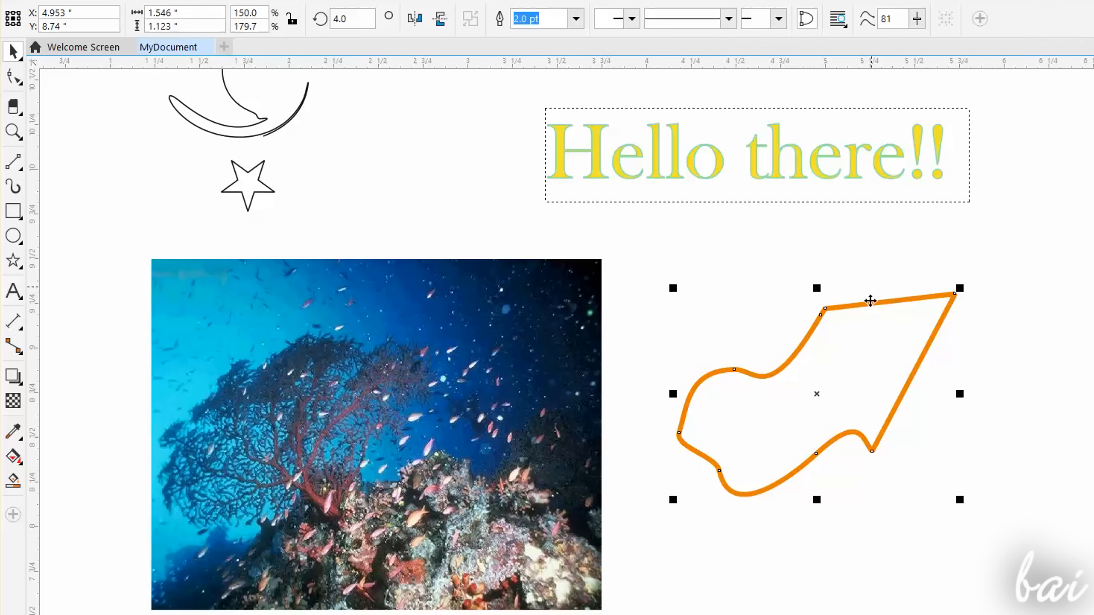
mouse_move(904, 435)
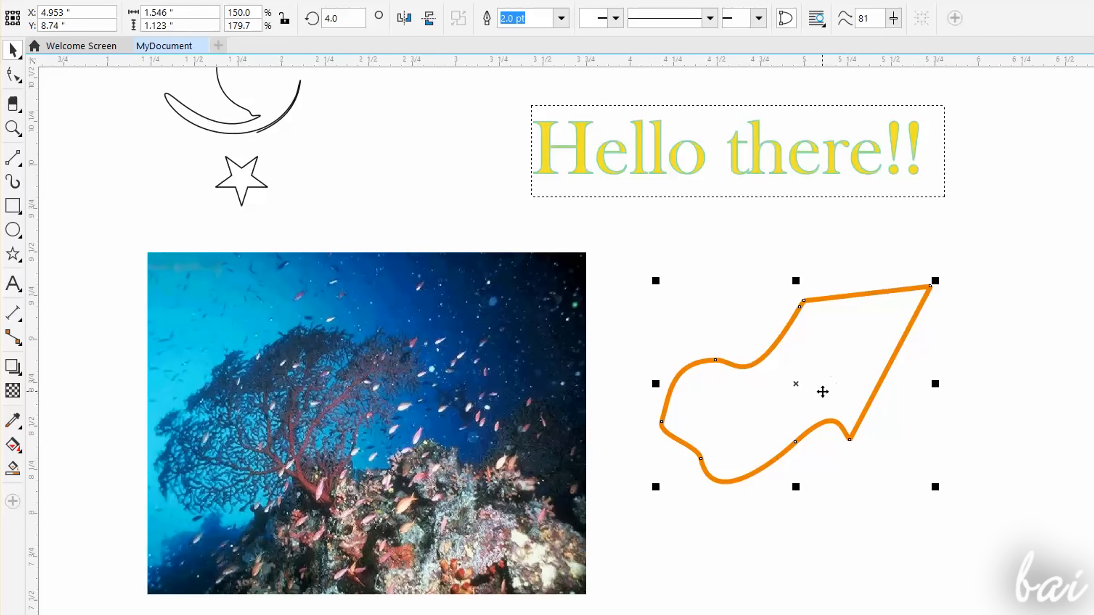
mouse_move(881, 485)
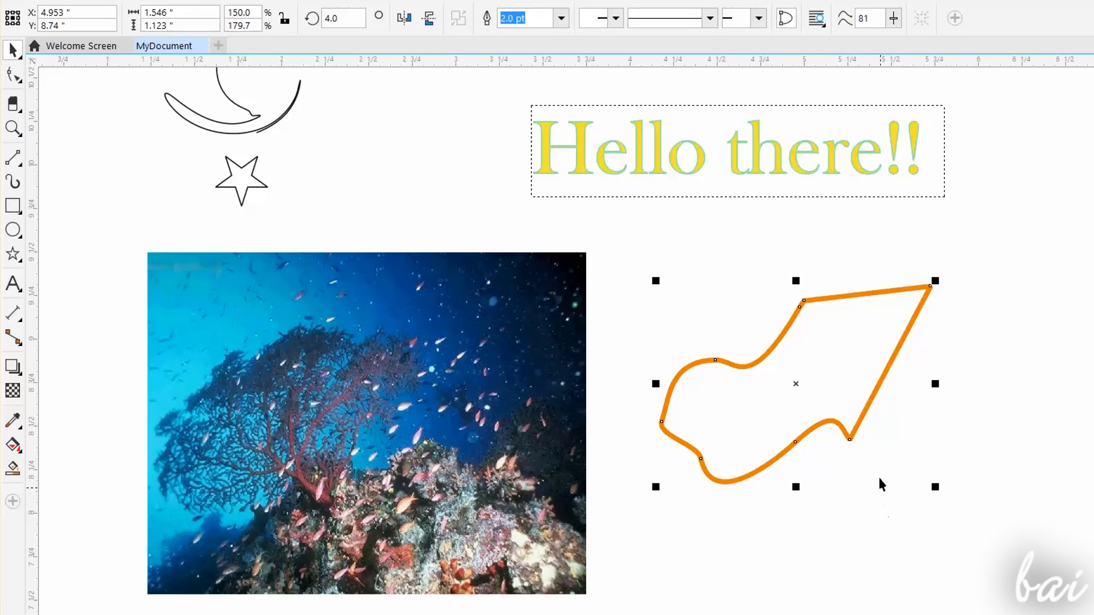
drag(795, 384, 933, 492)
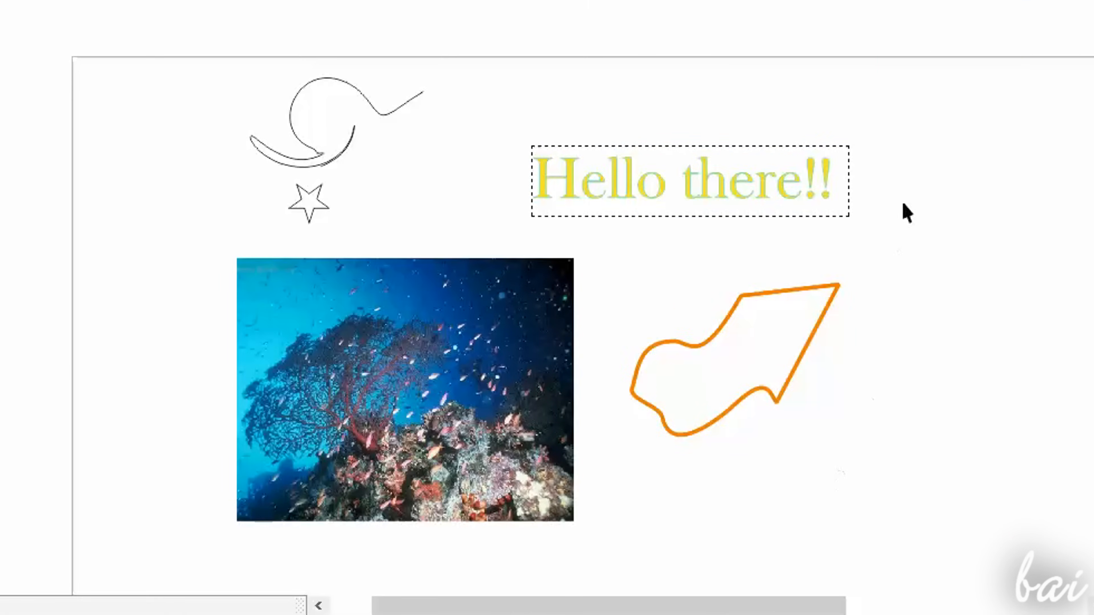
drag(907, 213, 478, 467)
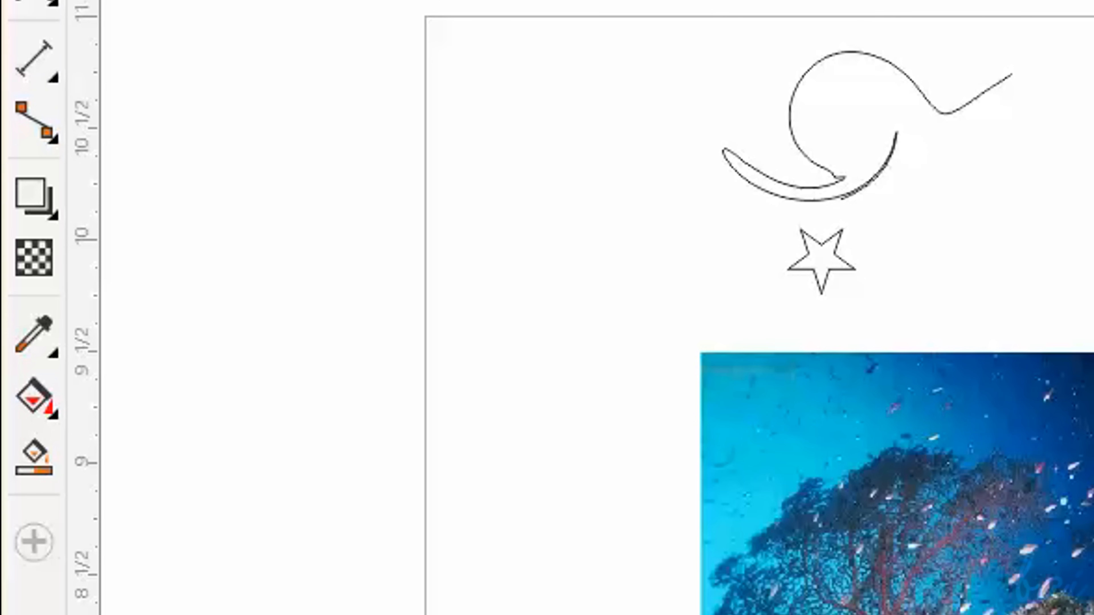
mouse_move(34, 196)
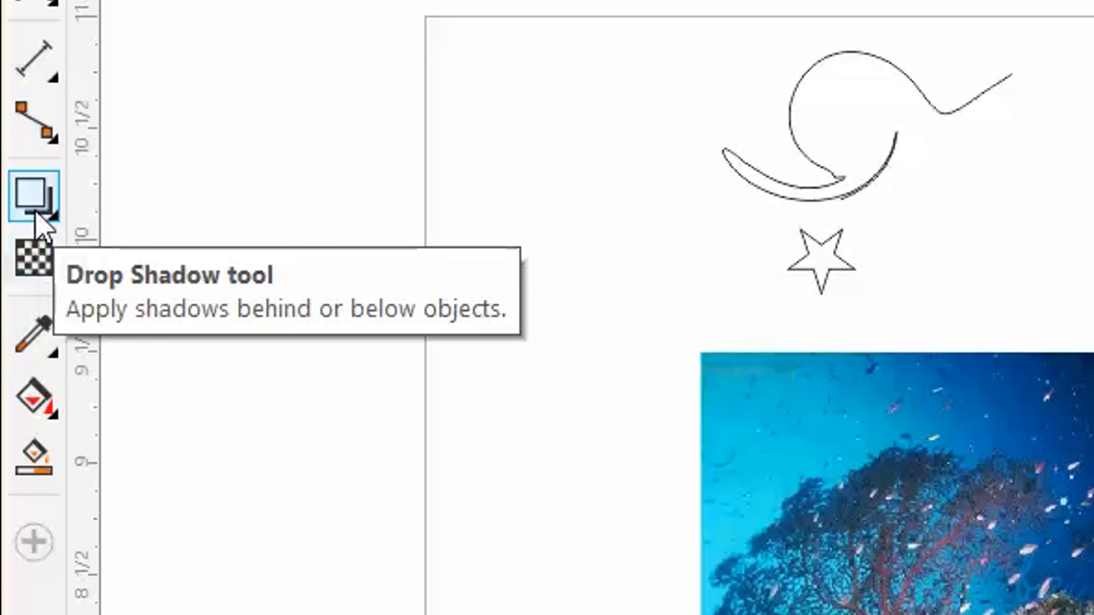
mouse_move(30, 257)
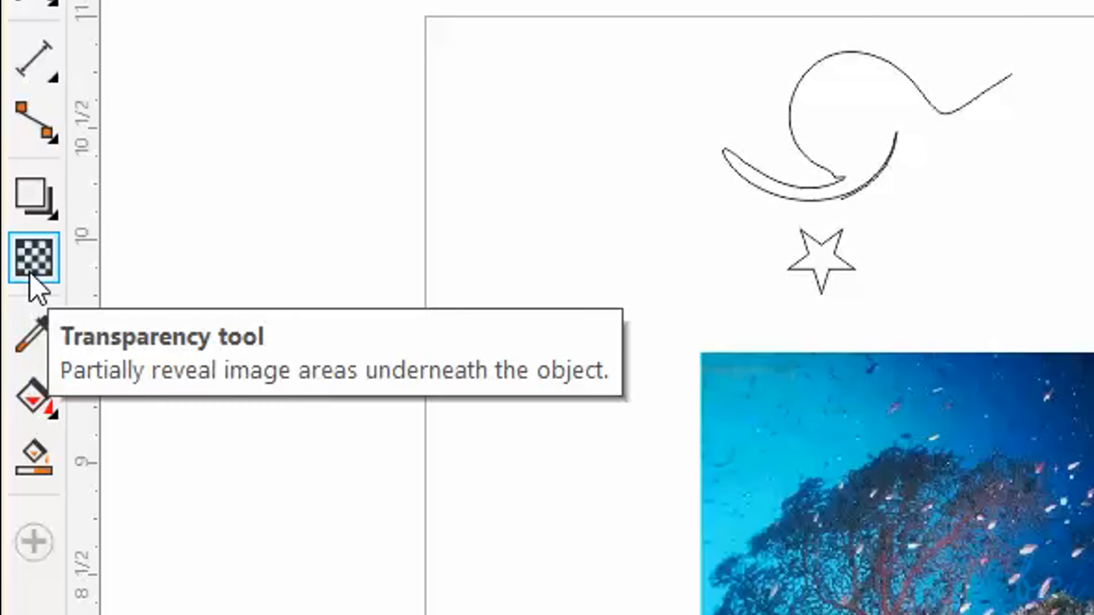
- Look over the shadow and transparency tools, then choose the Extrude tool from the effects flyout
click(33, 199)
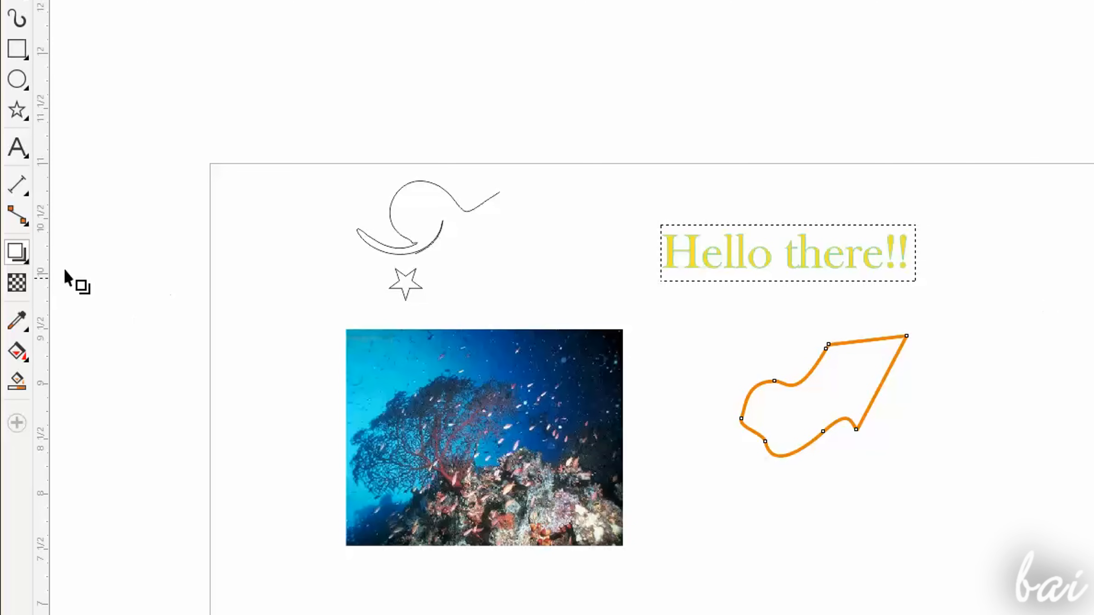
click(17, 252)
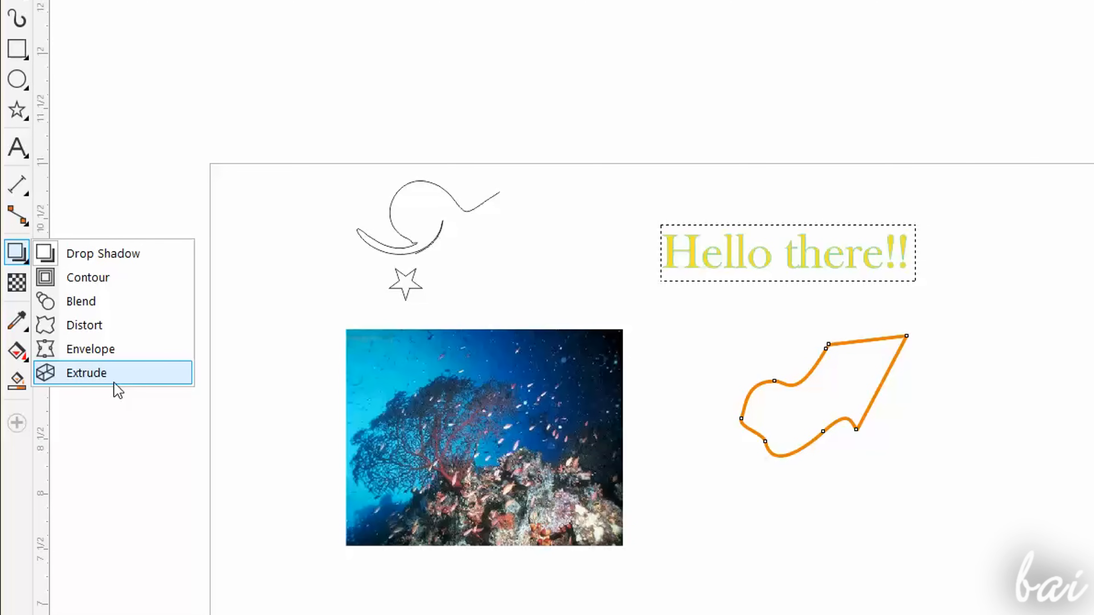
click(86, 373)
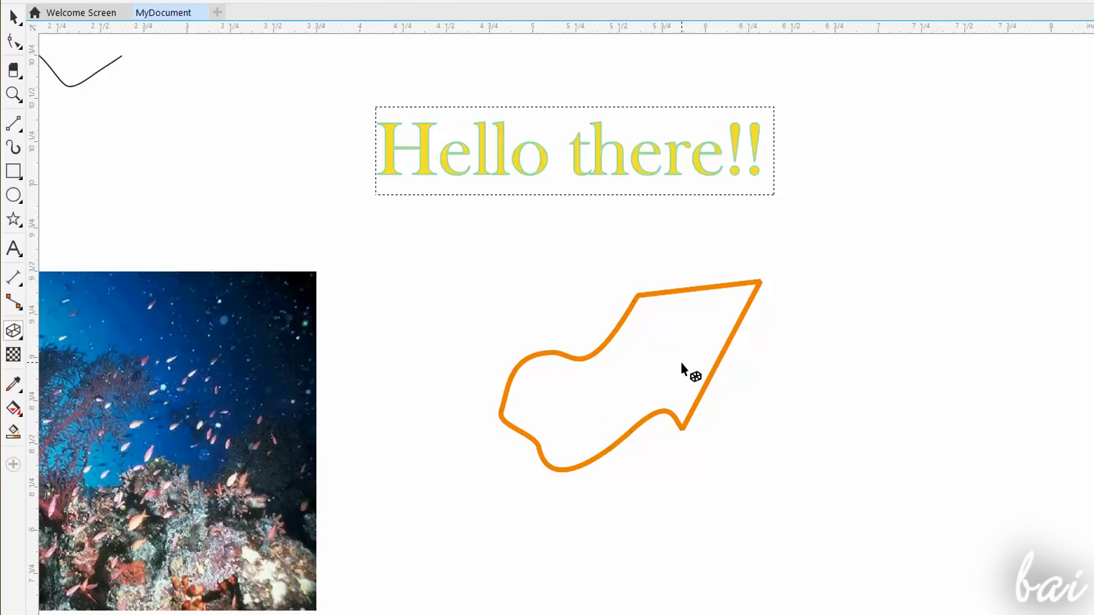
mouse_move(713, 367)
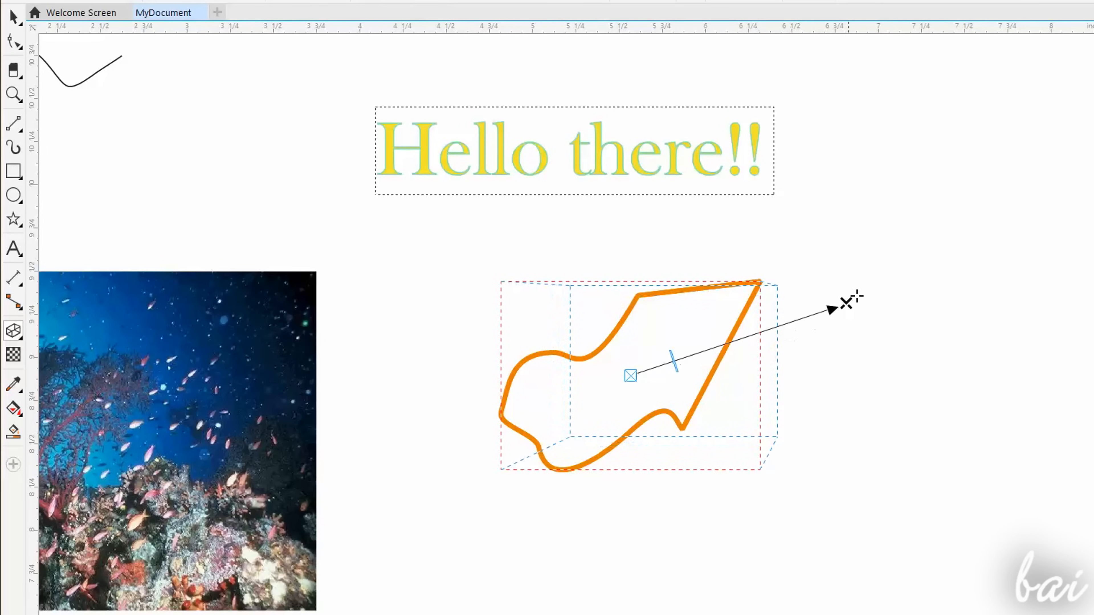
- Extrude the orange curve toward the upper right, move its vanishing point right, and rotate it in 3D
drag(833, 308, 1054, 395)
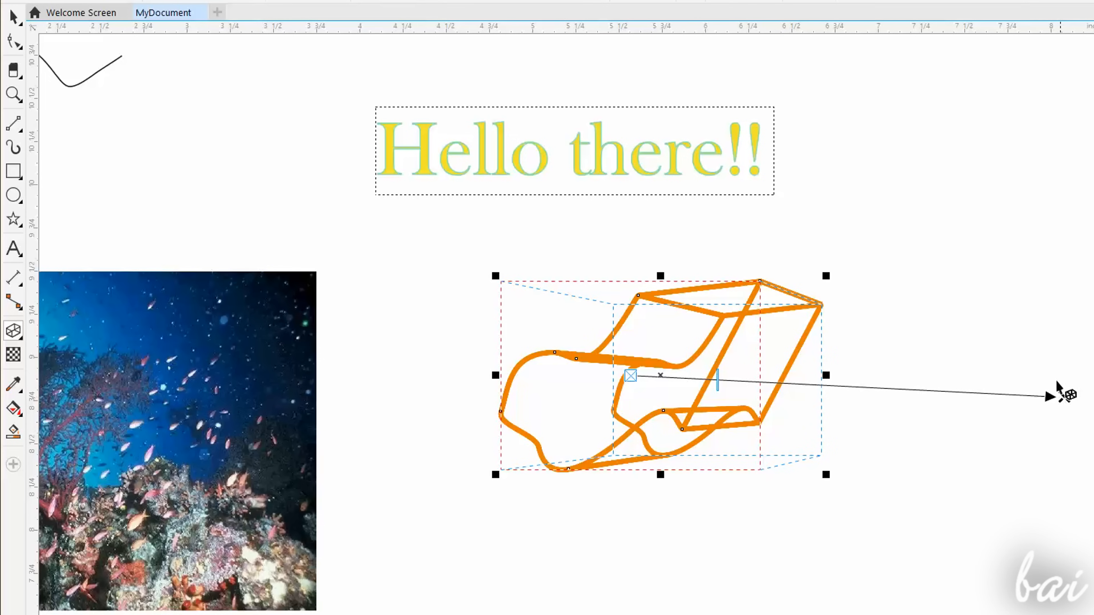
mouse_move(1057, 398)
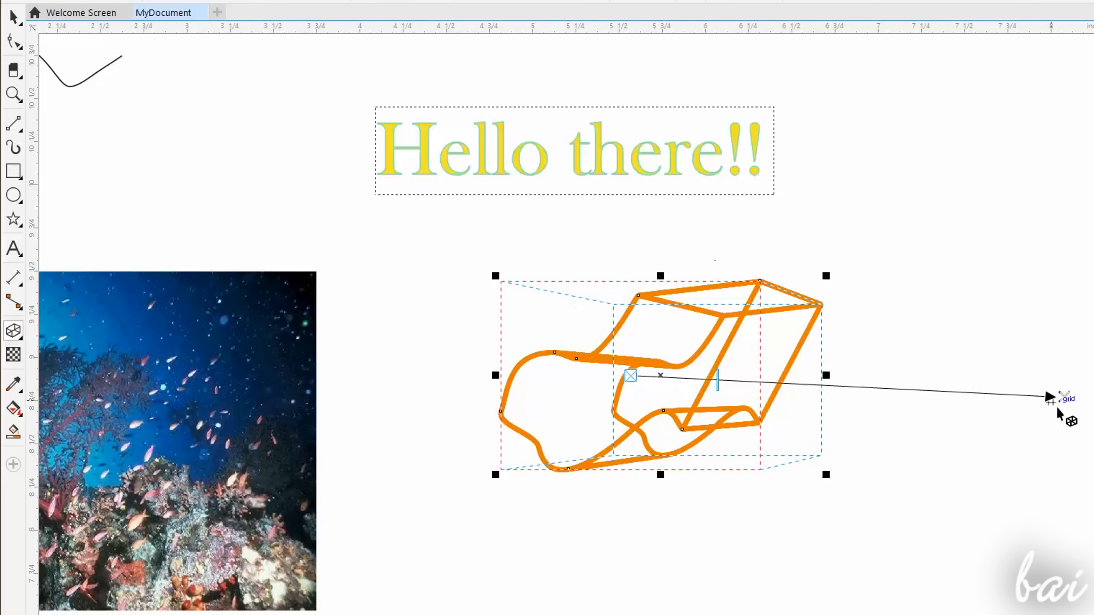
drag(1052, 398, 994, 275)
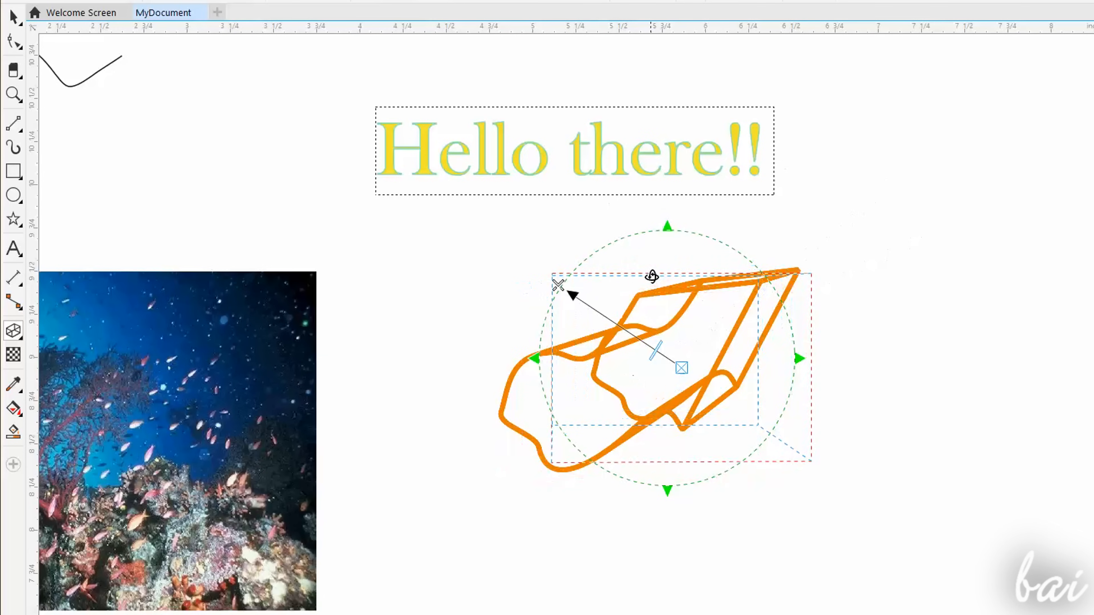
drag(680, 367, 789, 436)
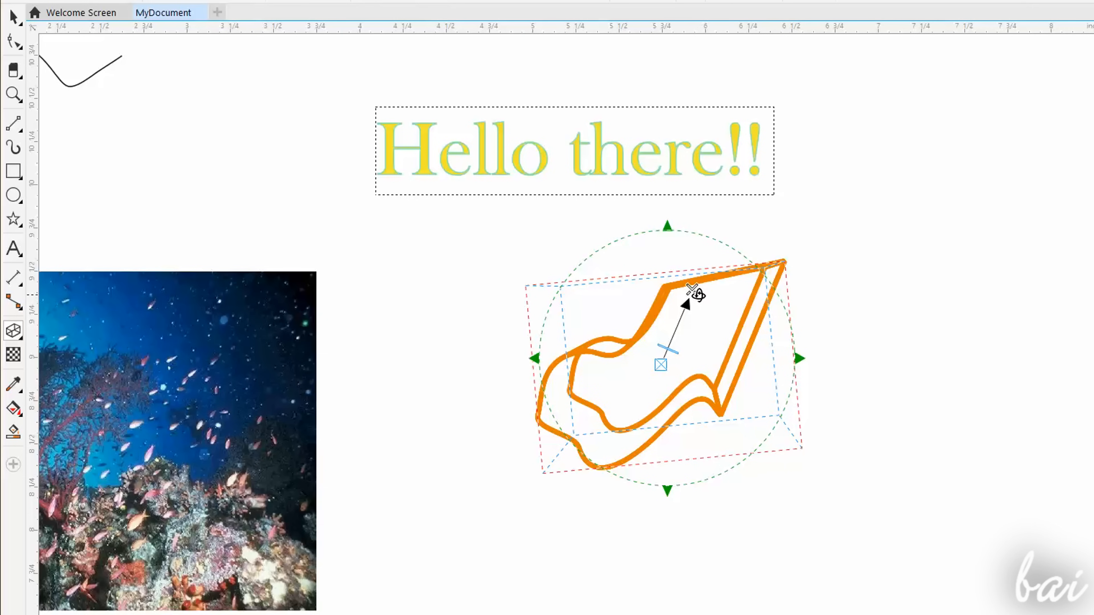
mouse_move(699, 298)
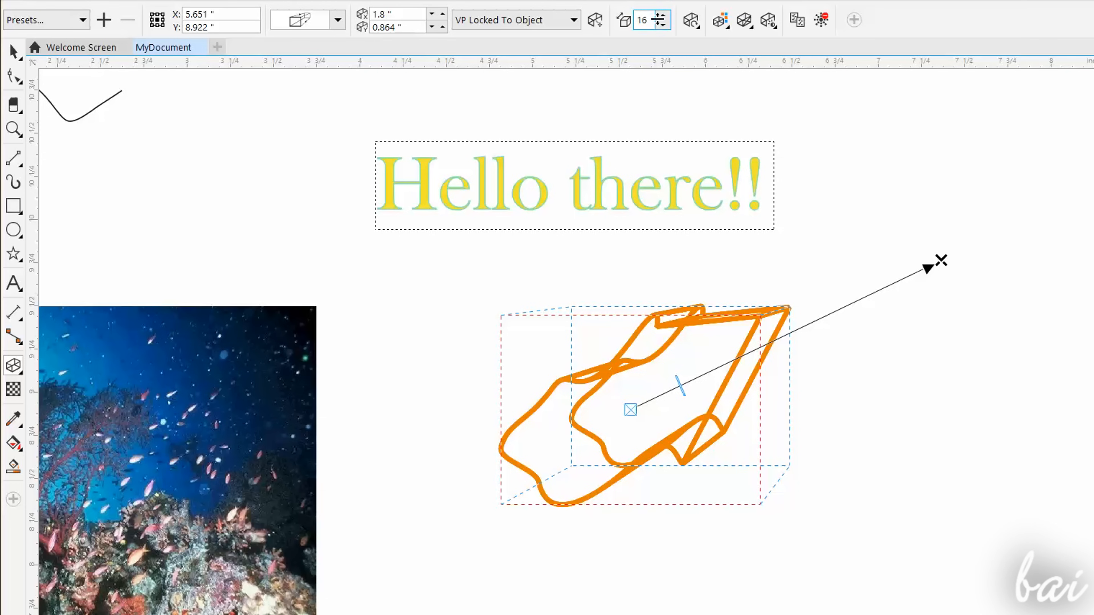
- Give the extruded shape a yellow fill and set its sides to one solid colour
click(662, 15)
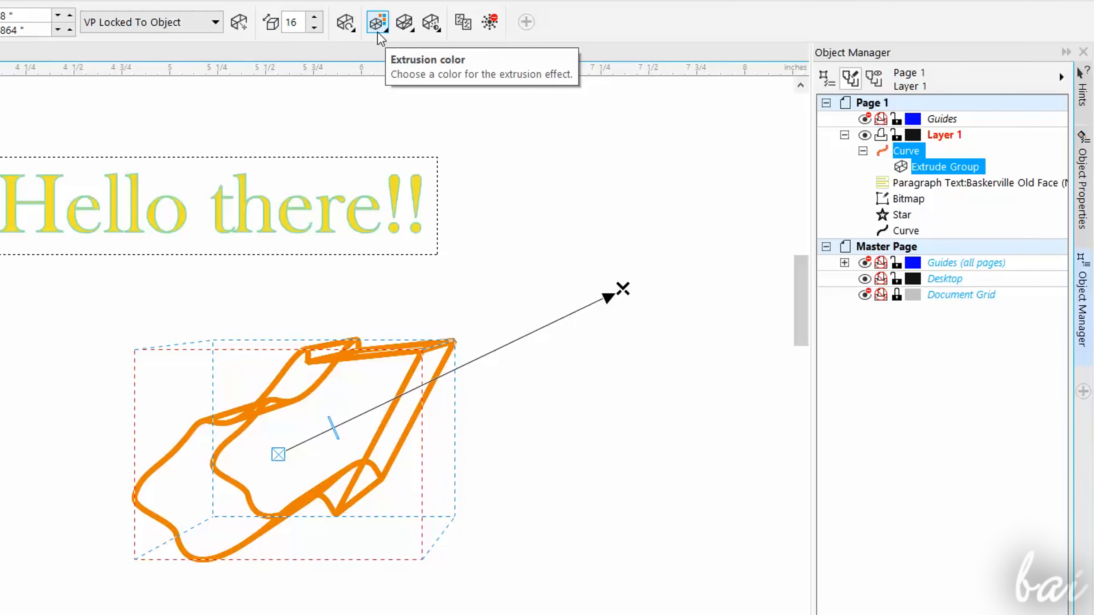
click(376, 22)
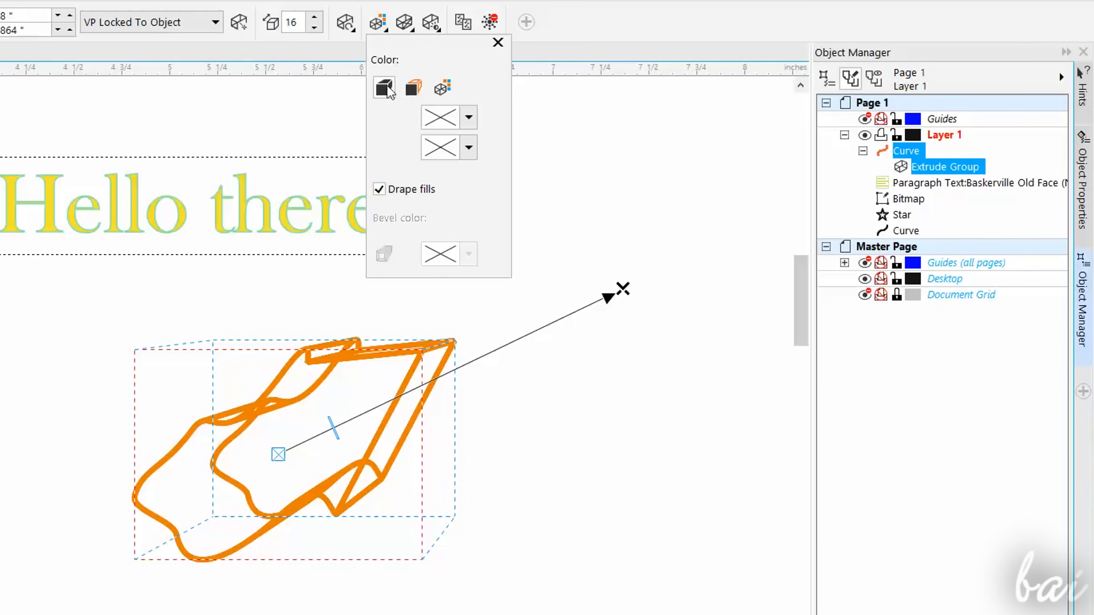
mouse_move(385, 87)
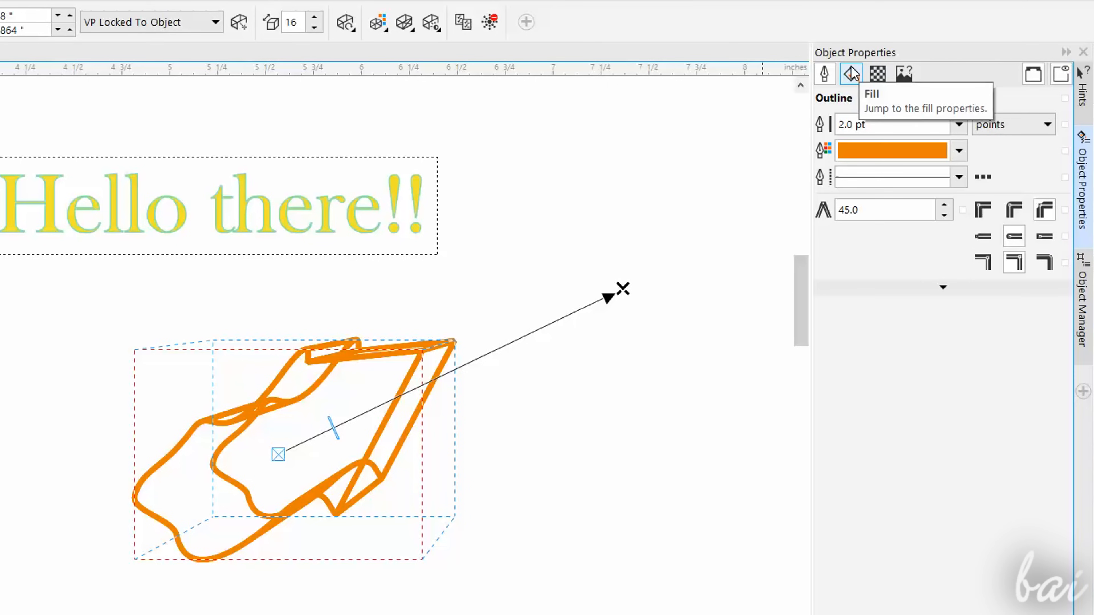
click(851, 74)
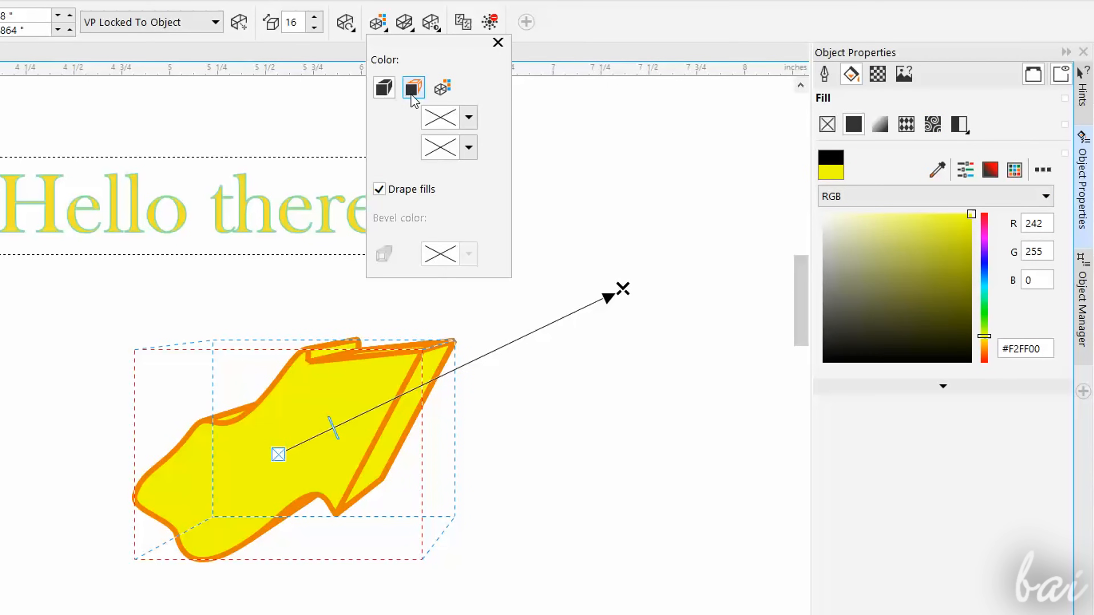
click(412, 87)
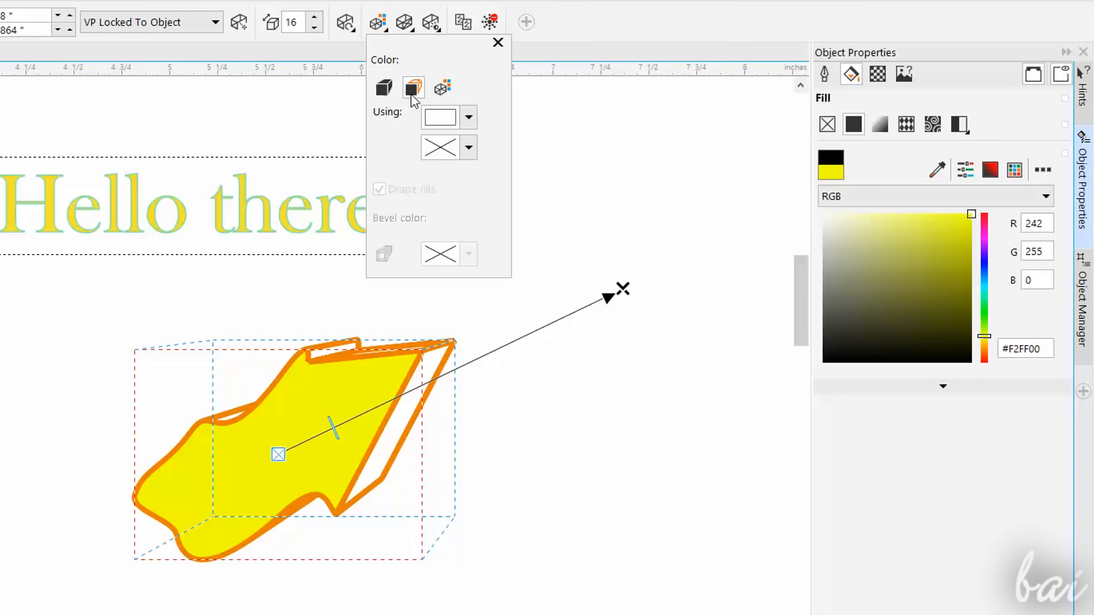
- Switch the extrusion sides to colour shading and set the starting shade colour
click(468, 117)
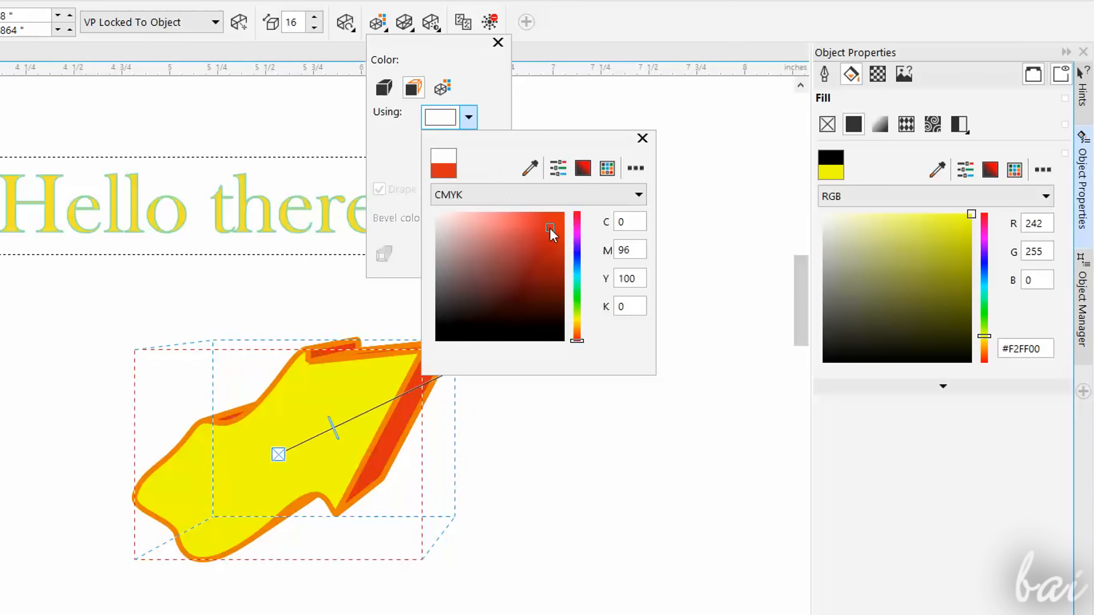
click(442, 87)
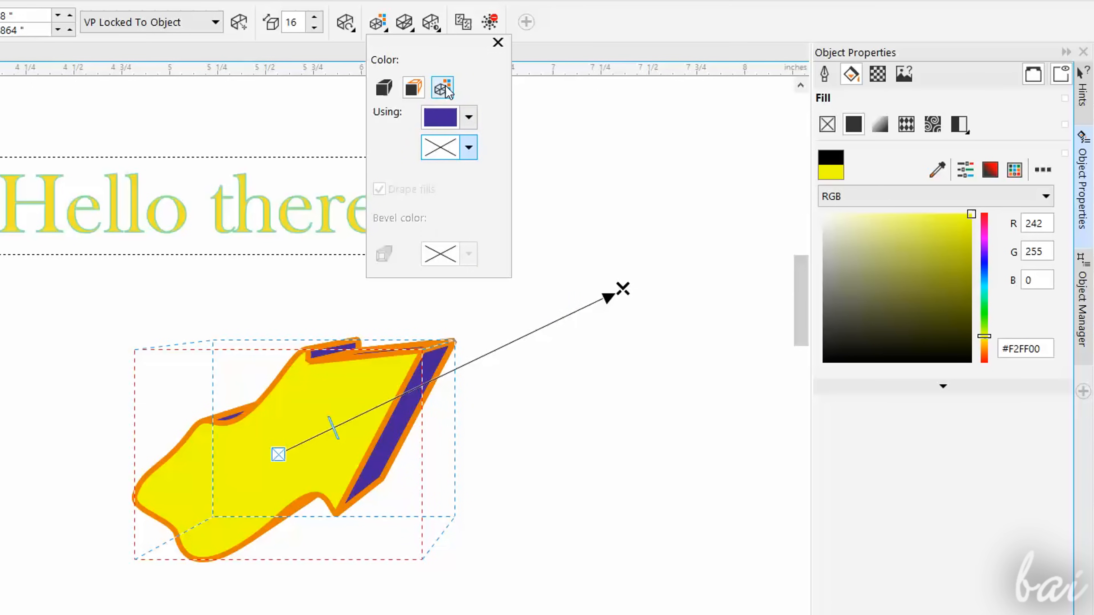
click(441, 88)
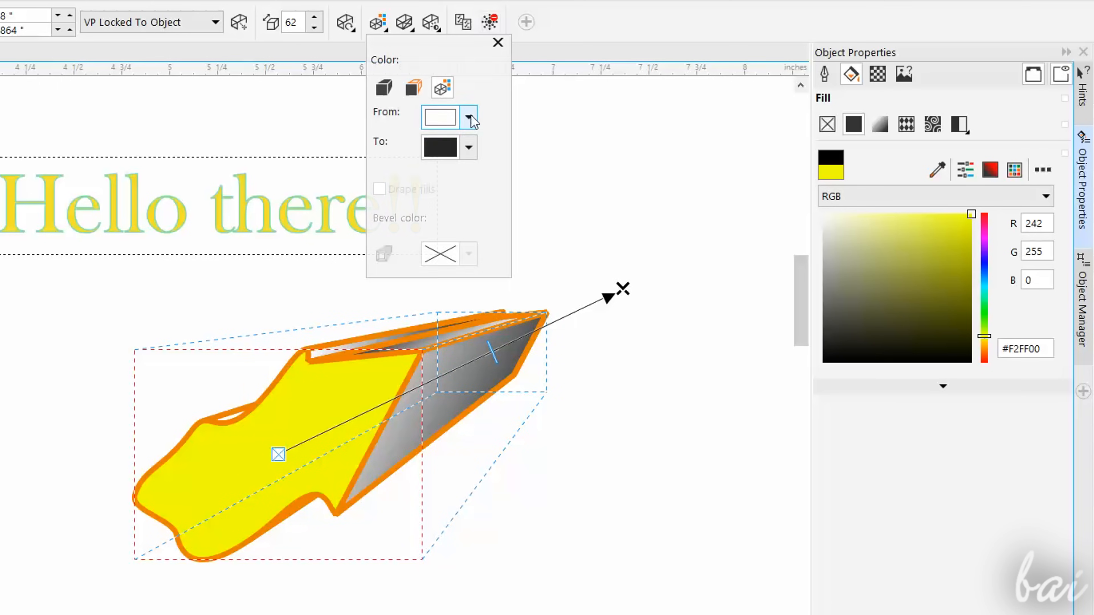
click(469, 116)
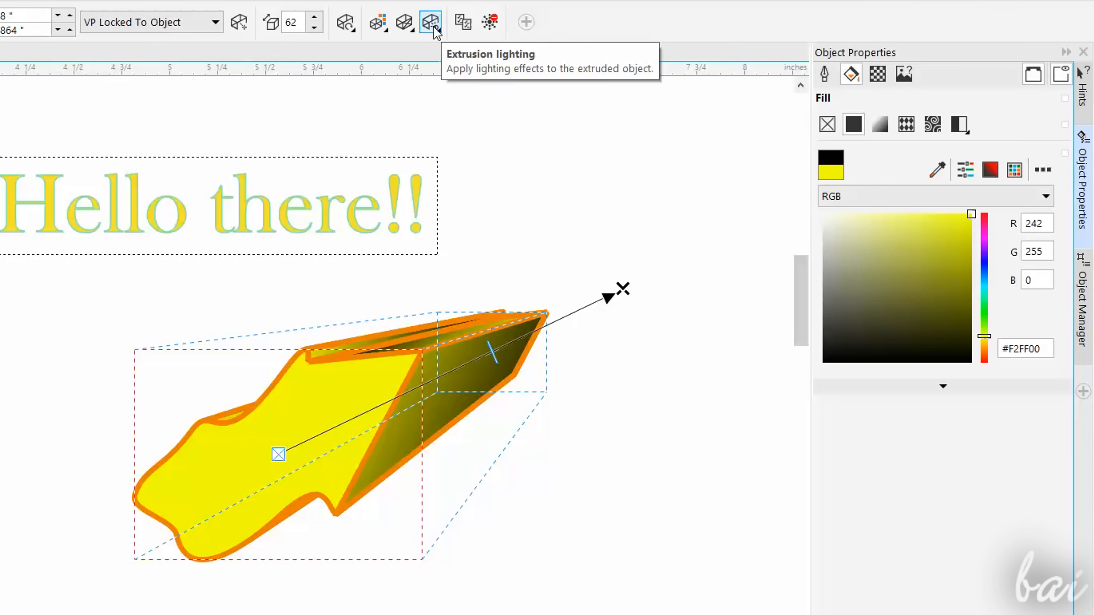
- Enable Light #1 at intensity 100 on the extrusion, then close the lighting panel
click(431, 22)
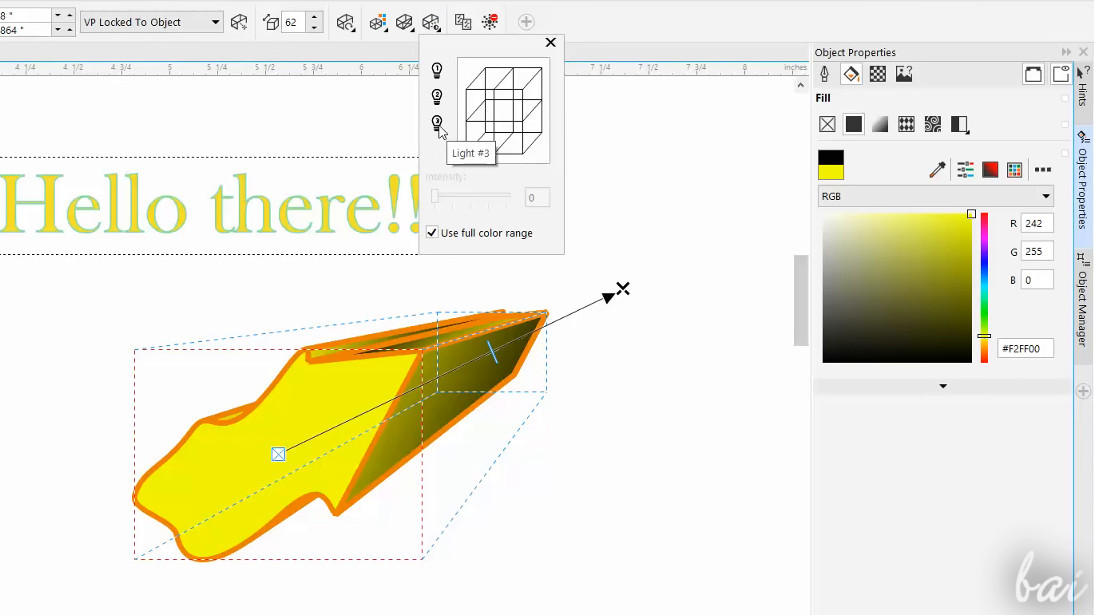
click(436, 123)
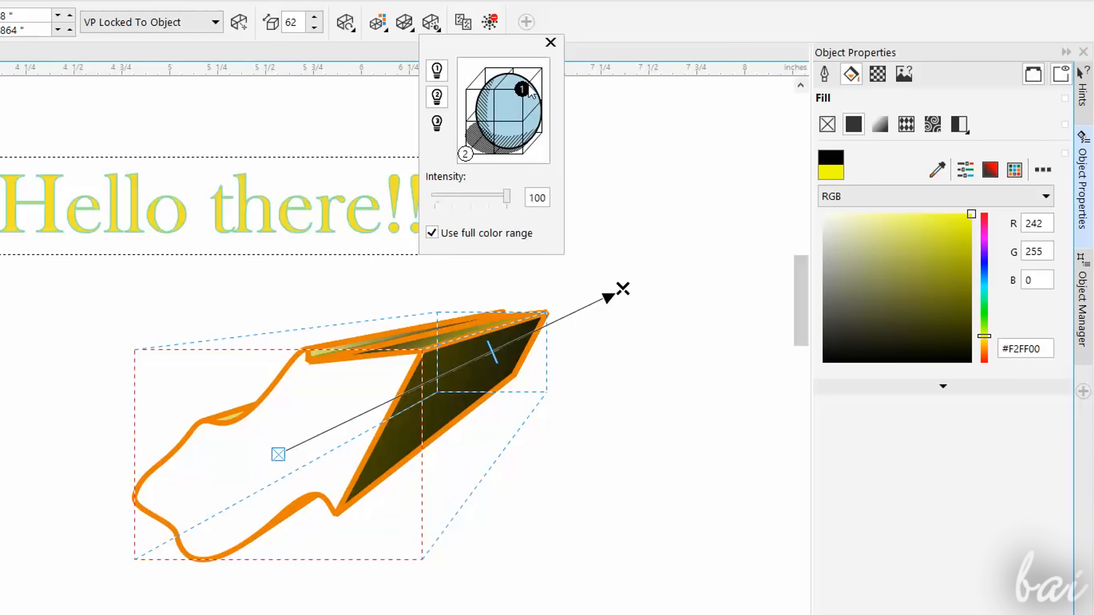
click(550, 43)
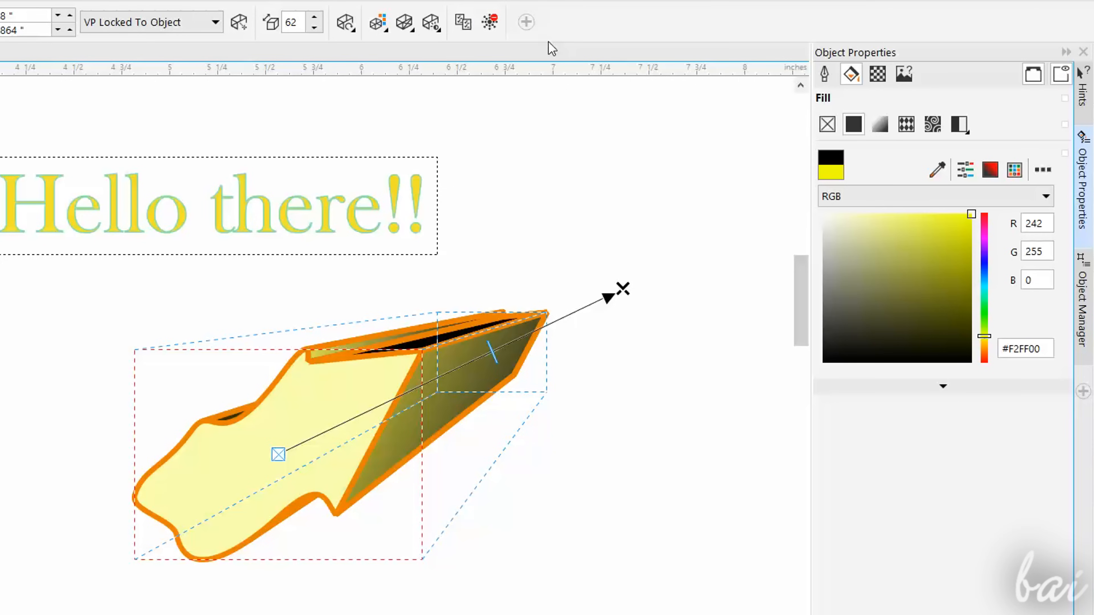
click(489, 22)
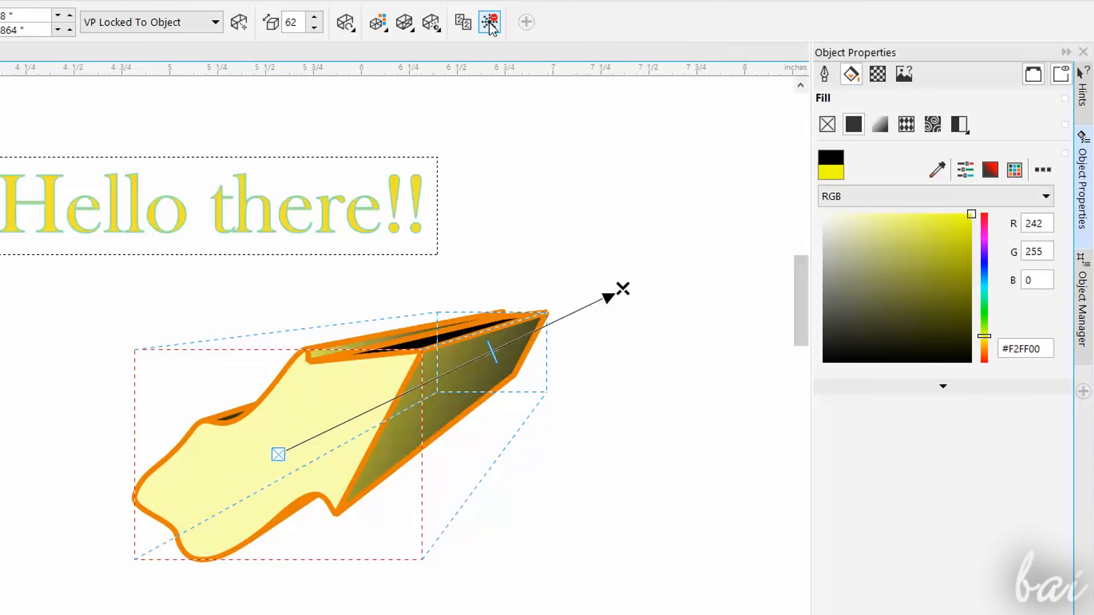
click(490, 21)
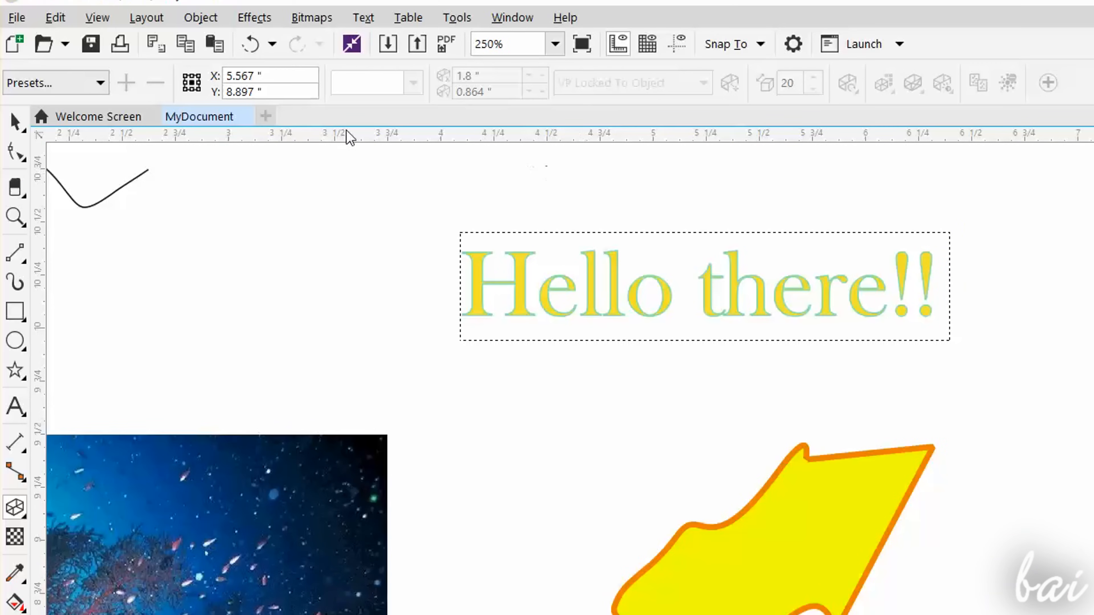
- Start Save As for MyDocument and show the list of file formats in the Save Drawing dialog
click(17, 16)
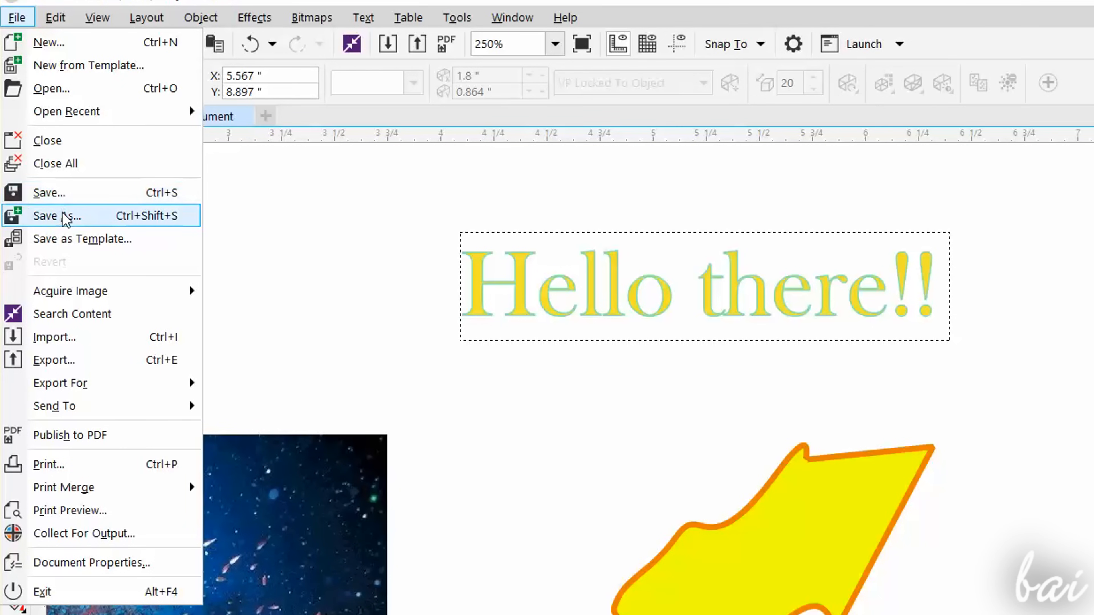
click(57, 215)
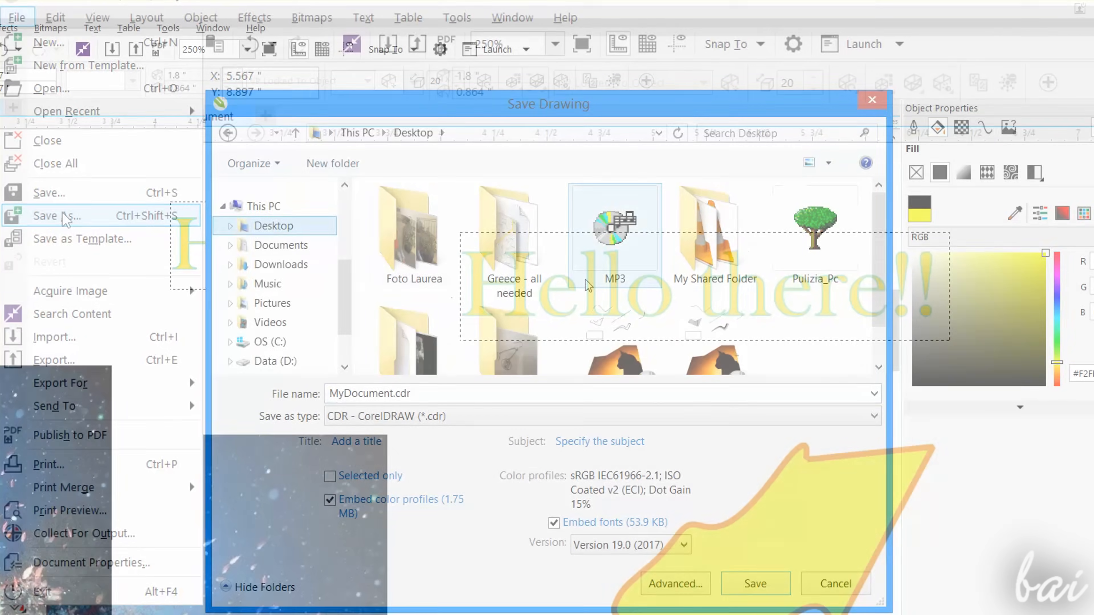
click(872, 416)
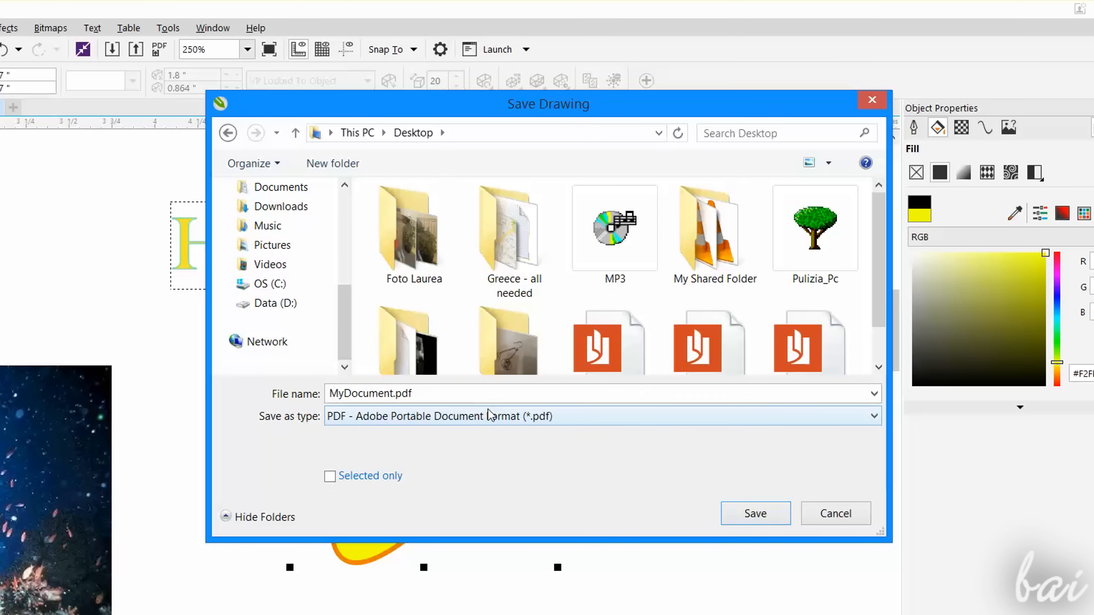
click(873, 416)
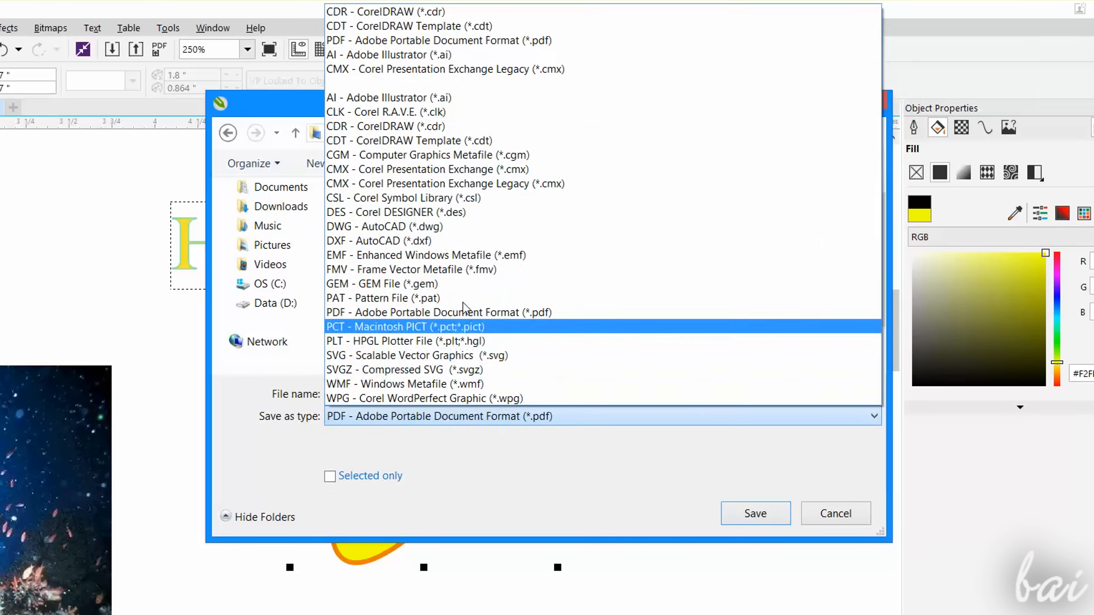